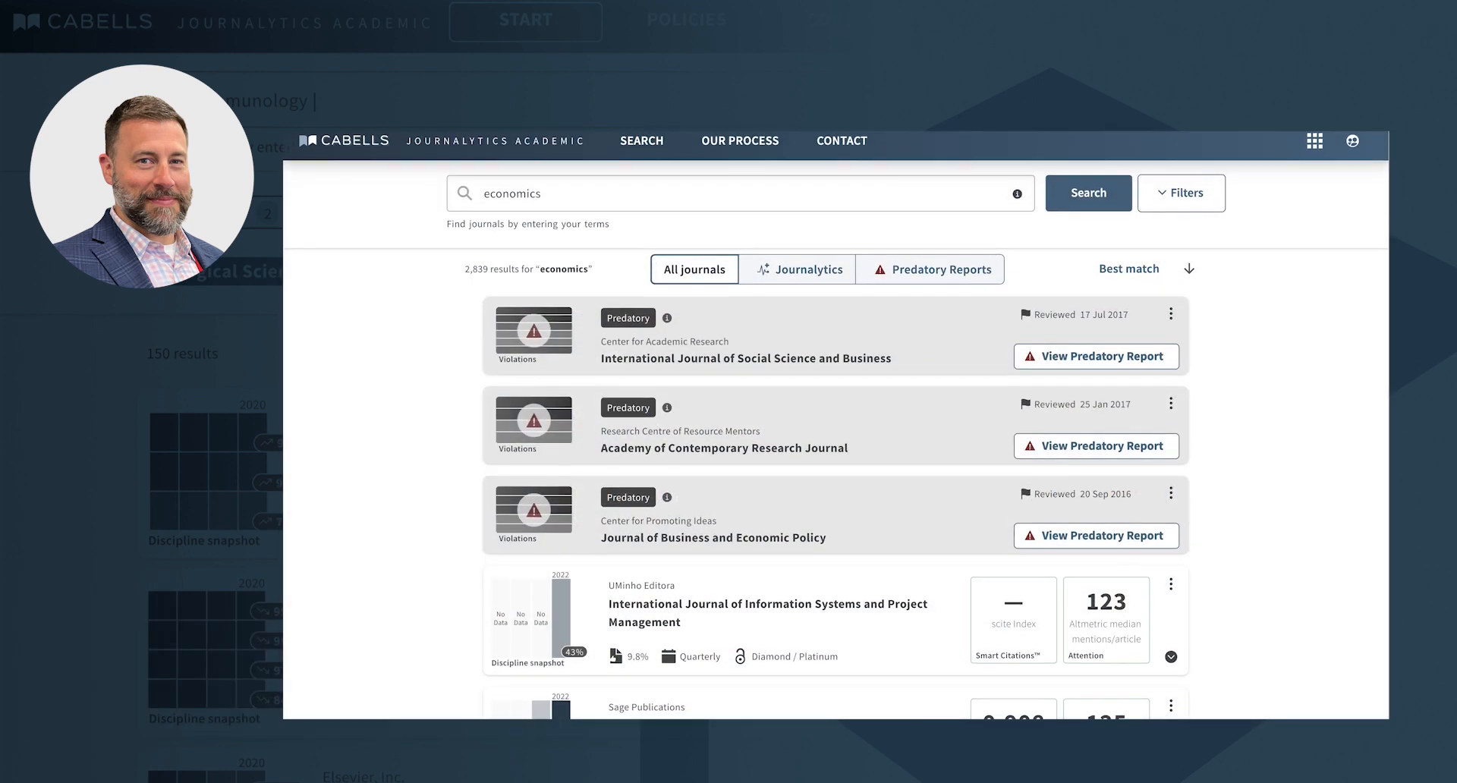
- Expand the Health Economics card and view its Disciplines tab influence heatmap
scroll("down", 3)
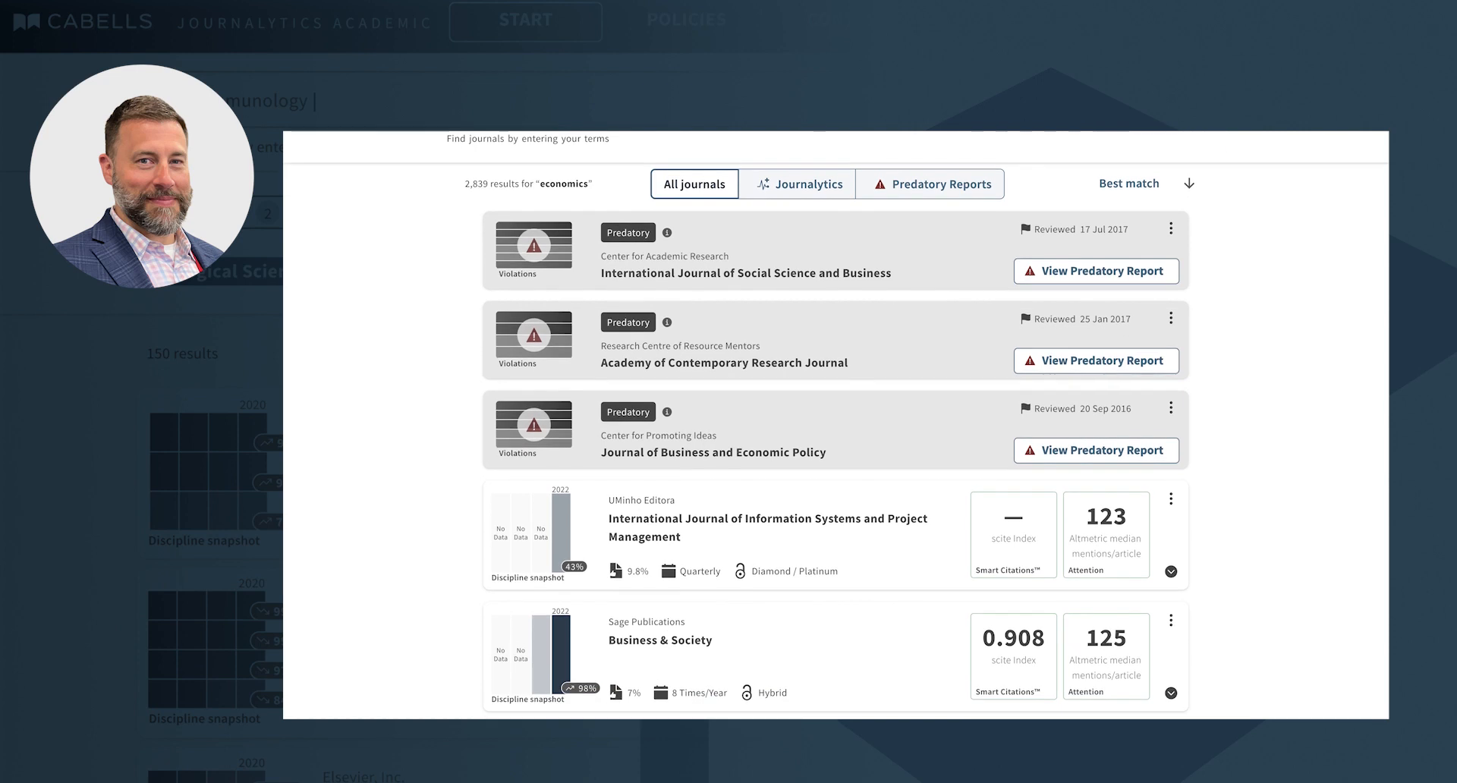
scroll("down", 3)
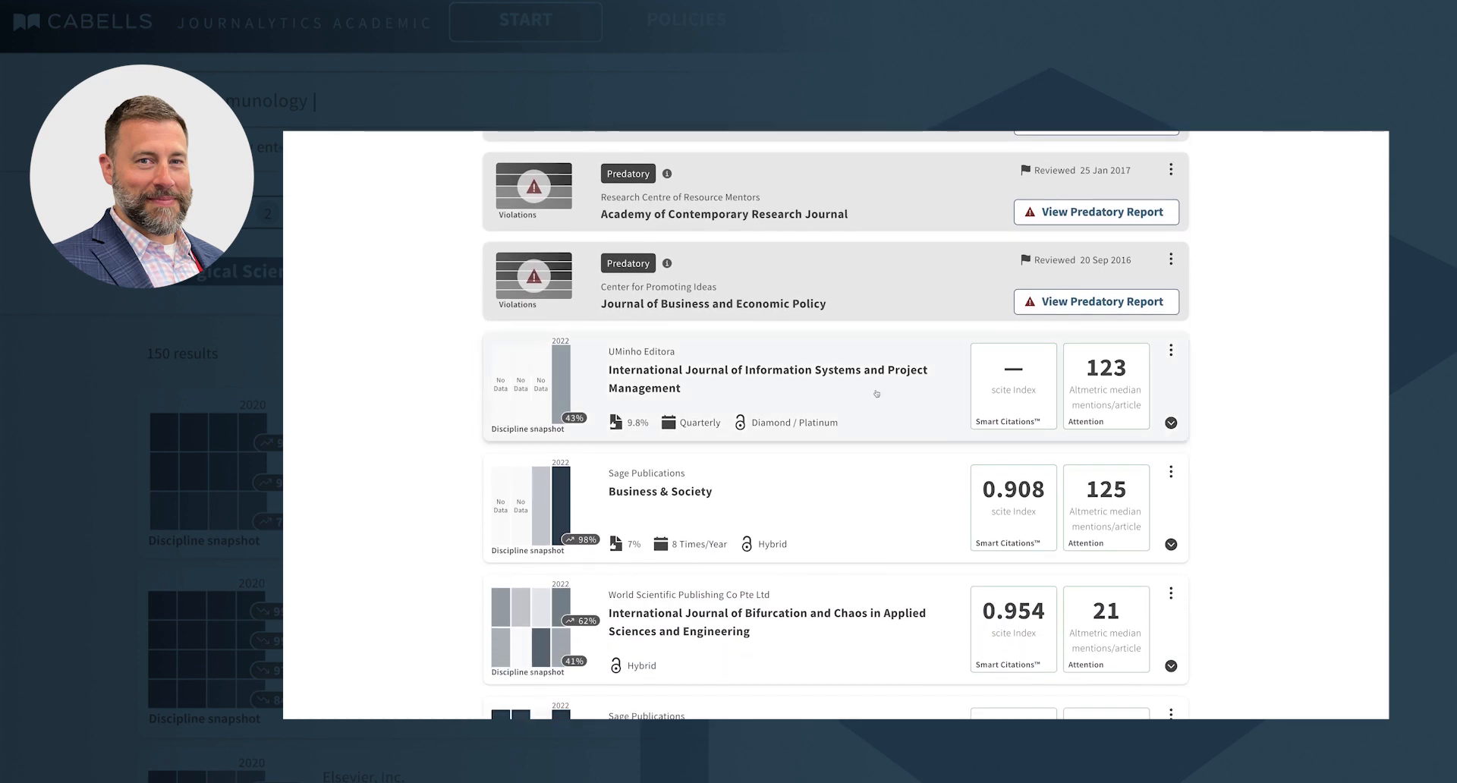
left_click(1170, 424)
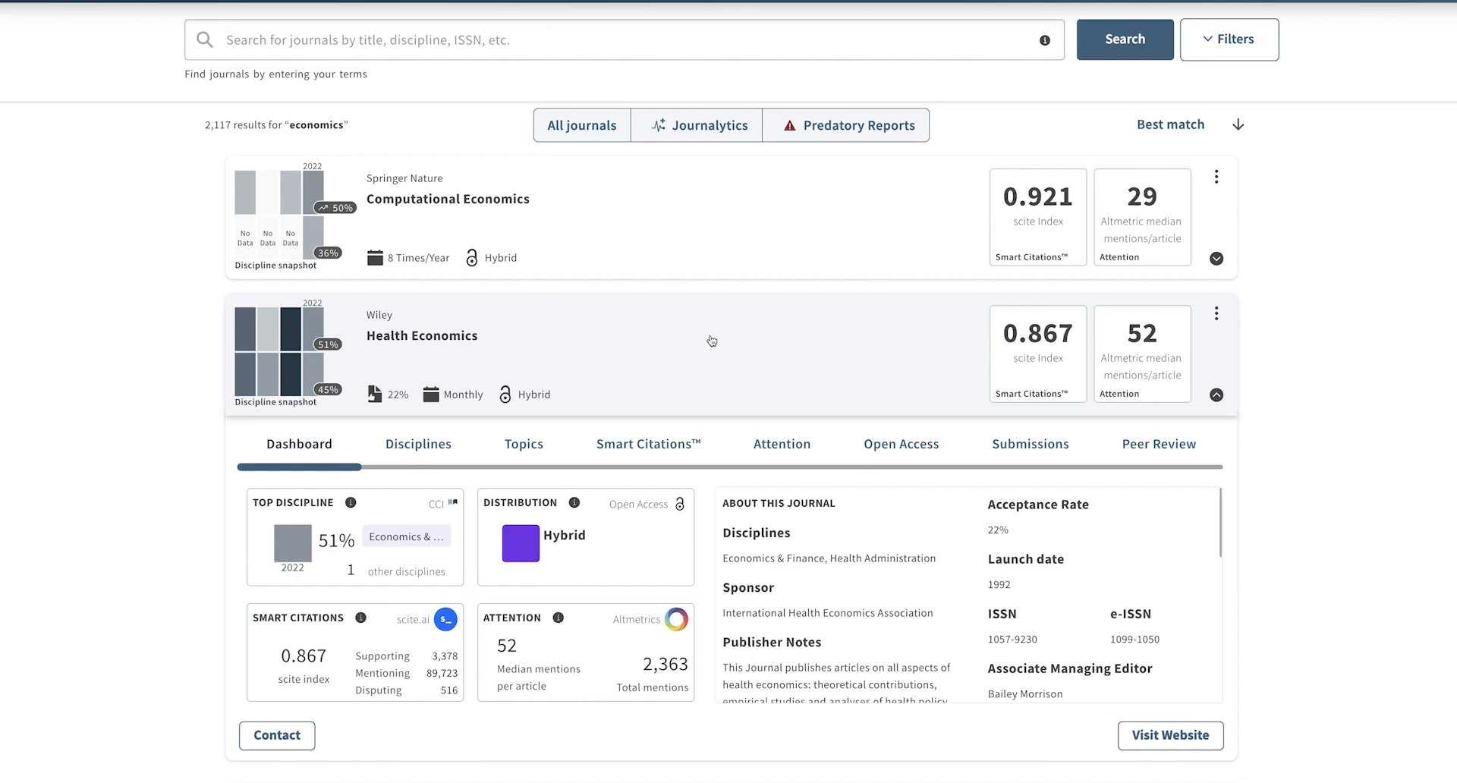
mouse_move(378, 482)
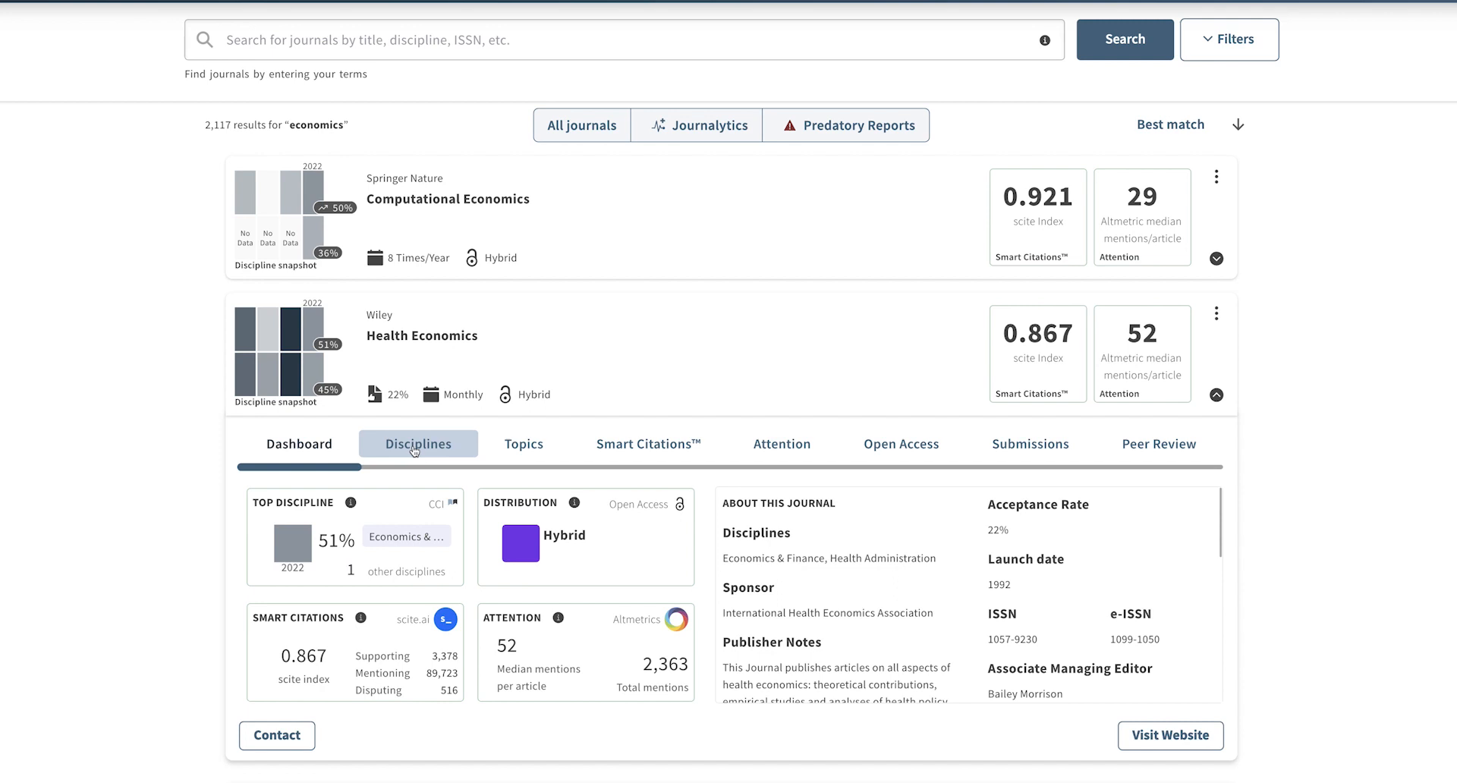
left_click(418, 443)
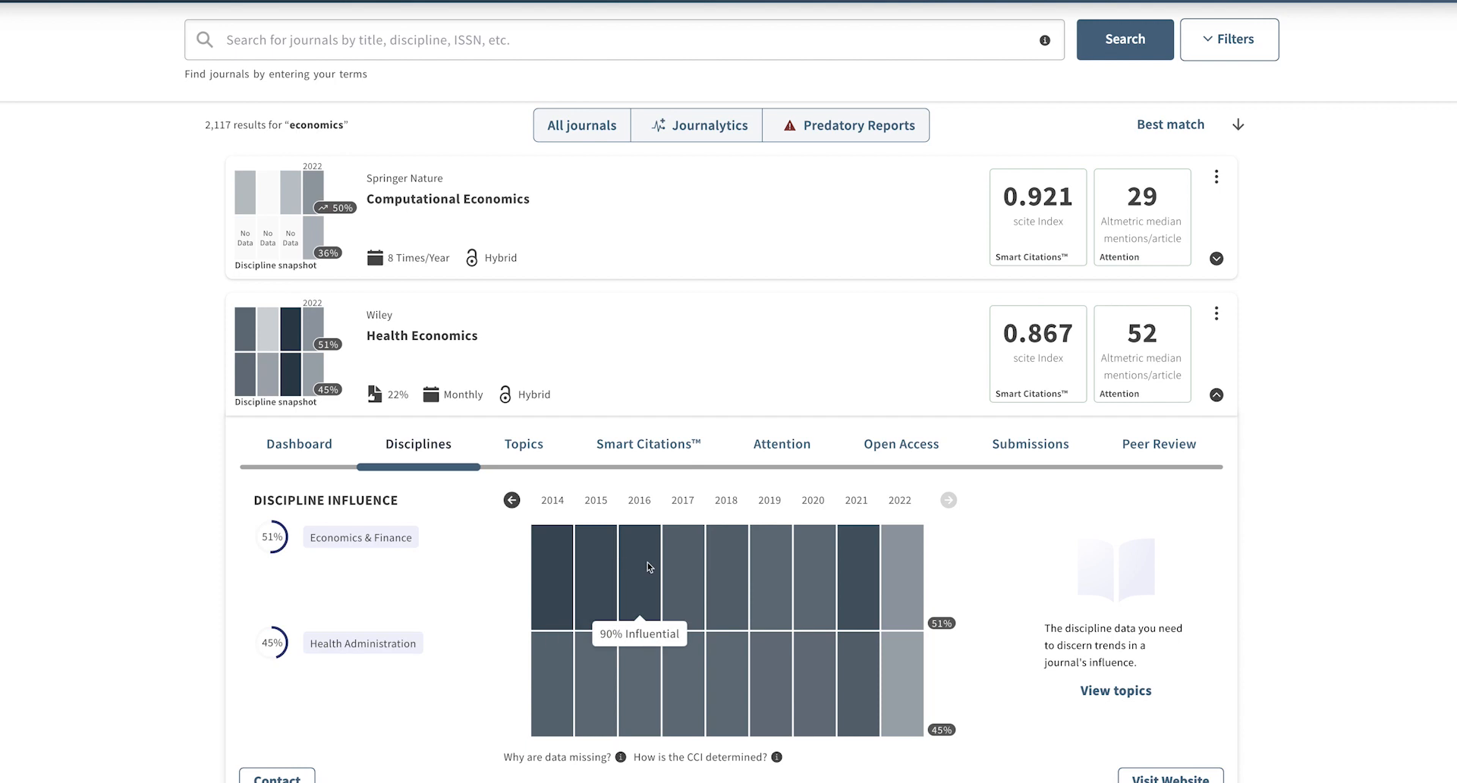
left_click(522, 443)
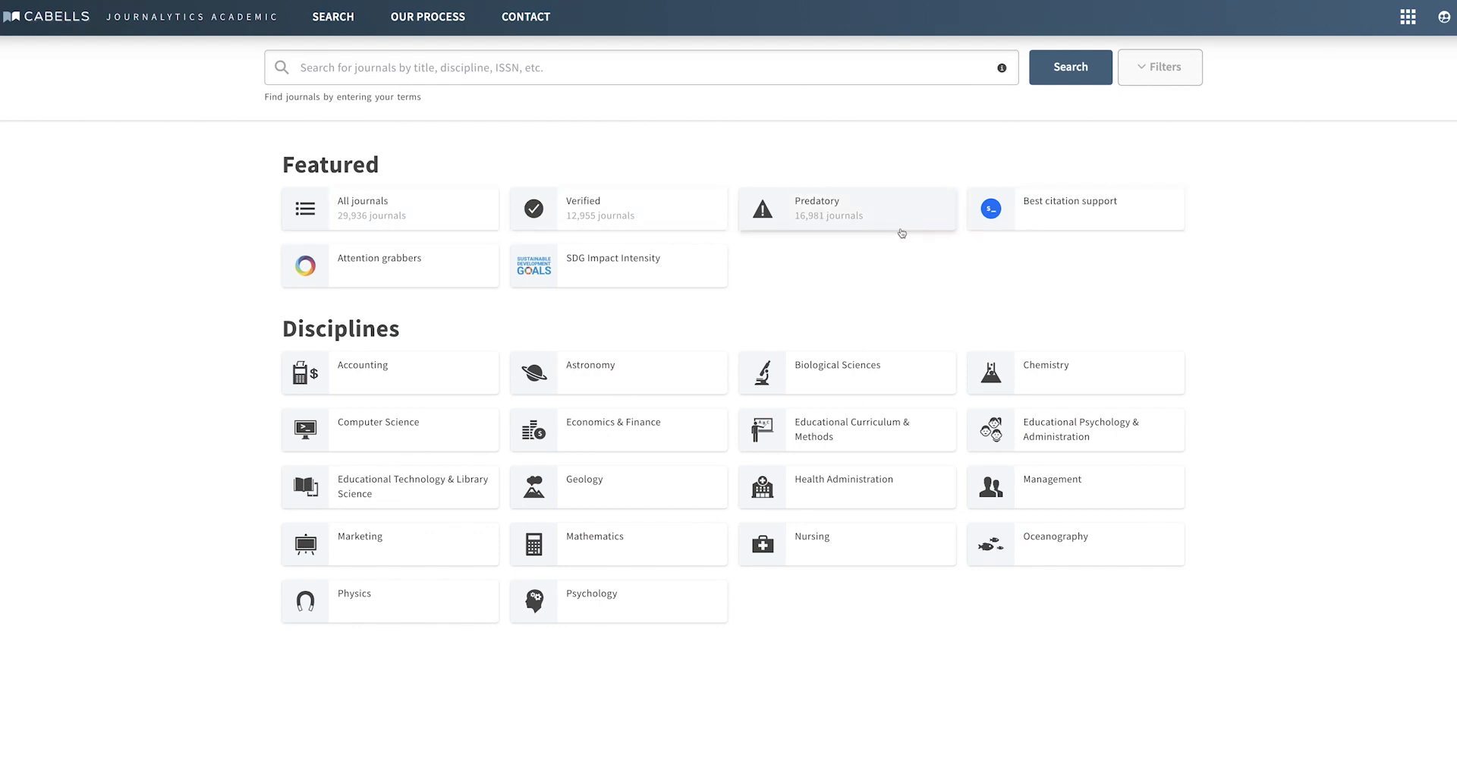
mouse_move(602, 272)
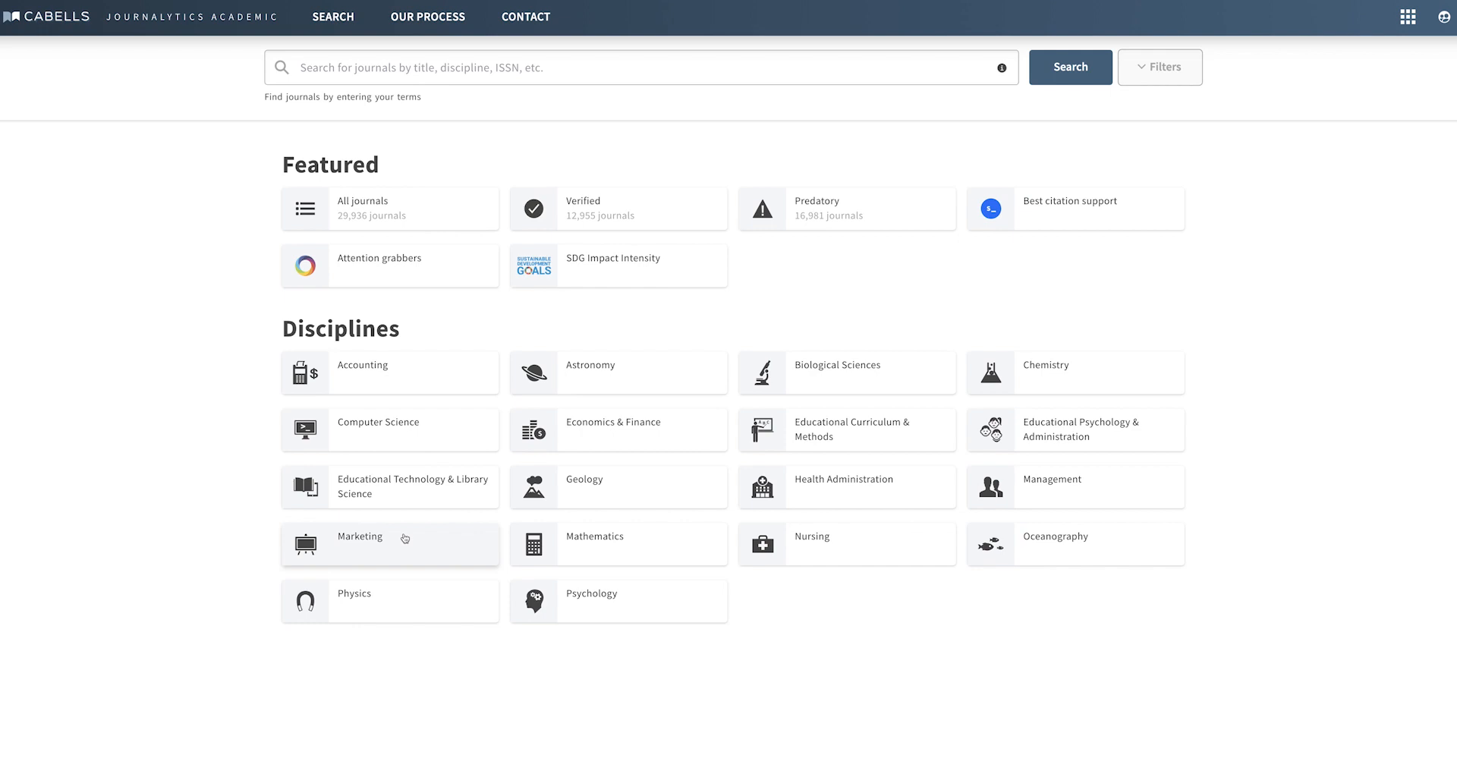
mouse_move(204, 546)
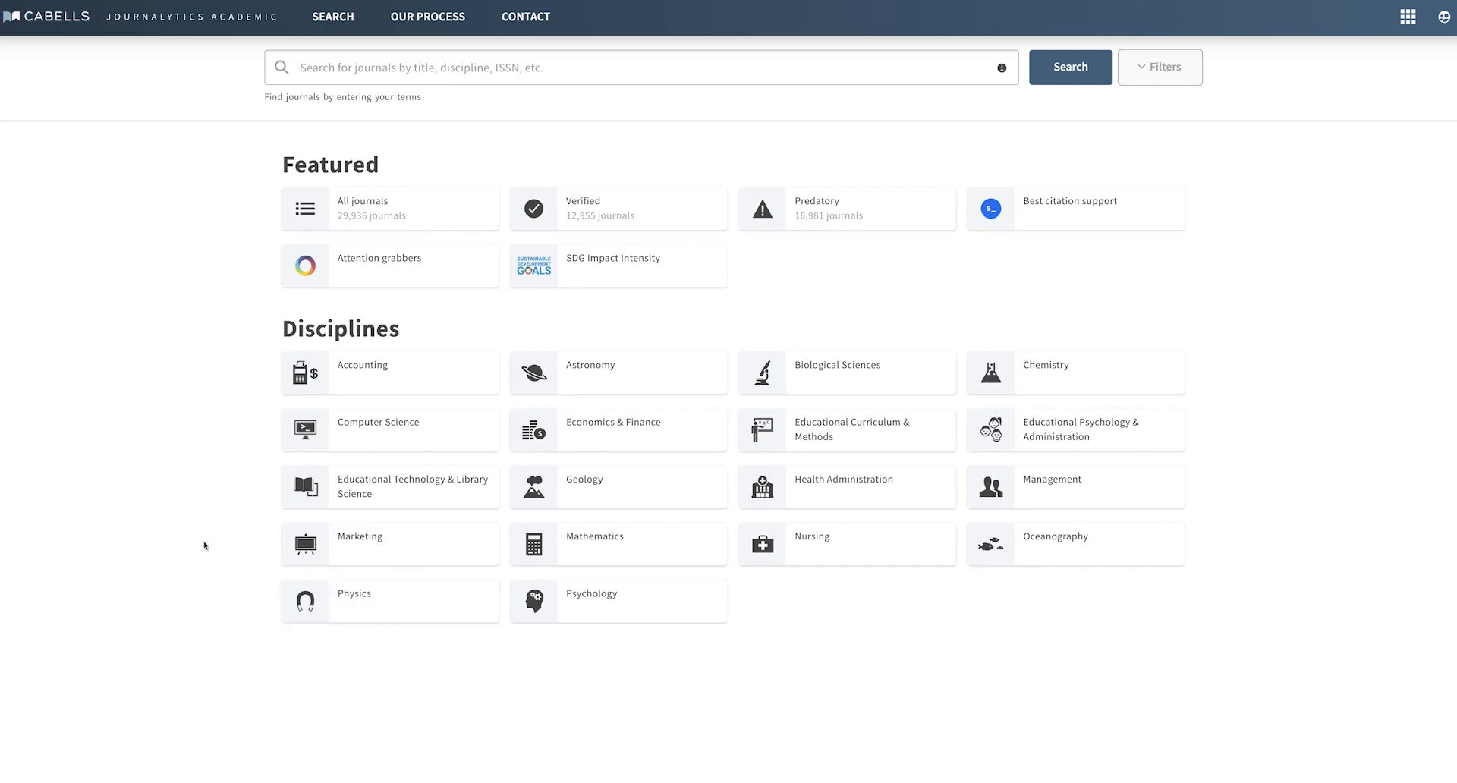
mouse_move(206, 252)
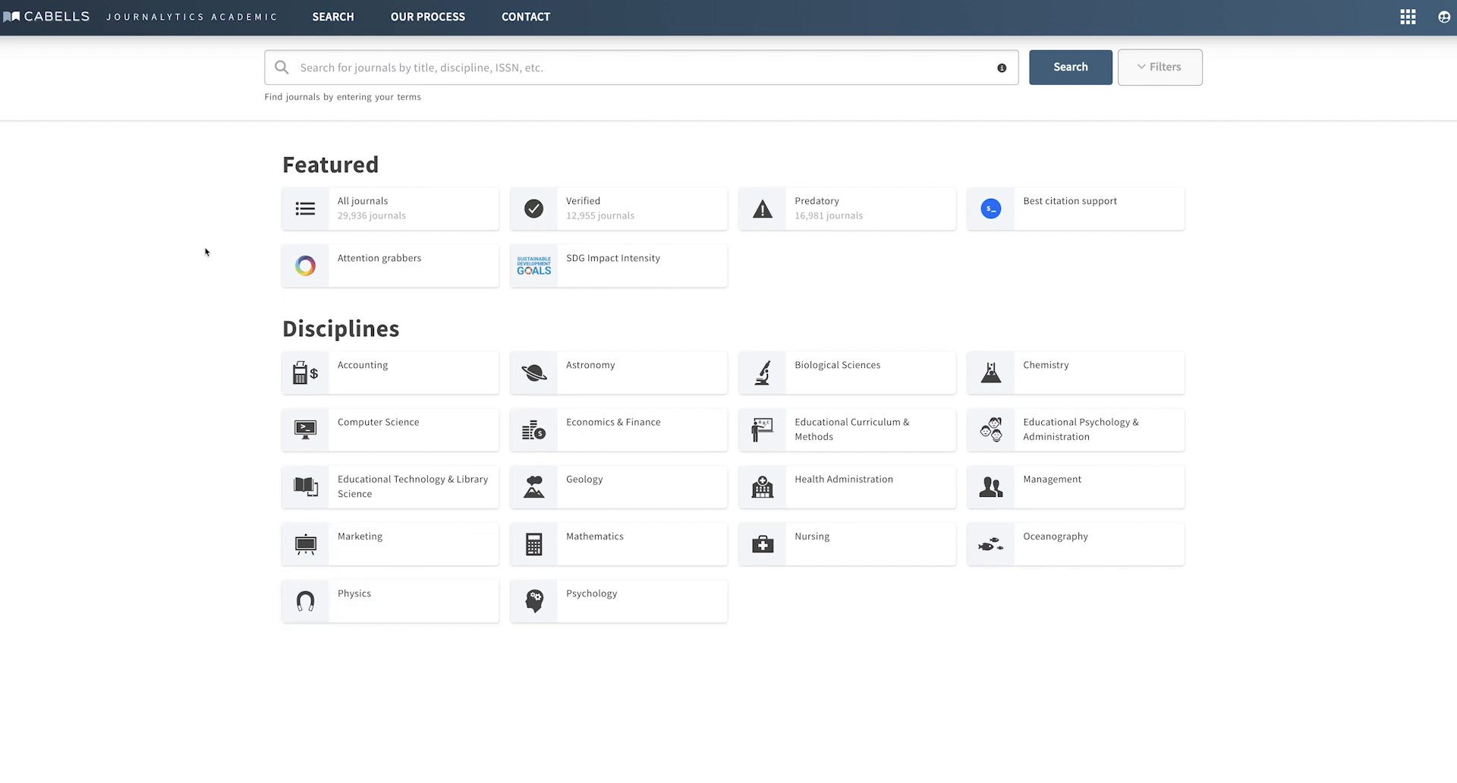
- Search for 'economics' and scroll through the 2,117 matching journals
type("economics")
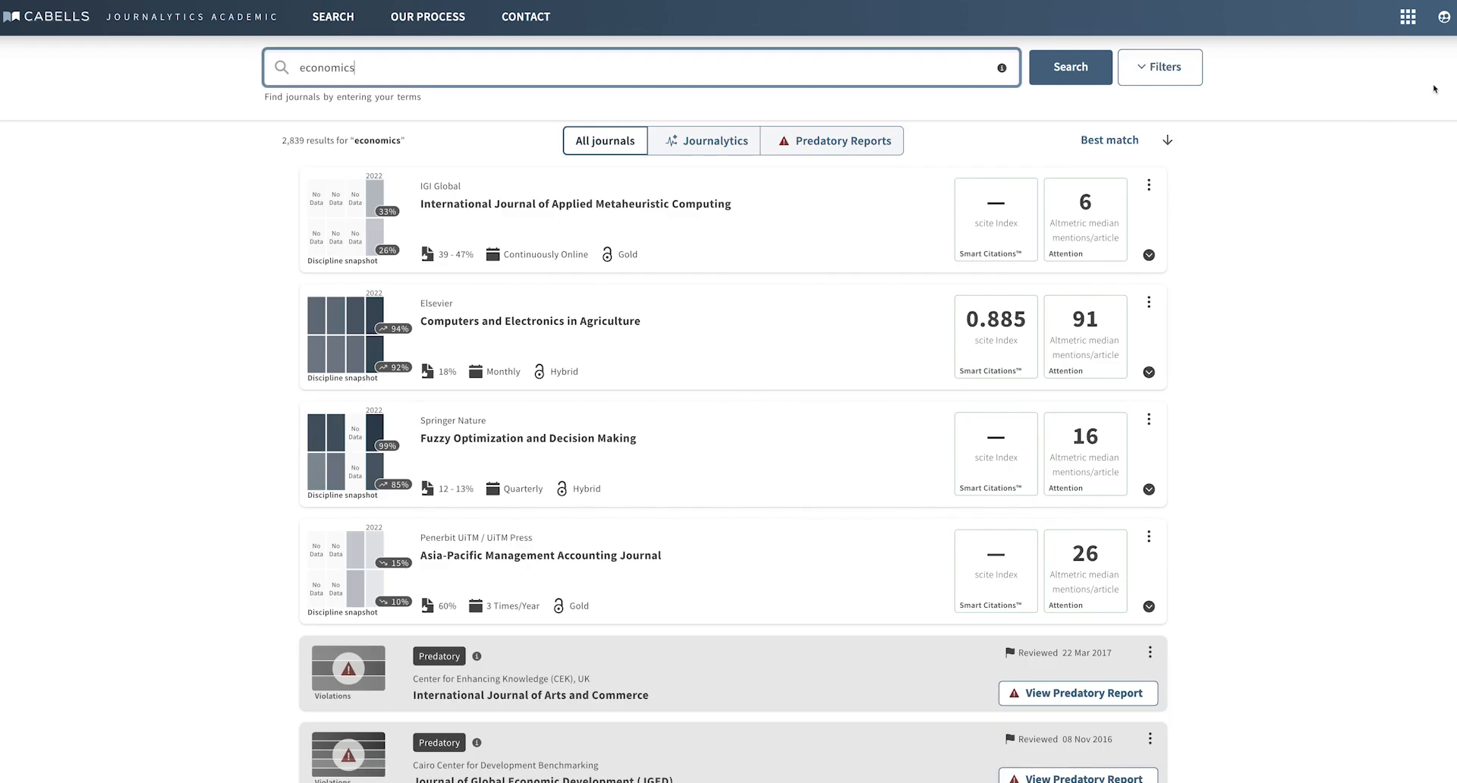
scroll("down", 3)
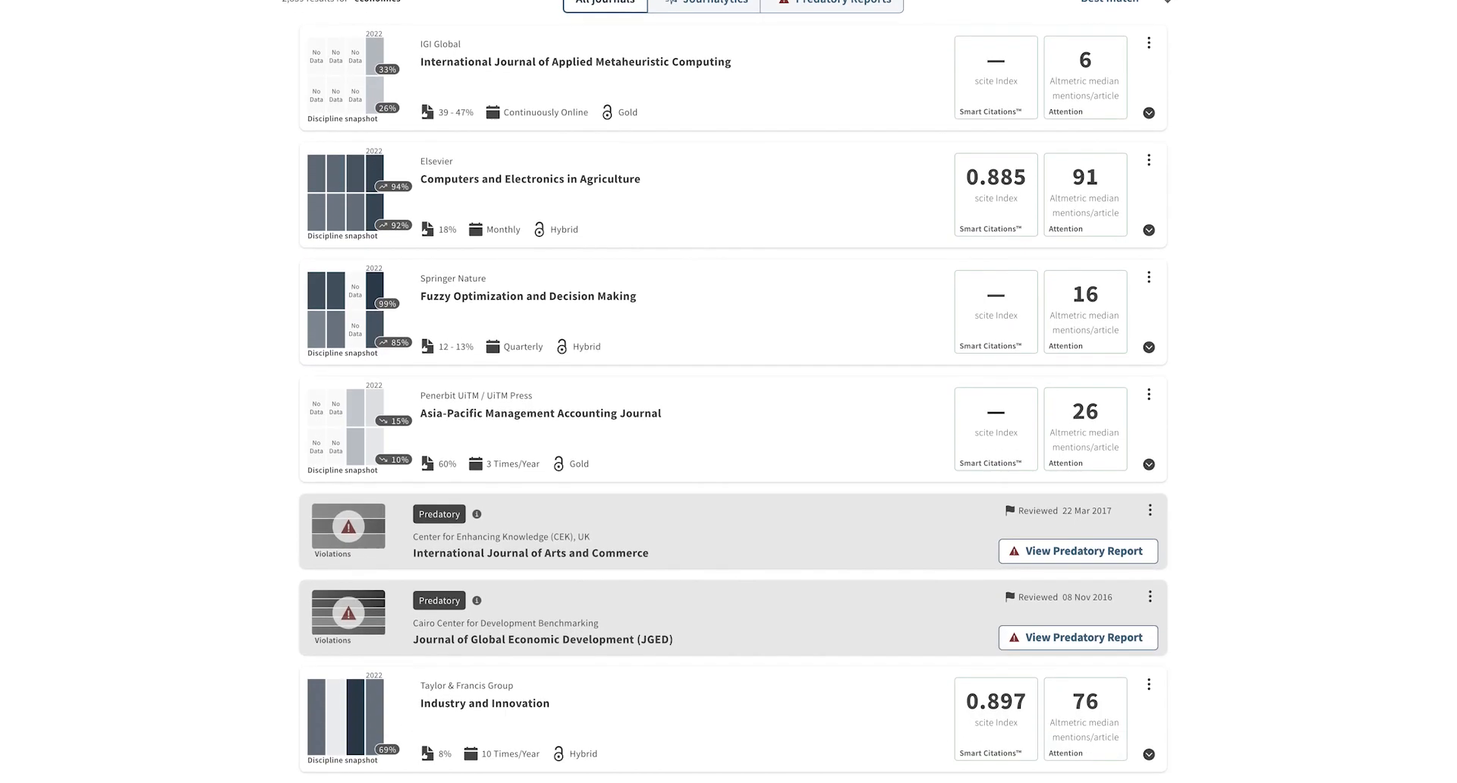
scroll("down", 3)
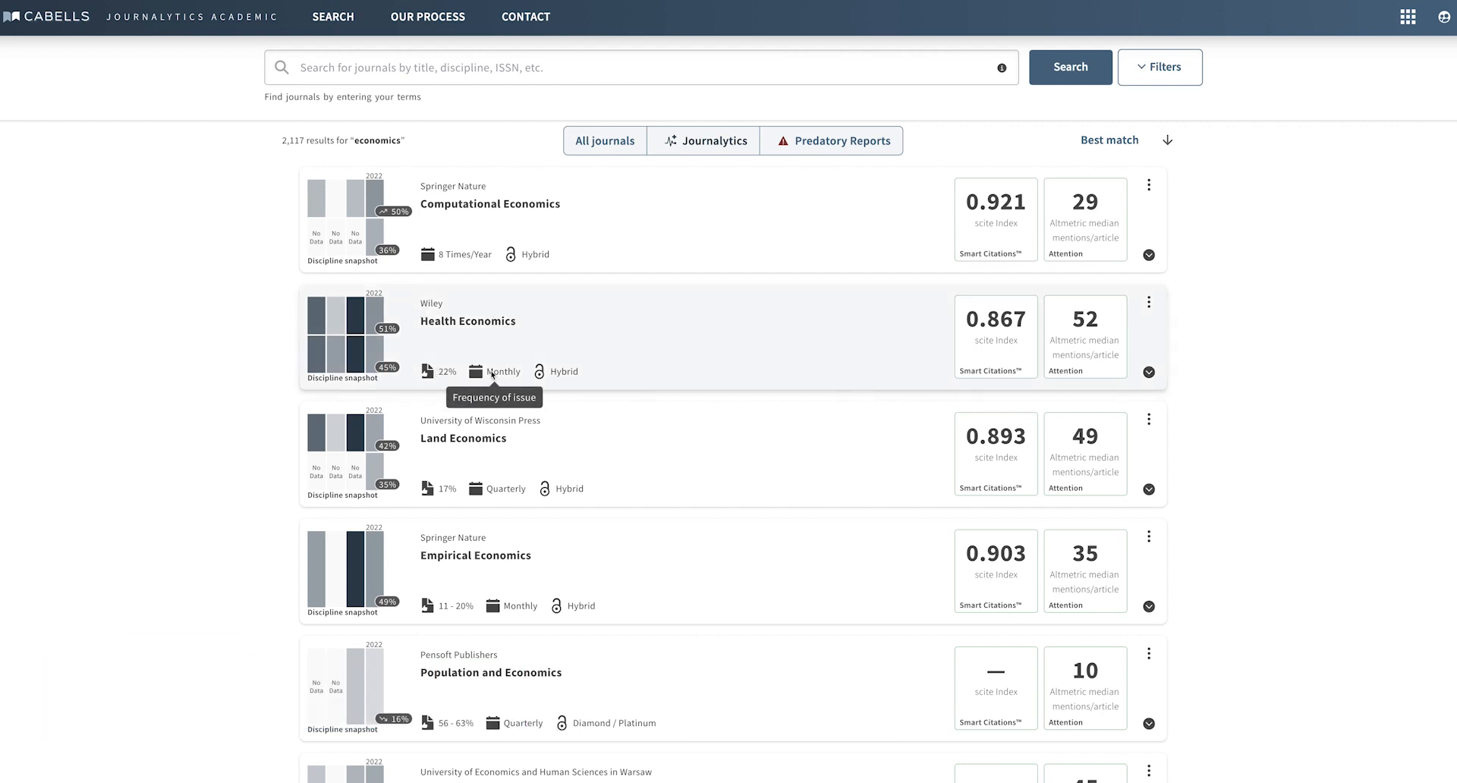
mouse_move(544, 372)
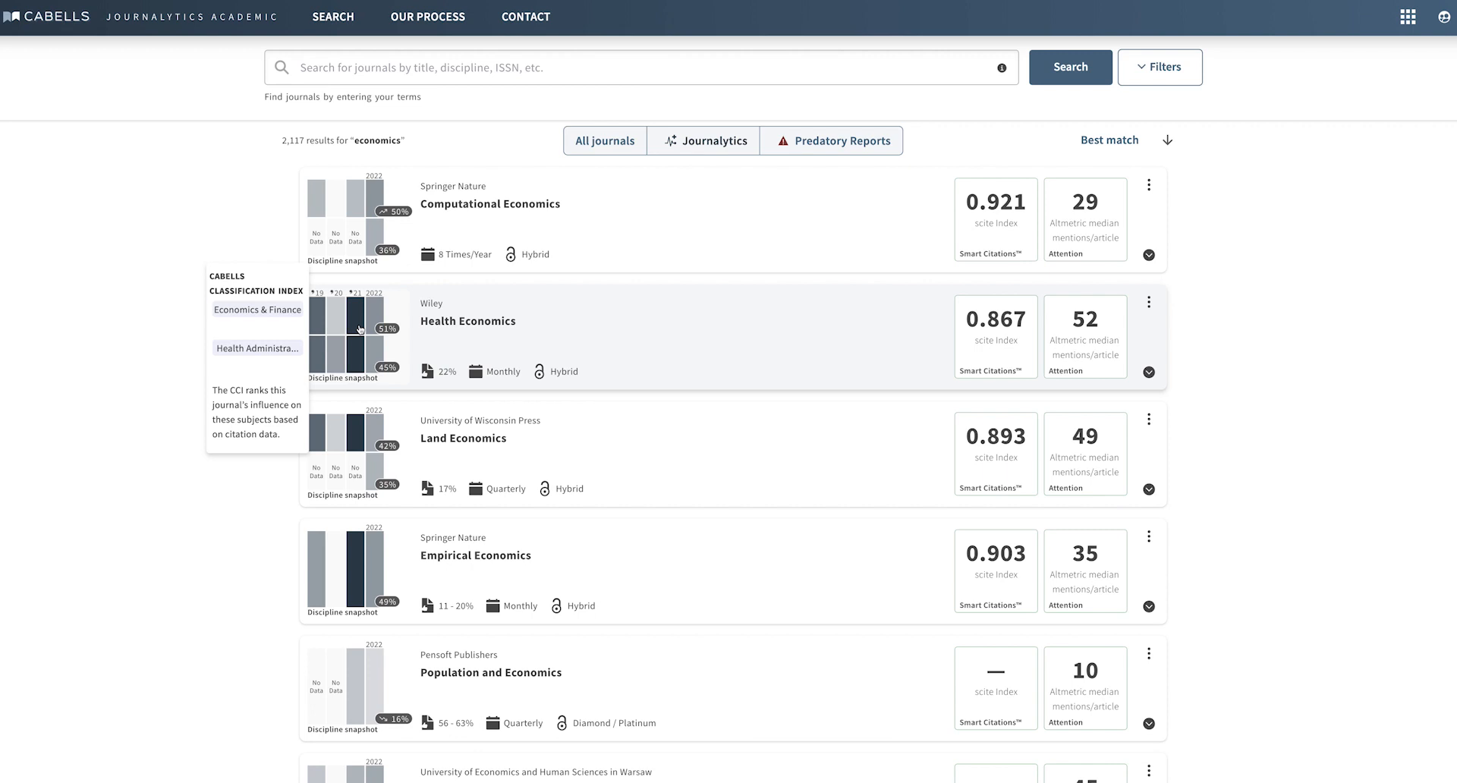
mouse_move(348, 335)
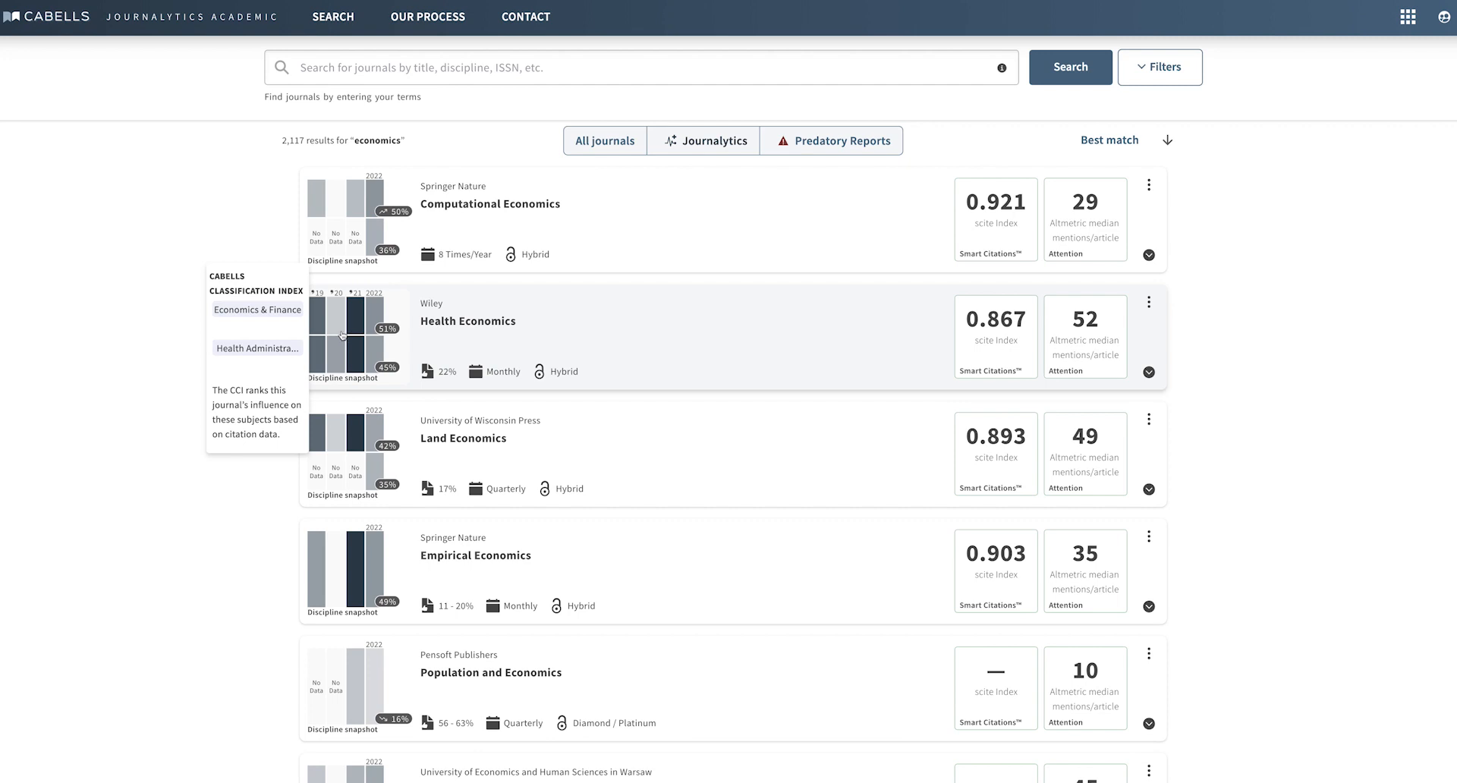
mouse_move(982, 336)
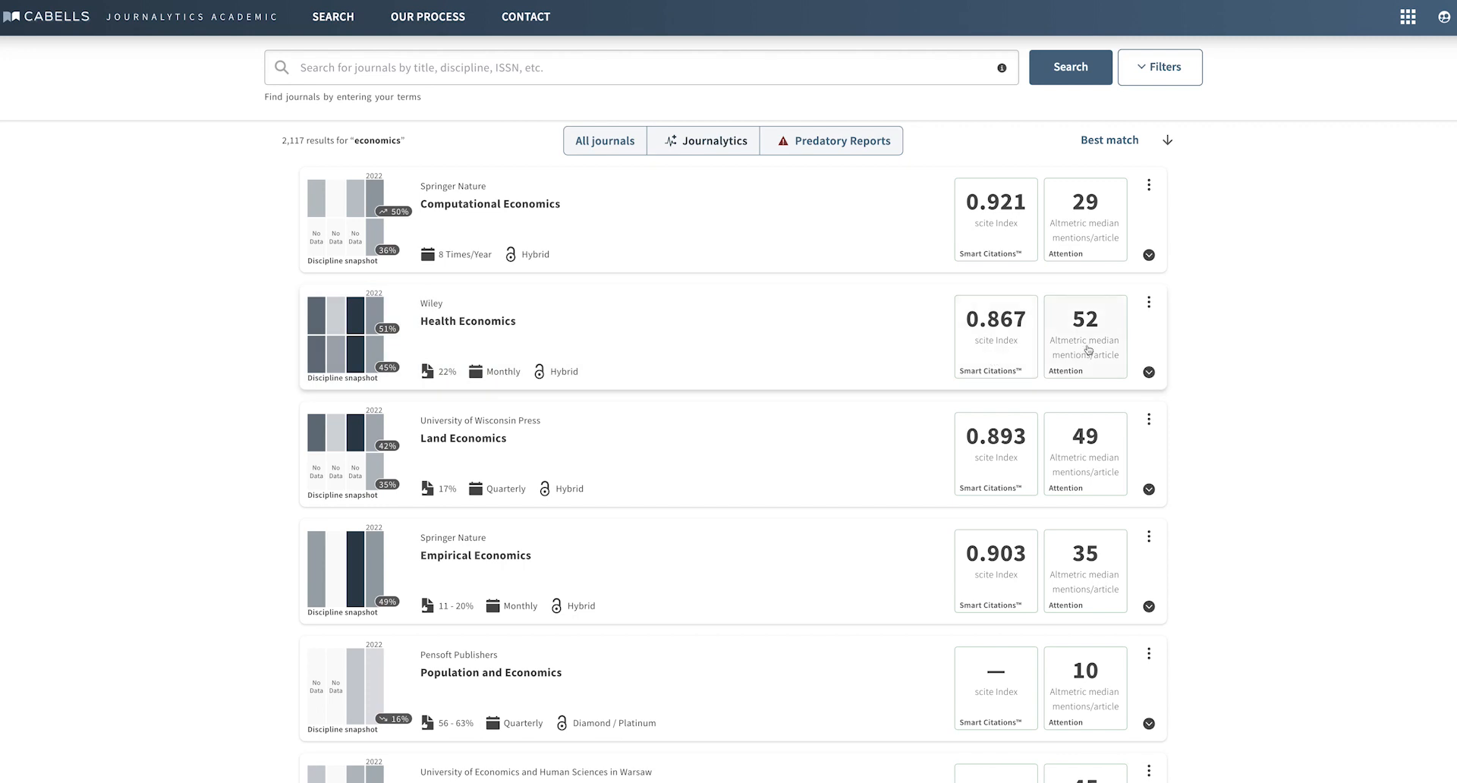
mouse_move(999, 347)
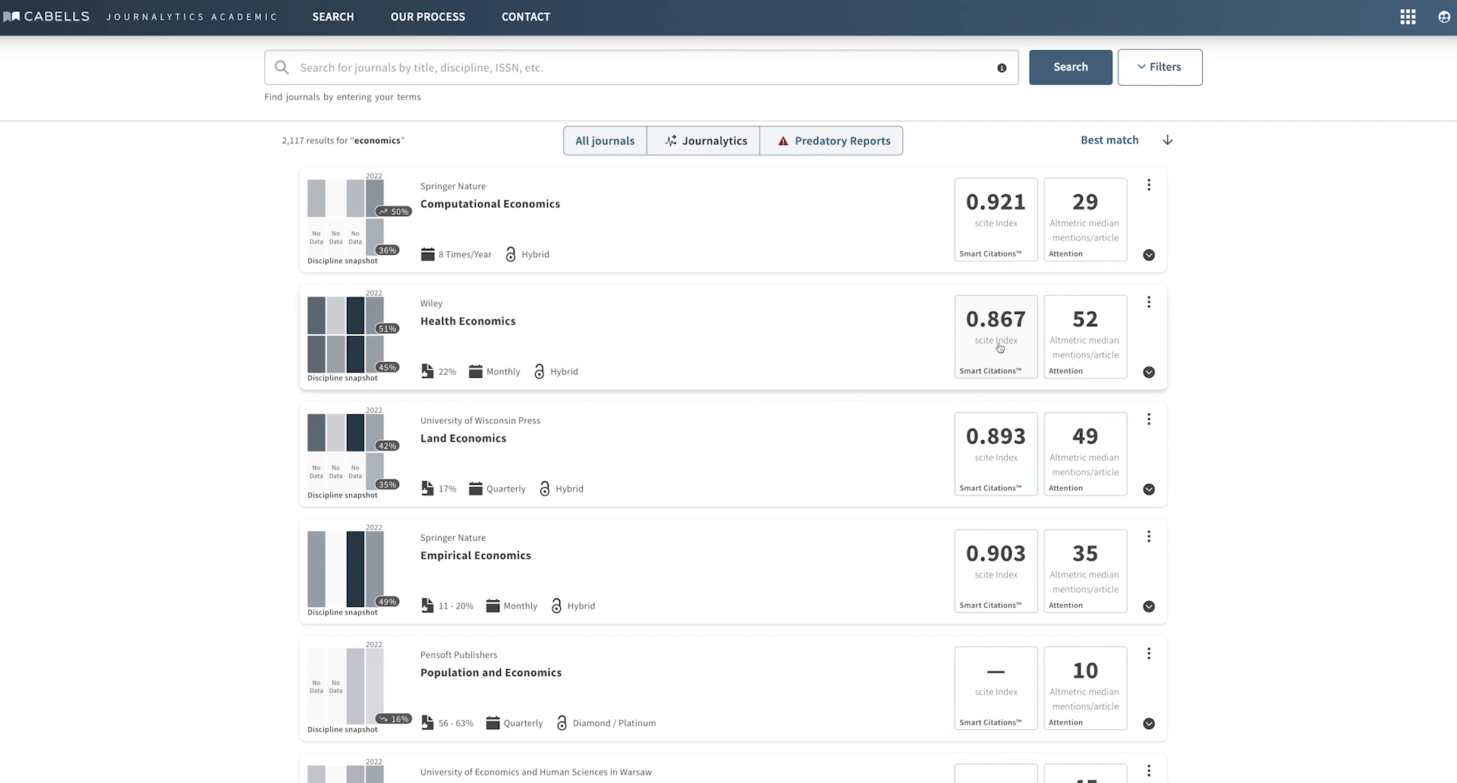
- Expand Health Economics to its Dashboard and scroll the About This Journal panel
left_click(1147, 372)
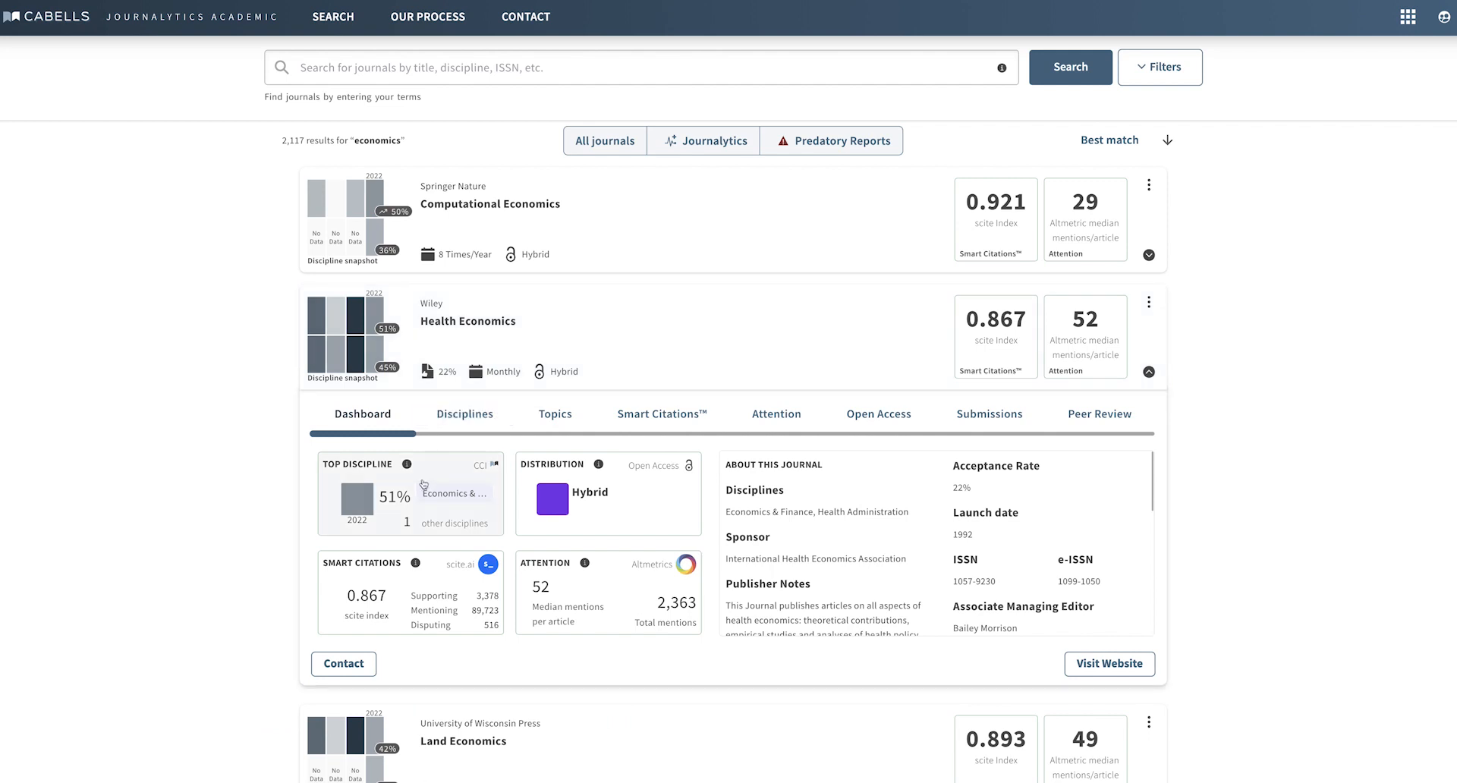
mouse_move(405, 506)
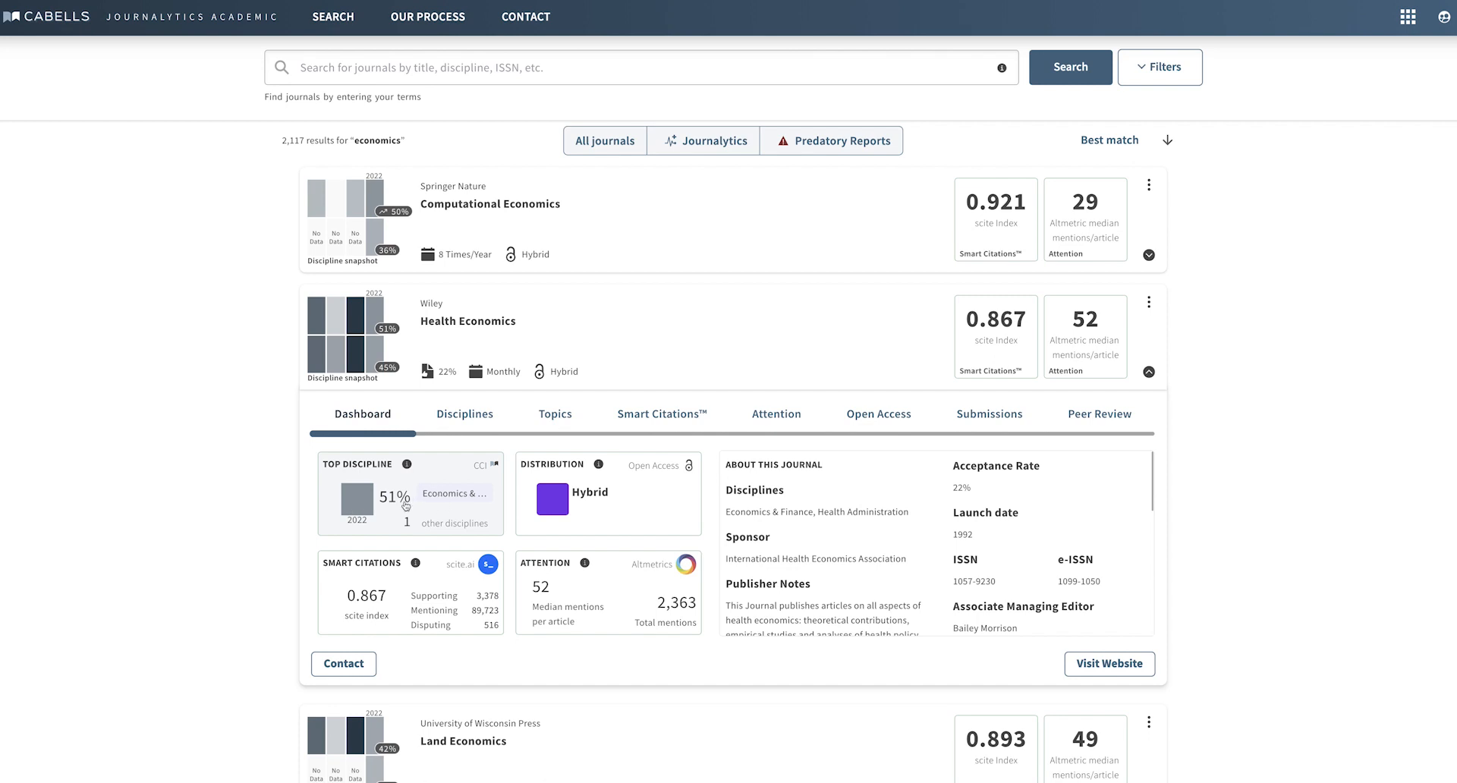
mouse_move(396, 618)
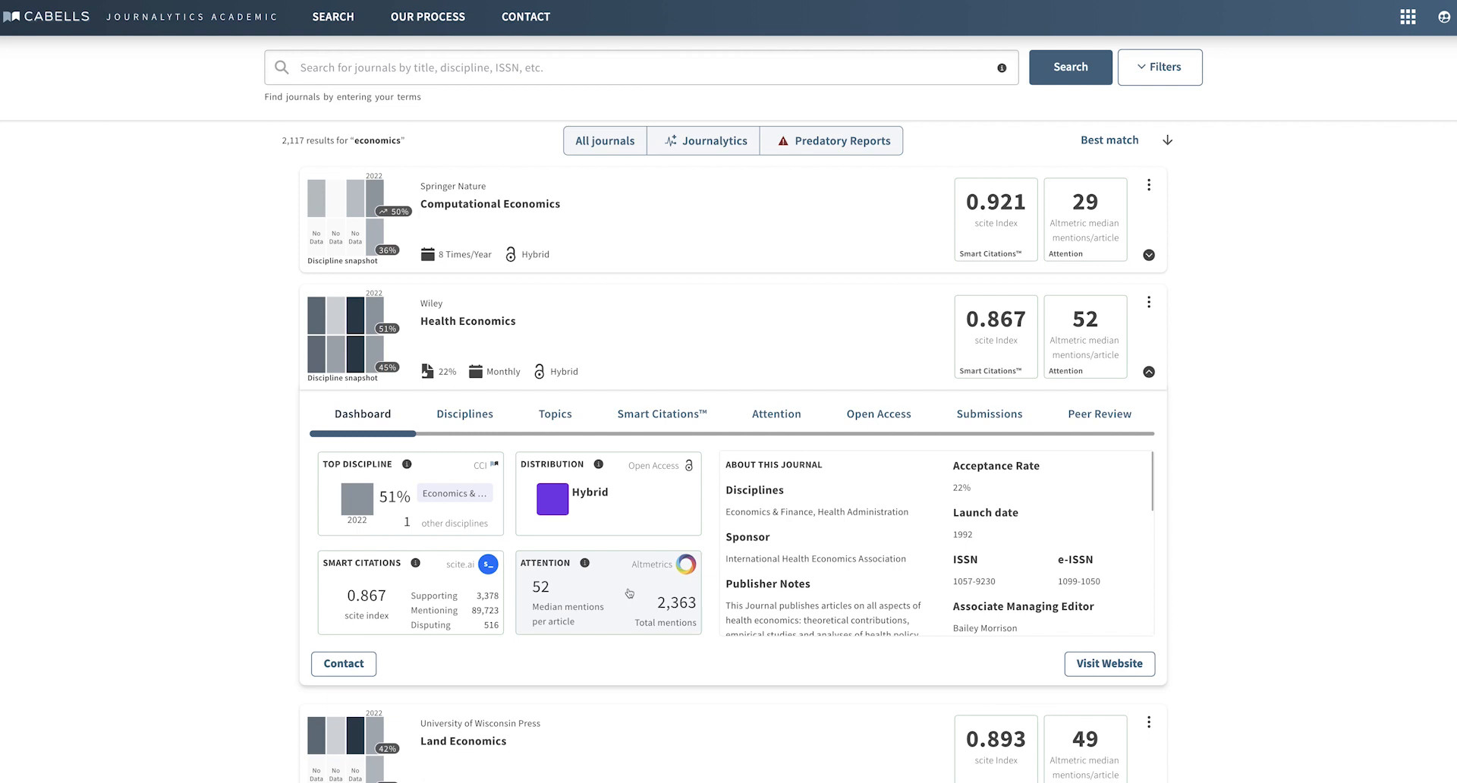
mouse_move(607, 492)
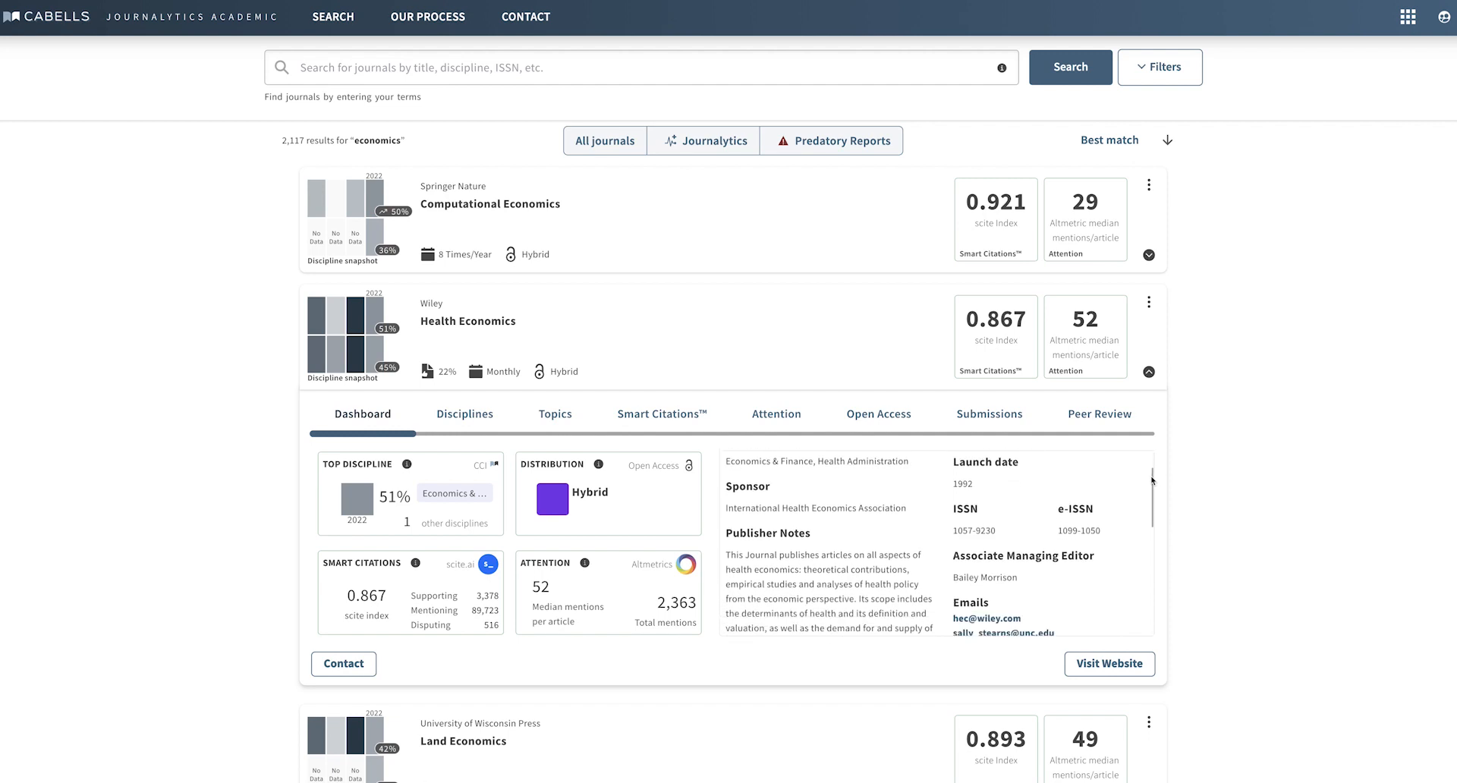
scroll("down", 3)
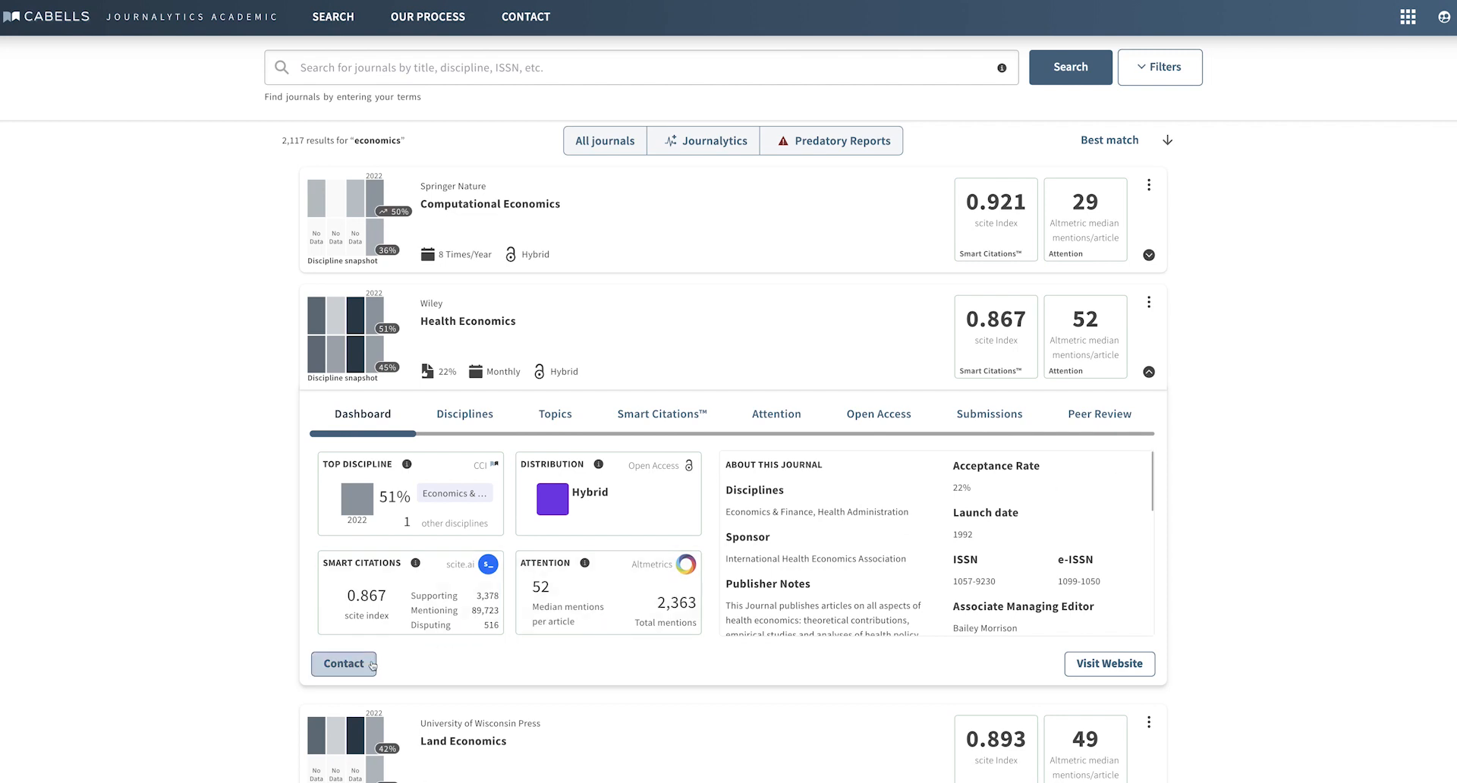
left_click(343, 663)
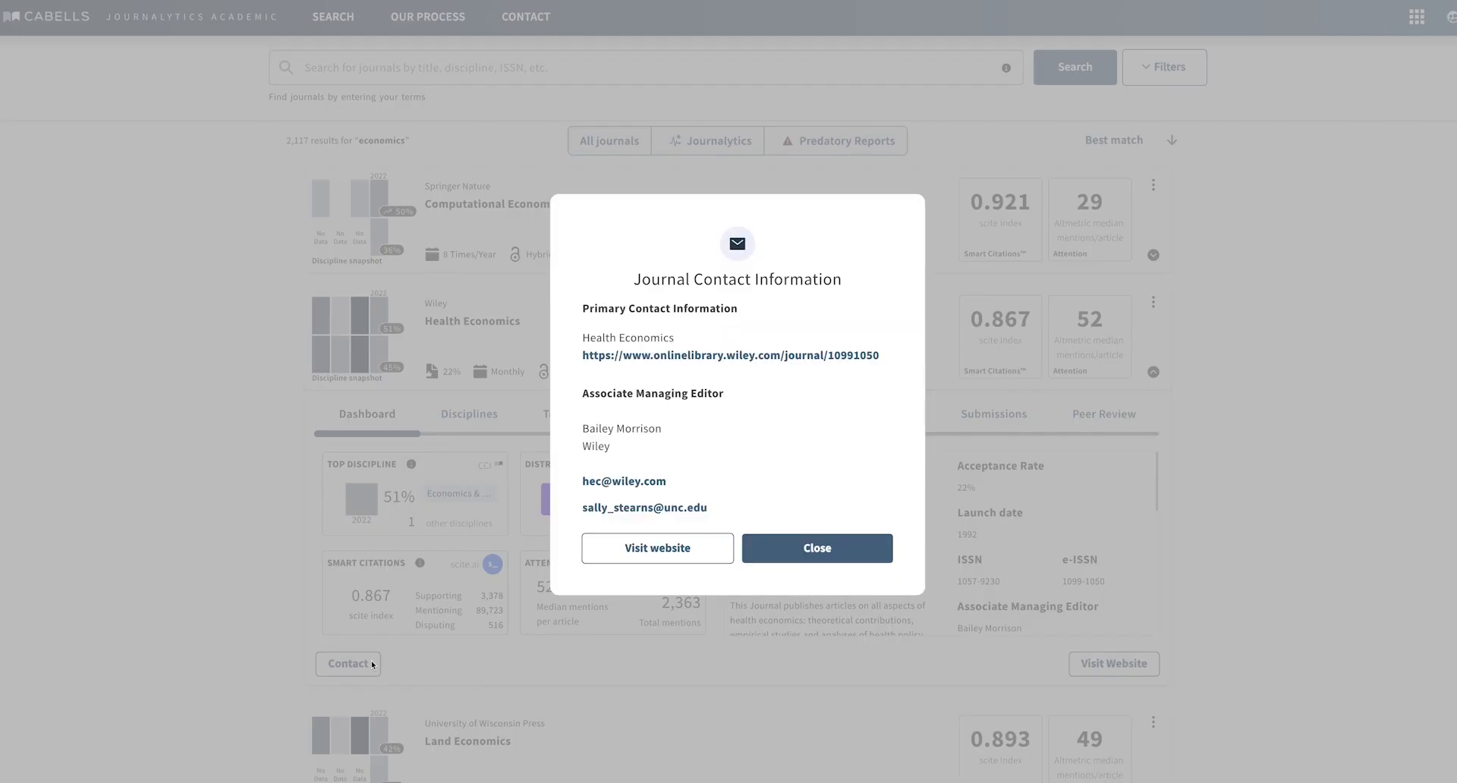
left_click(816, 548)
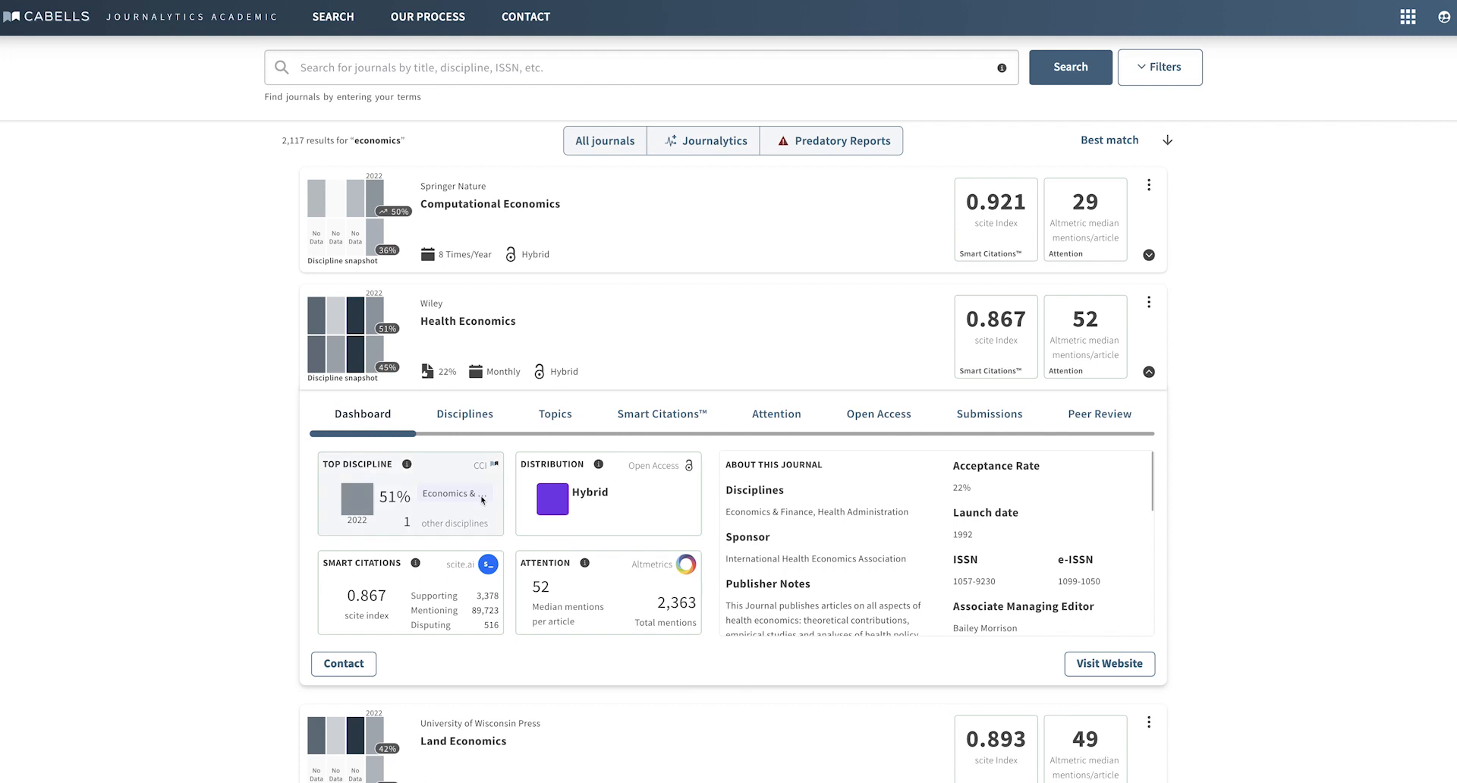
- Open Health Economics' Disciplines tab showing Economics & Finance versus Health Administration influence
left_click(465, 414)
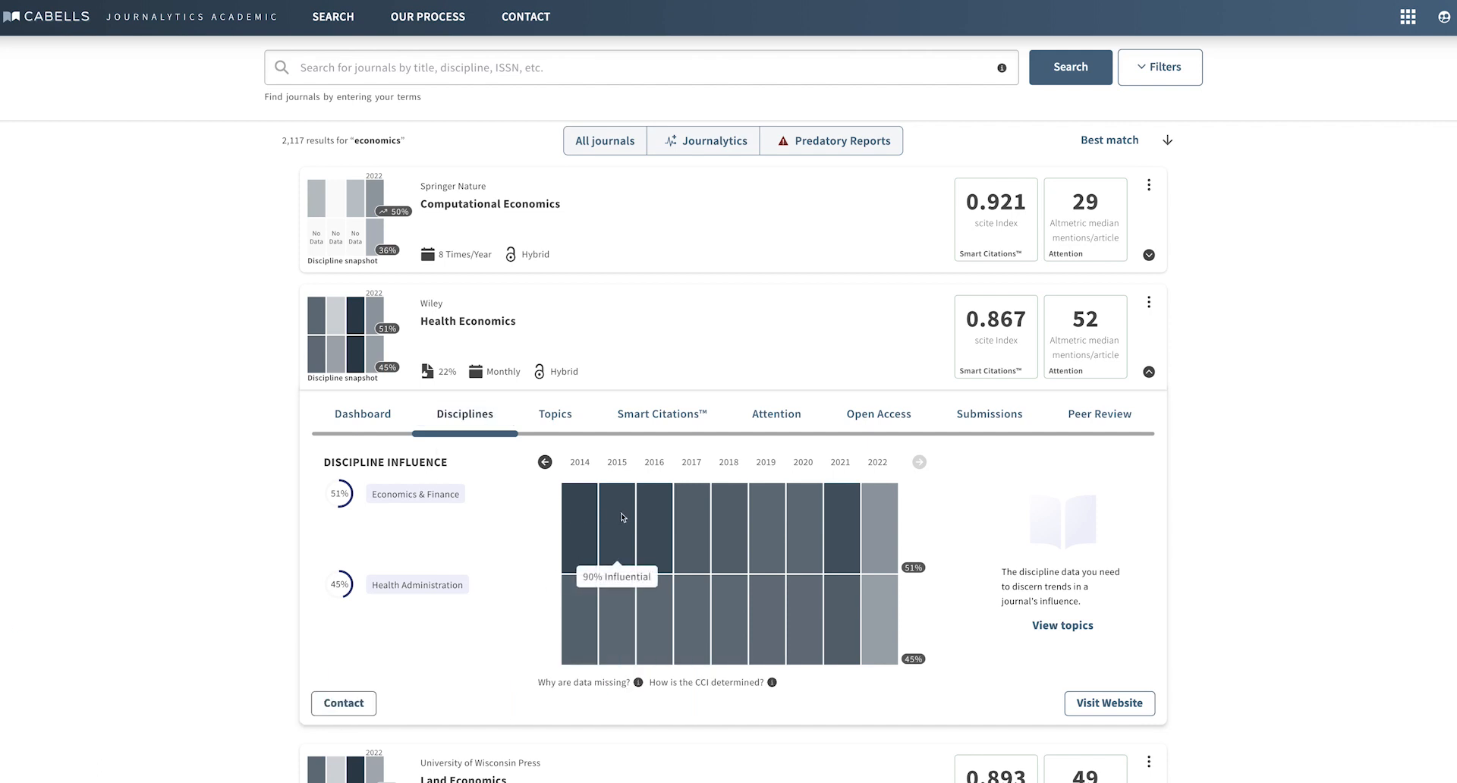
mouse_move(821, 601)
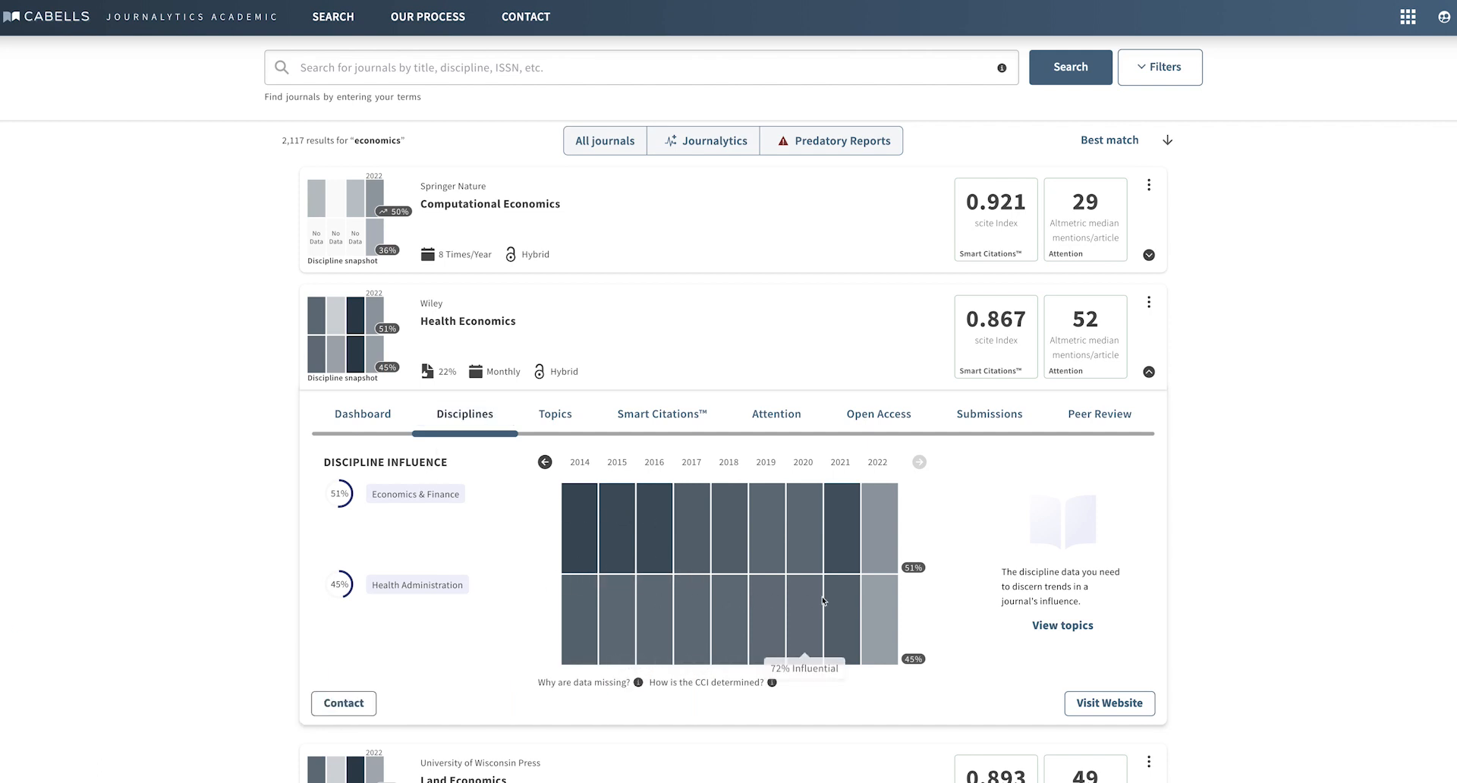
left_click(546, 462)
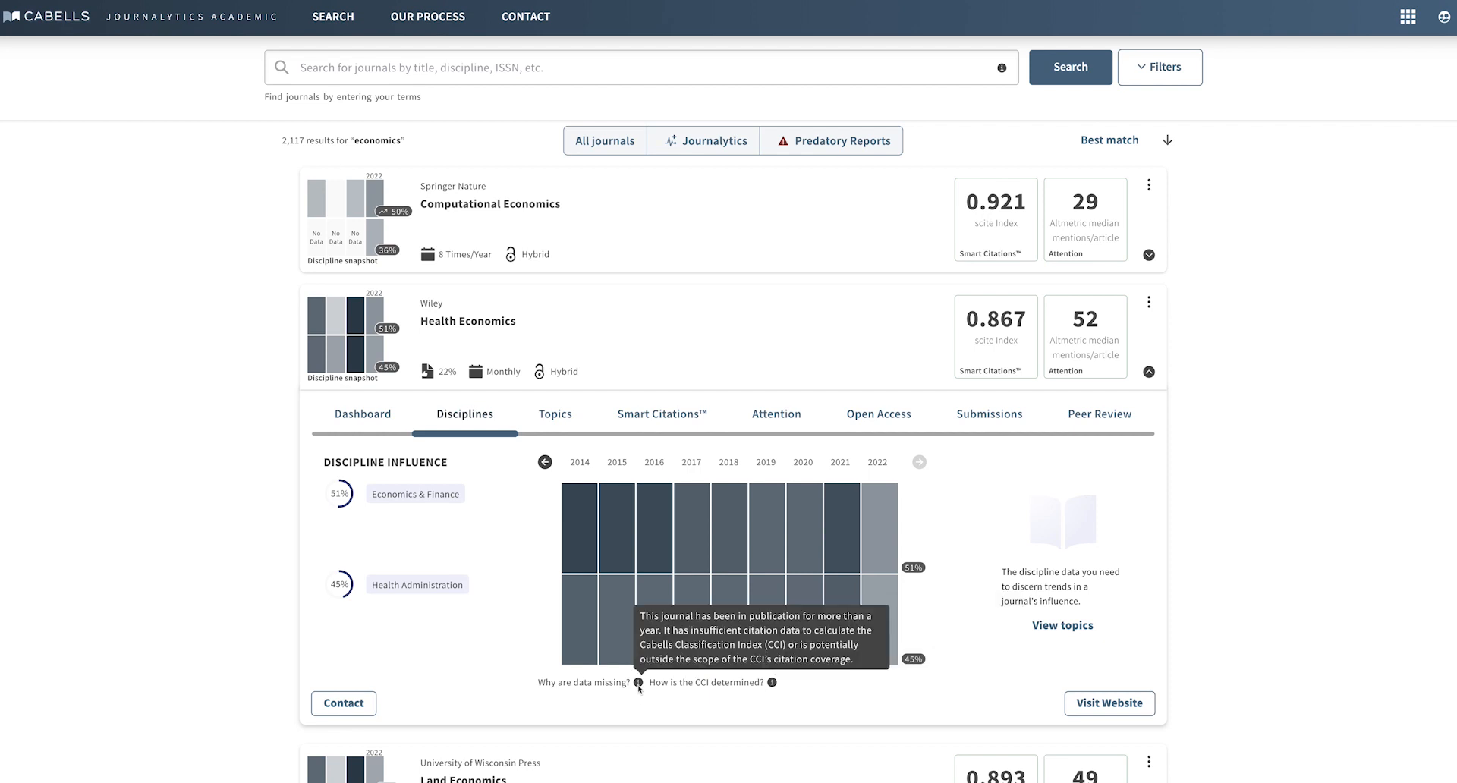
mouse_move(819, 704)
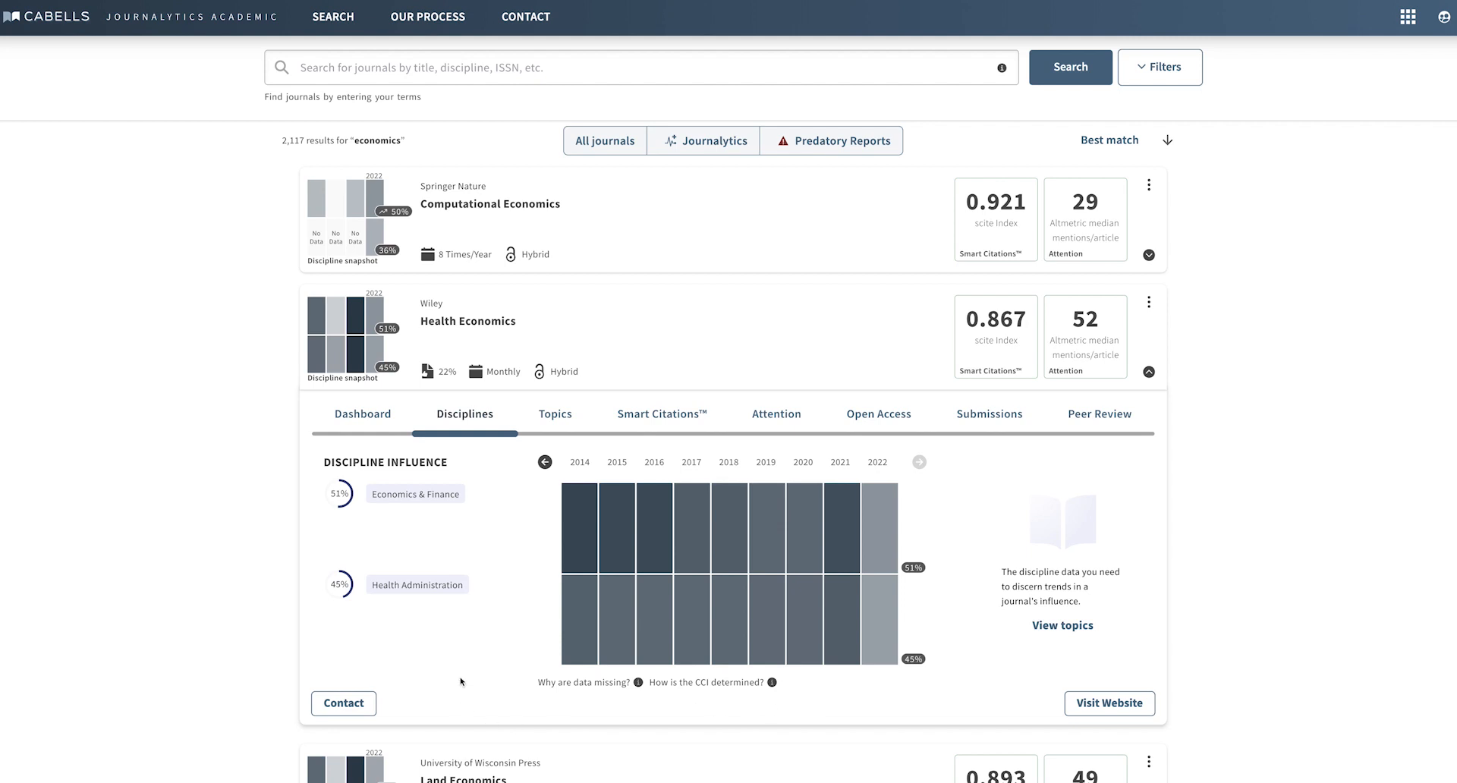
mouse_move(493, 613)
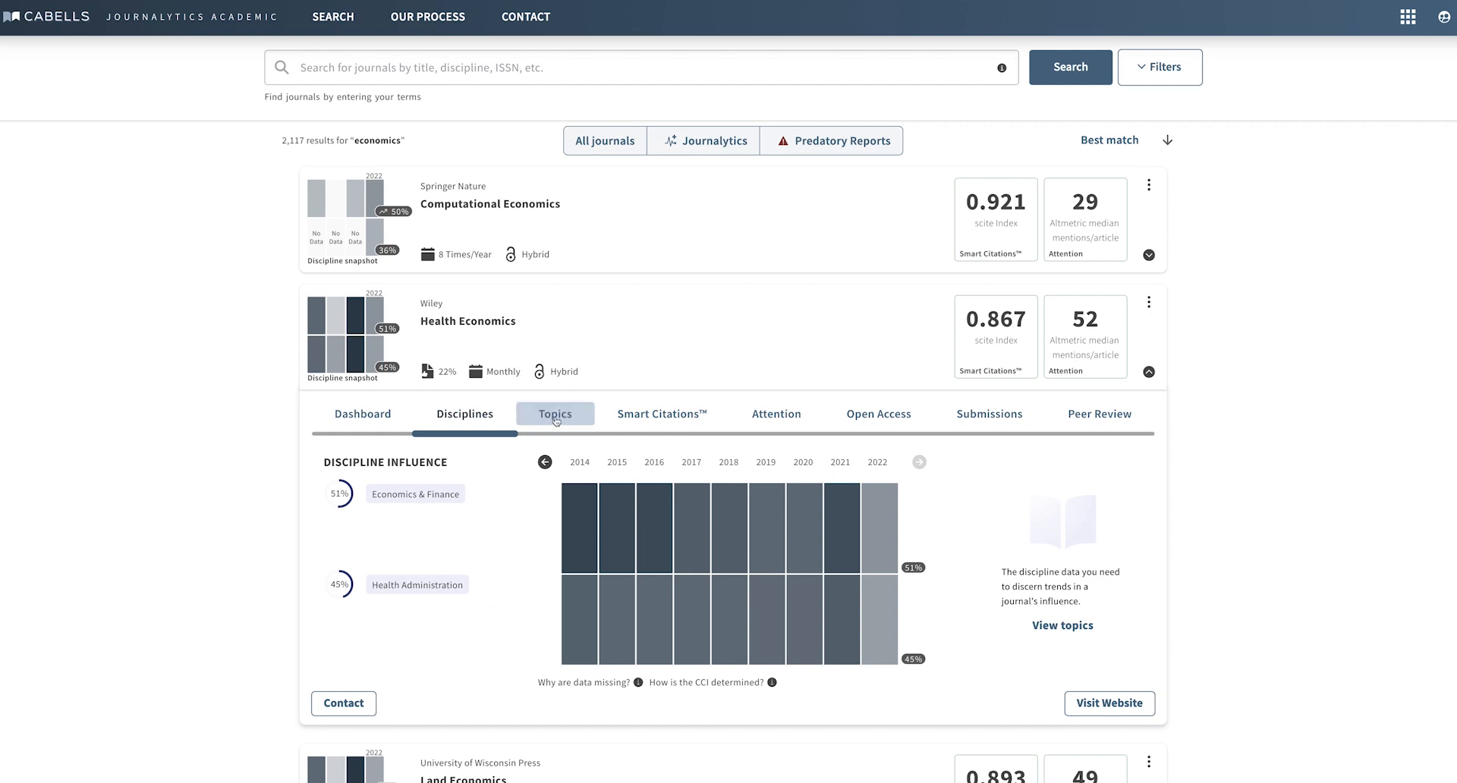
- Show Health Economics' Topics for Health Administration, revealing Health Care Finance
left_click(555, 413)
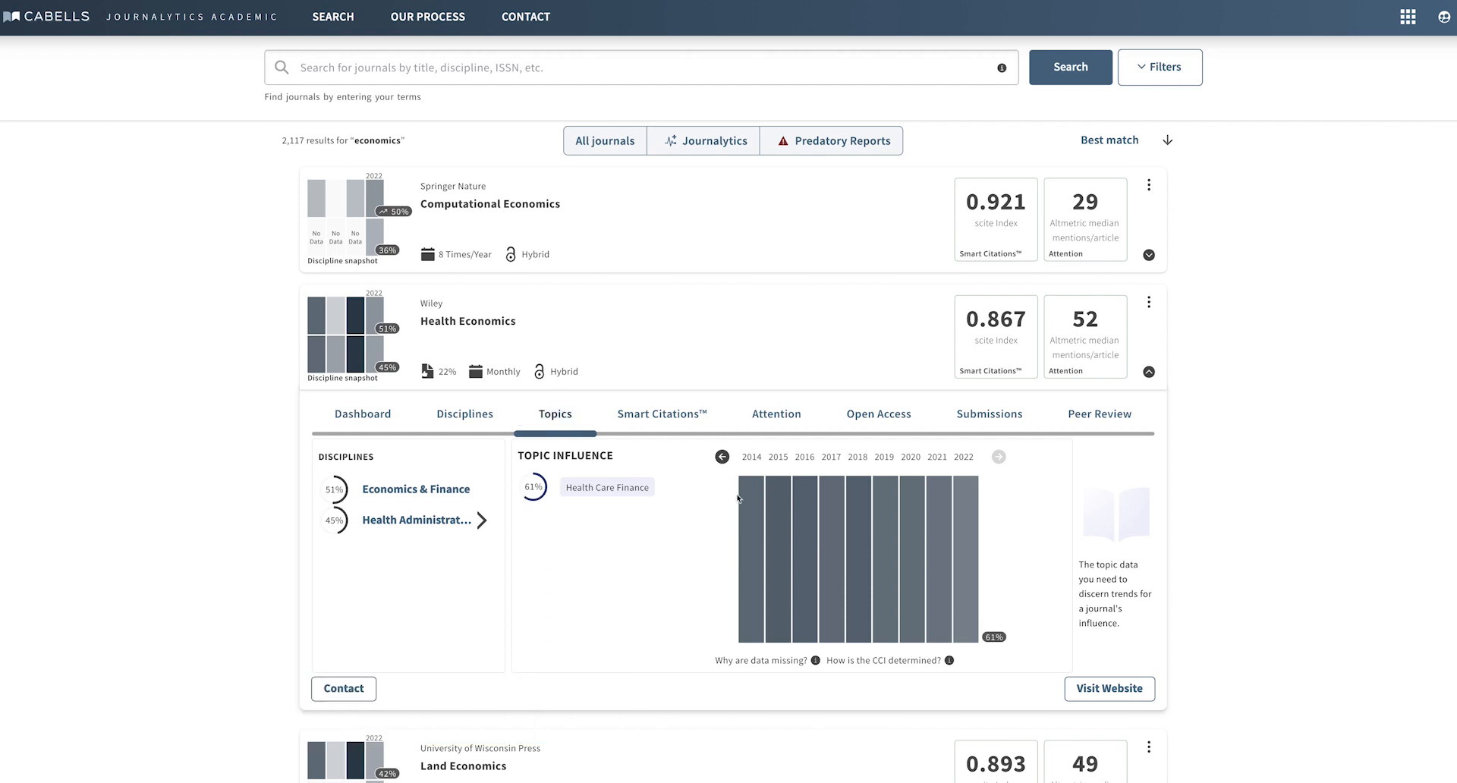
mouse_move(902, 512)
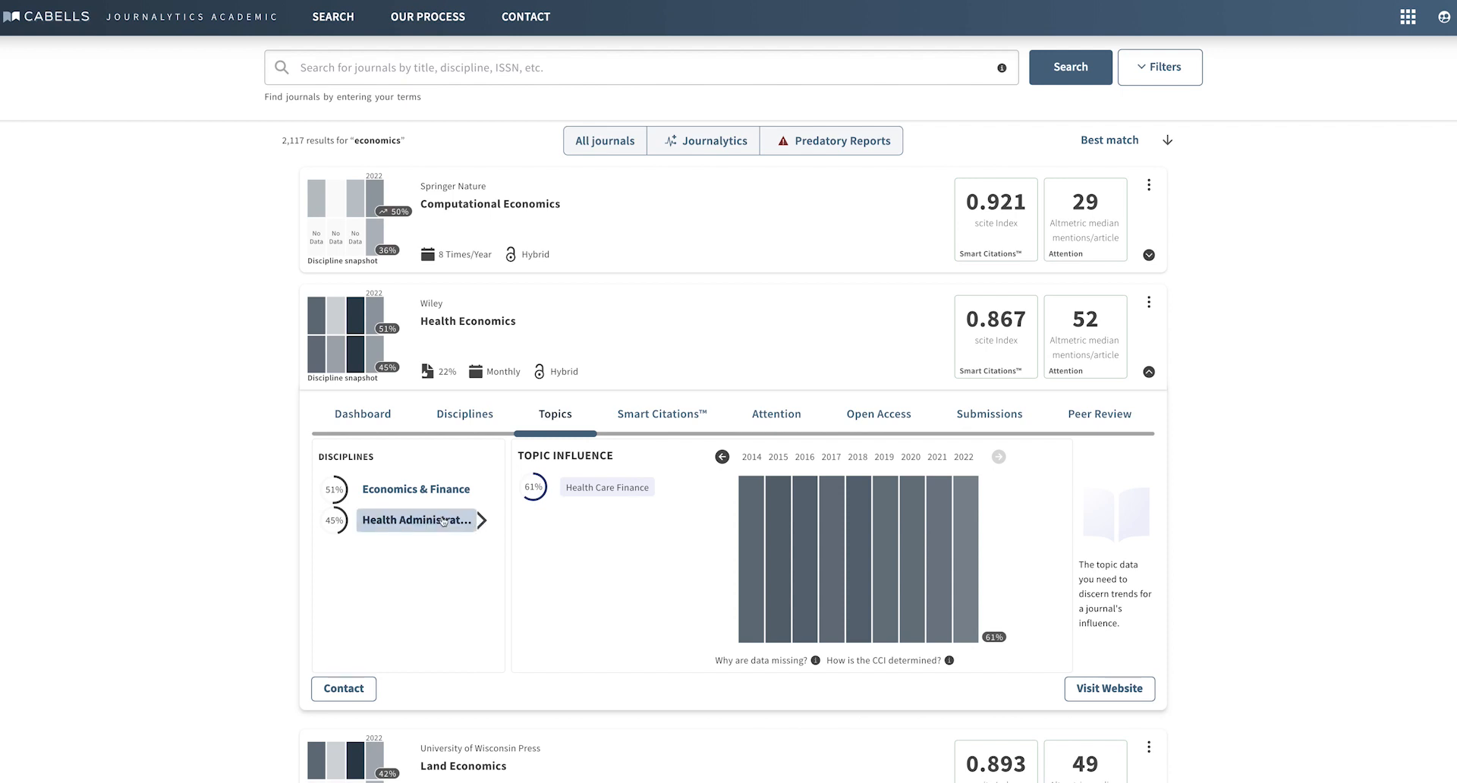
left_click(703, 141)
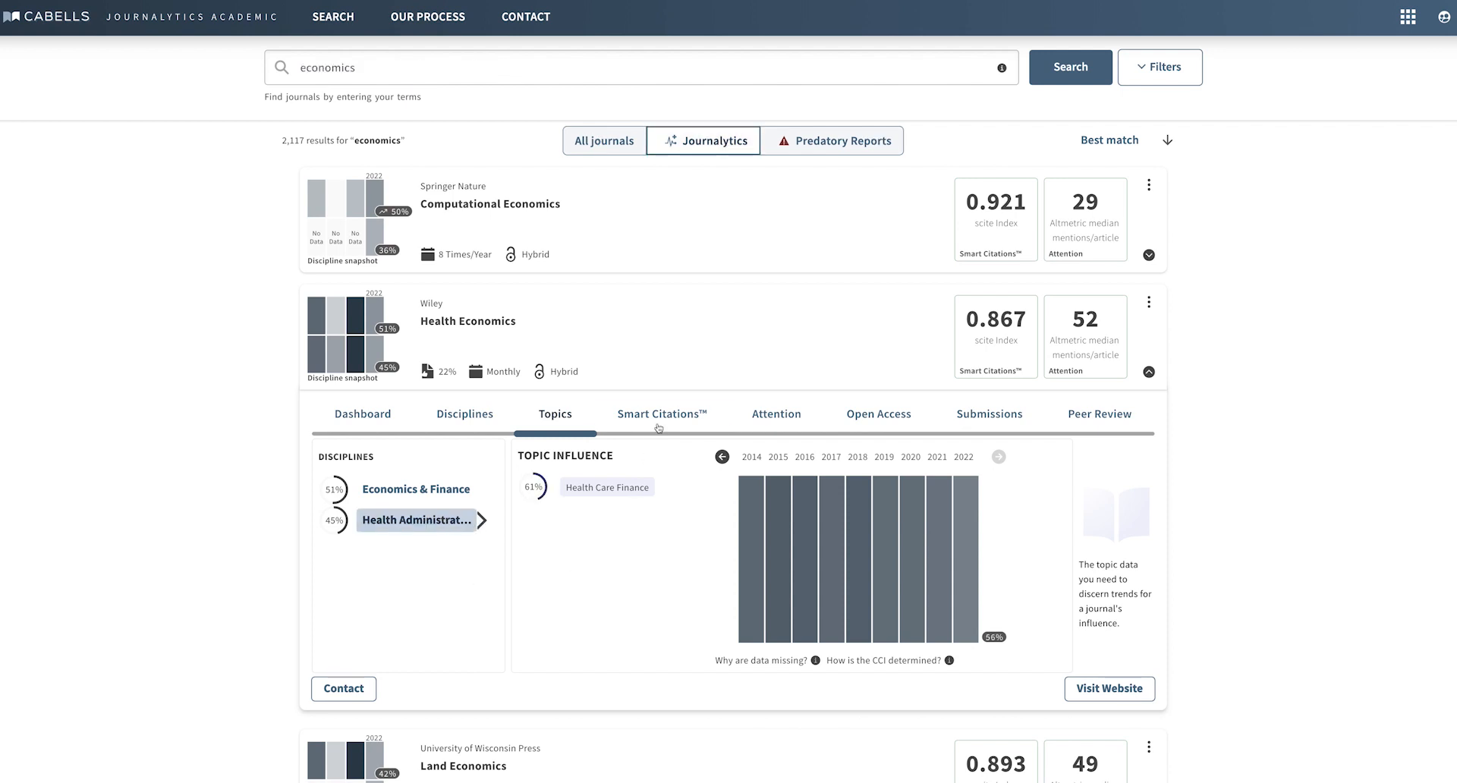
- Review Health Economics' Smart Citations scite index and citation classification explanations
left_click(662, 414)
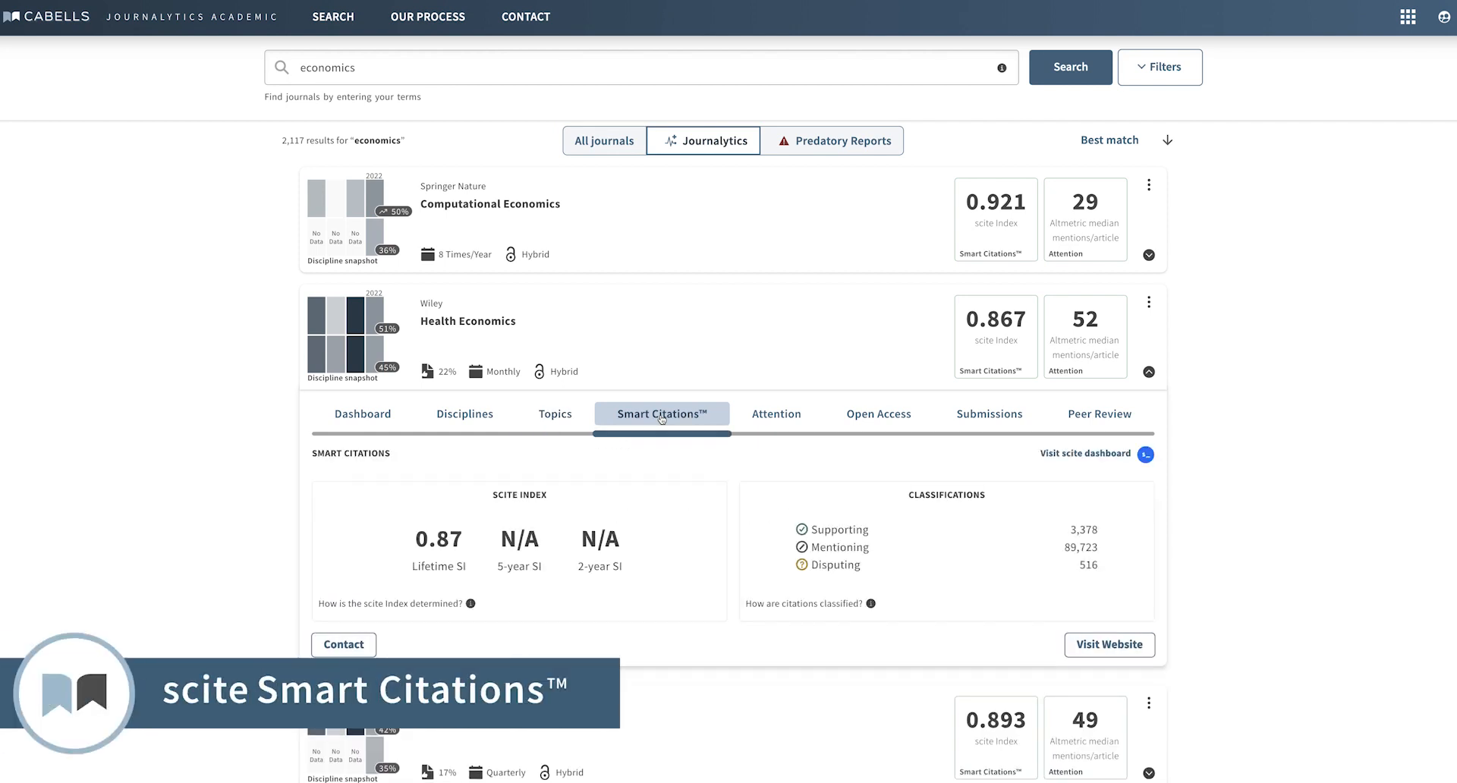
mouse_move(649, 472)
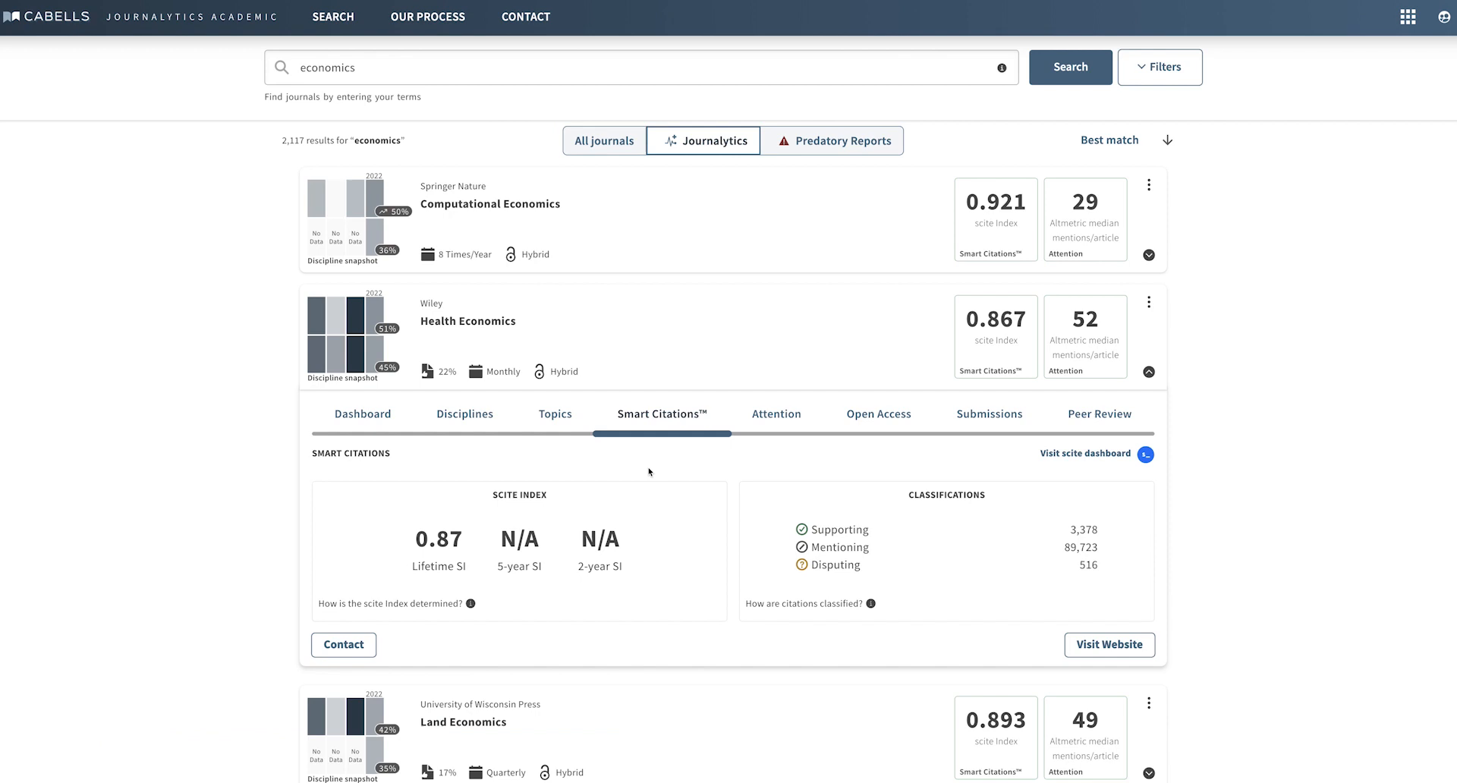
mouse_move(472, 603)
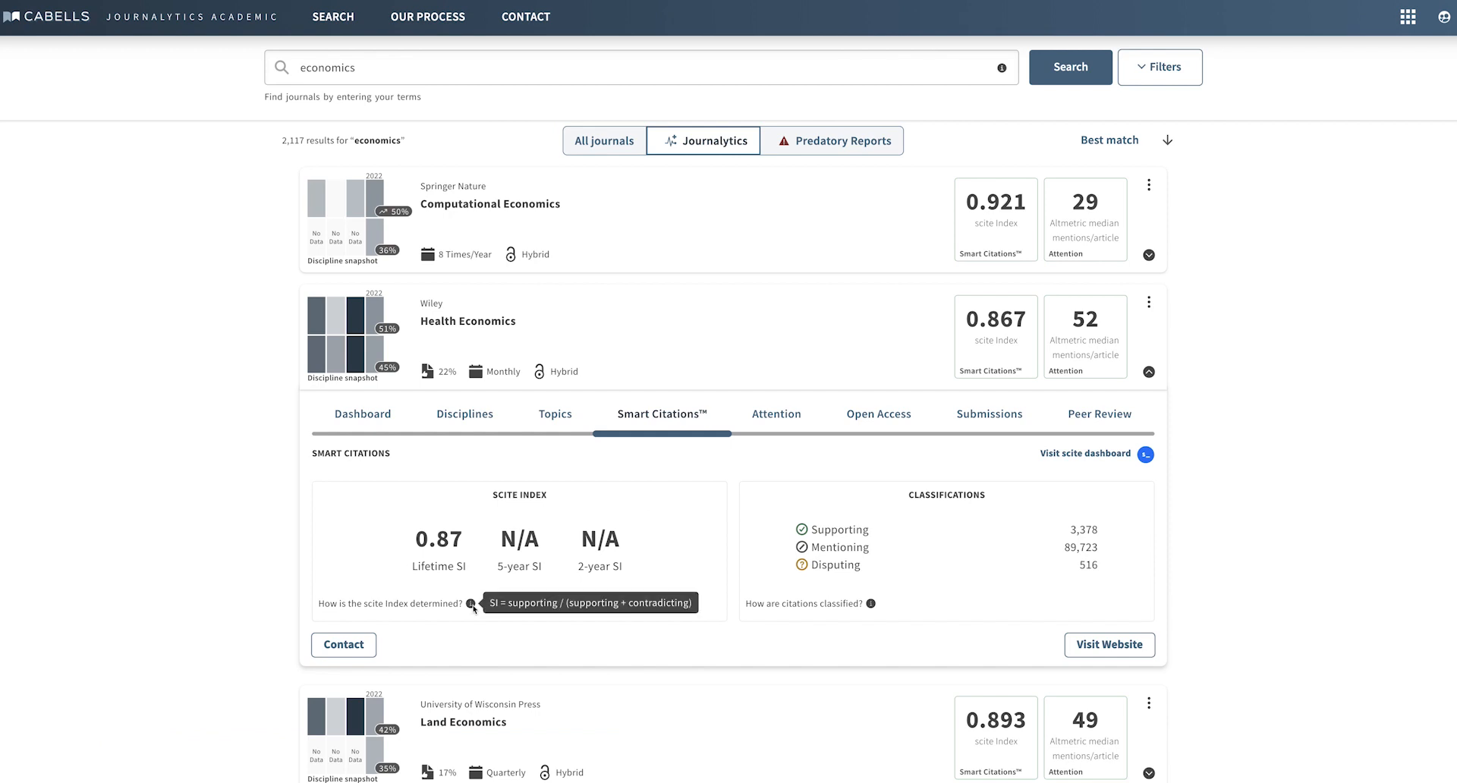
mouse_move(617, 666)
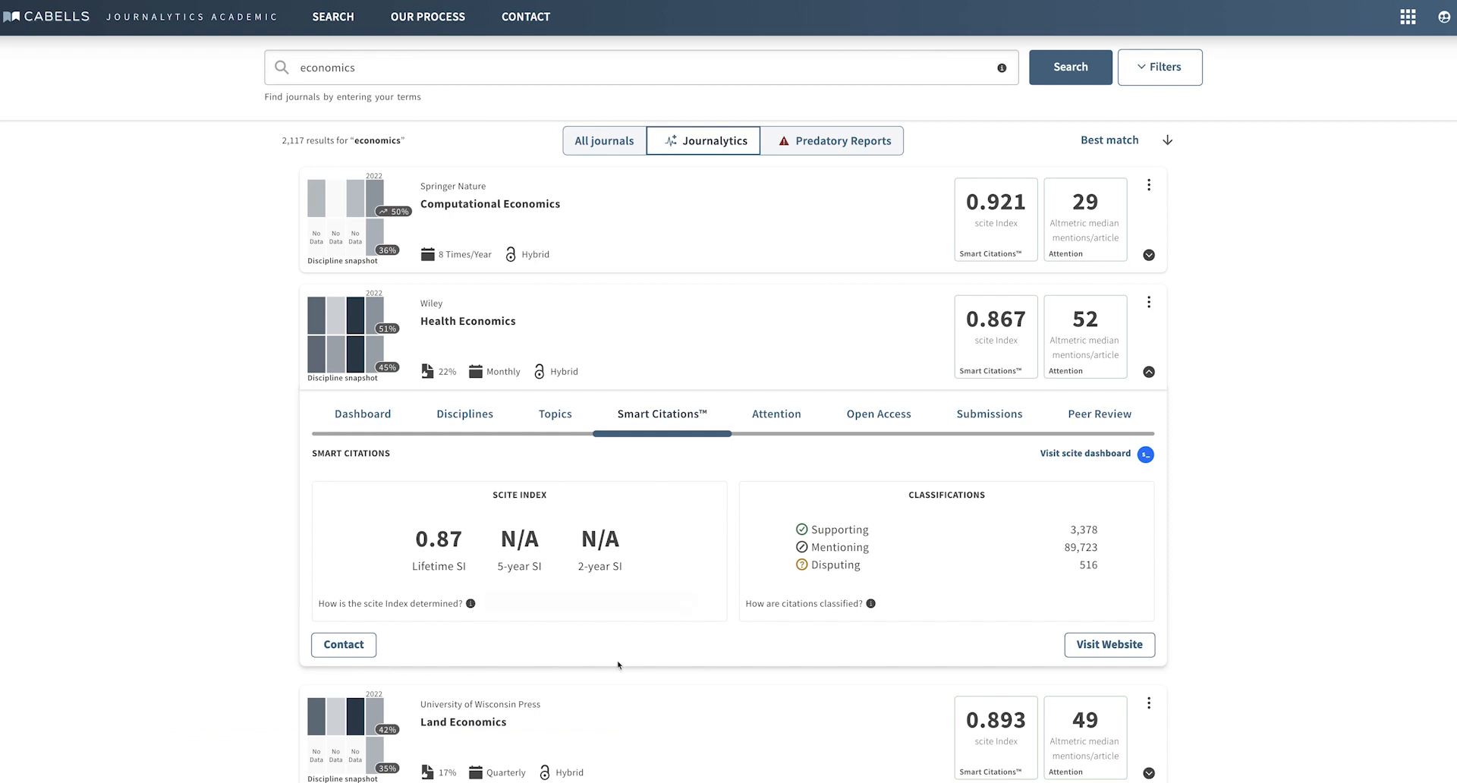
mouse_move(869, 604)
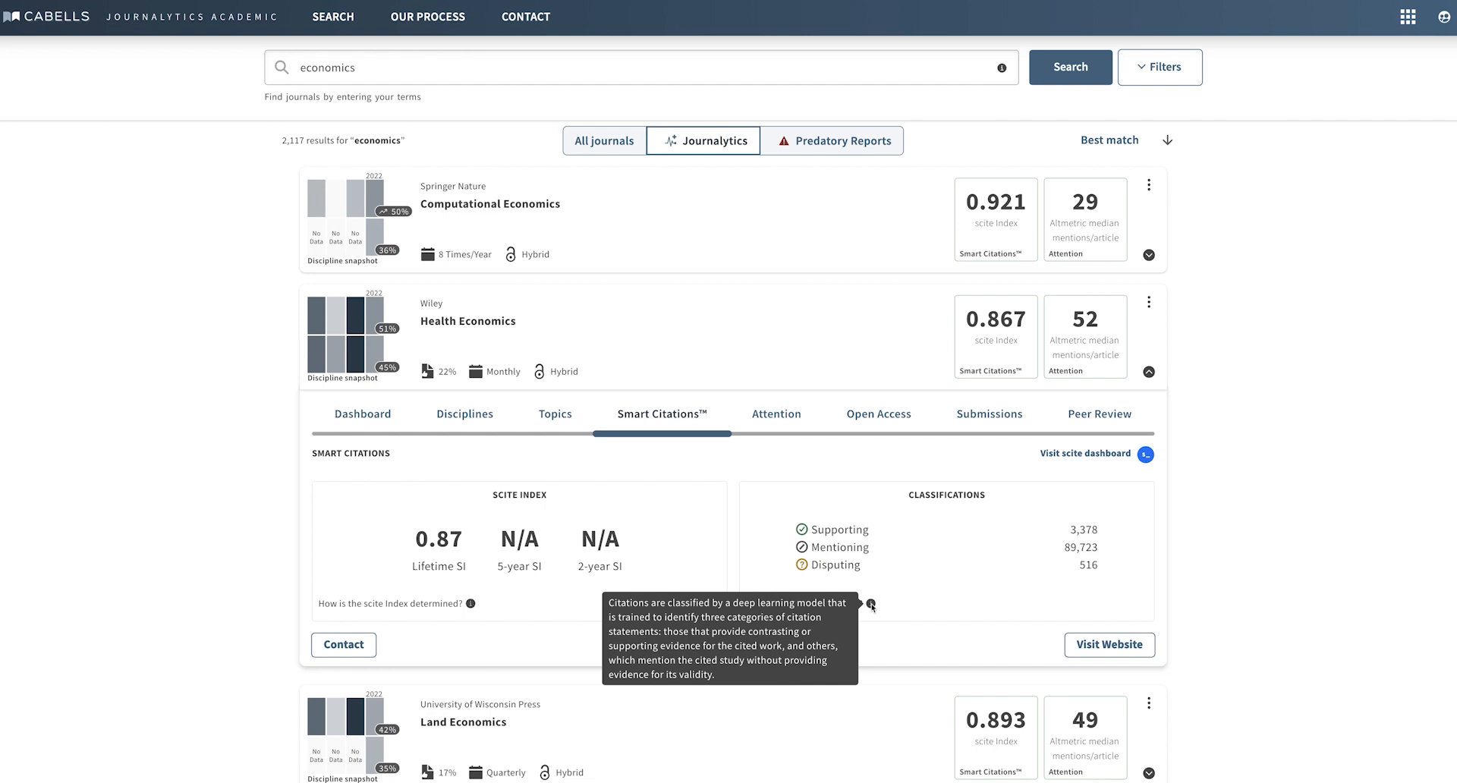
left_click(603, 141)
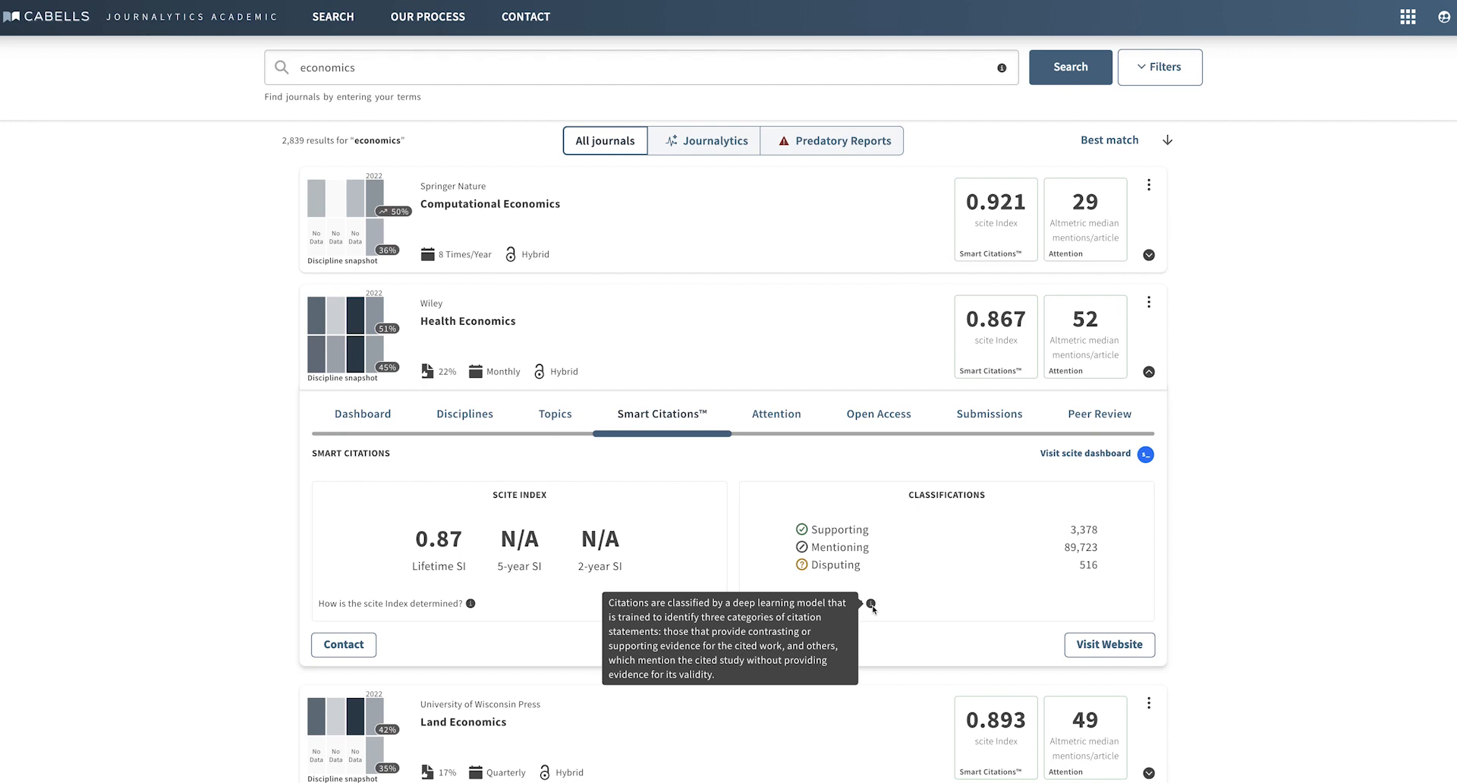
left_click(704, 140)
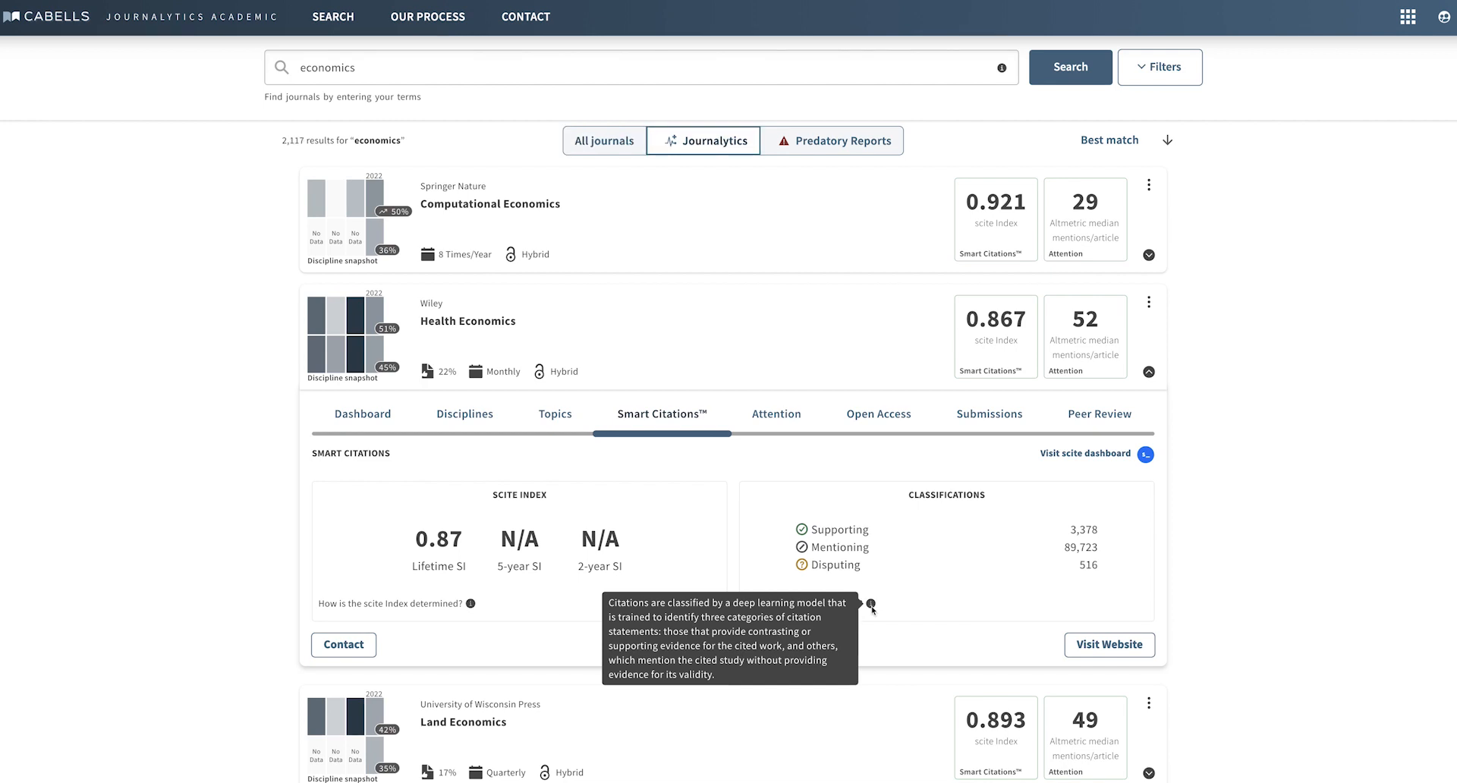
left_click(775, 413)
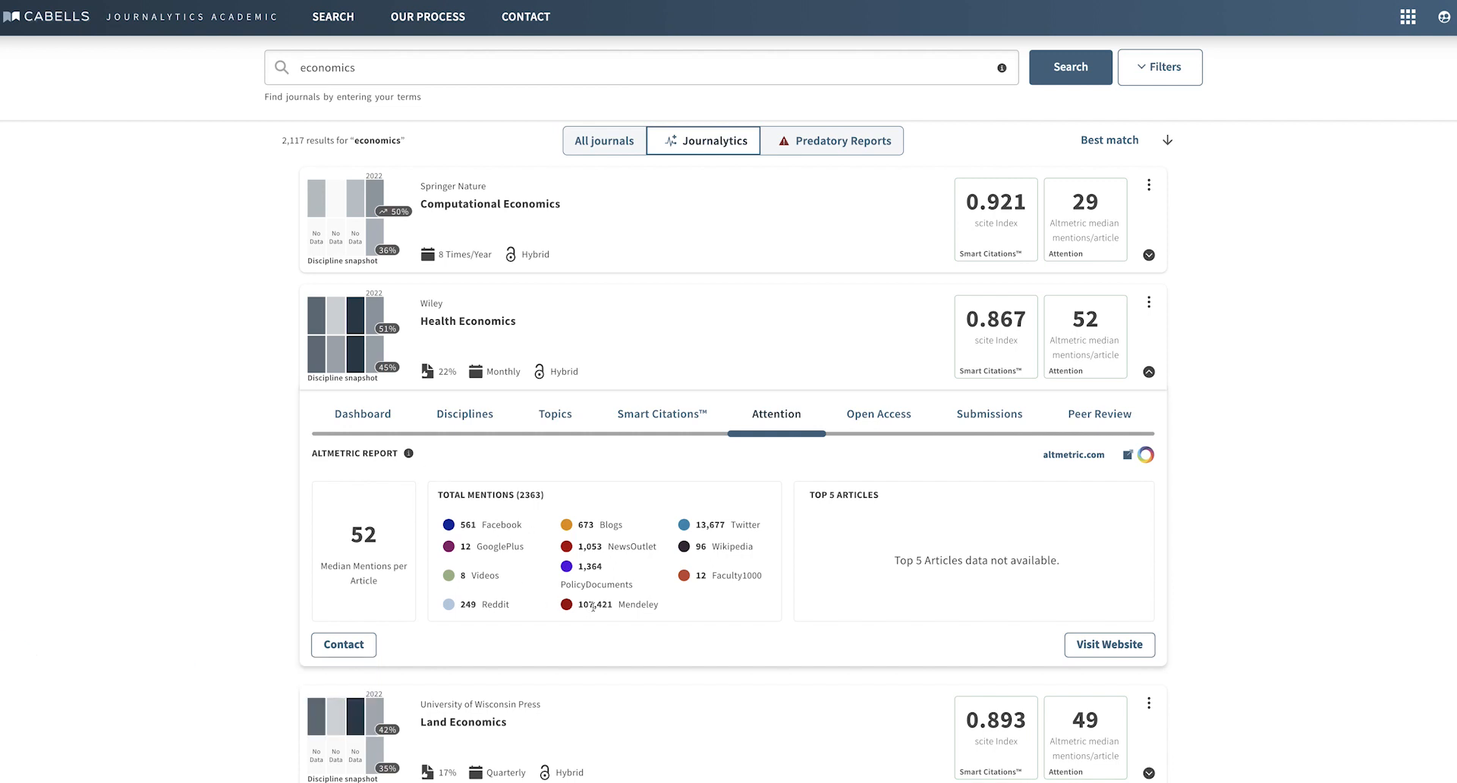
mouse_move(409, 453)
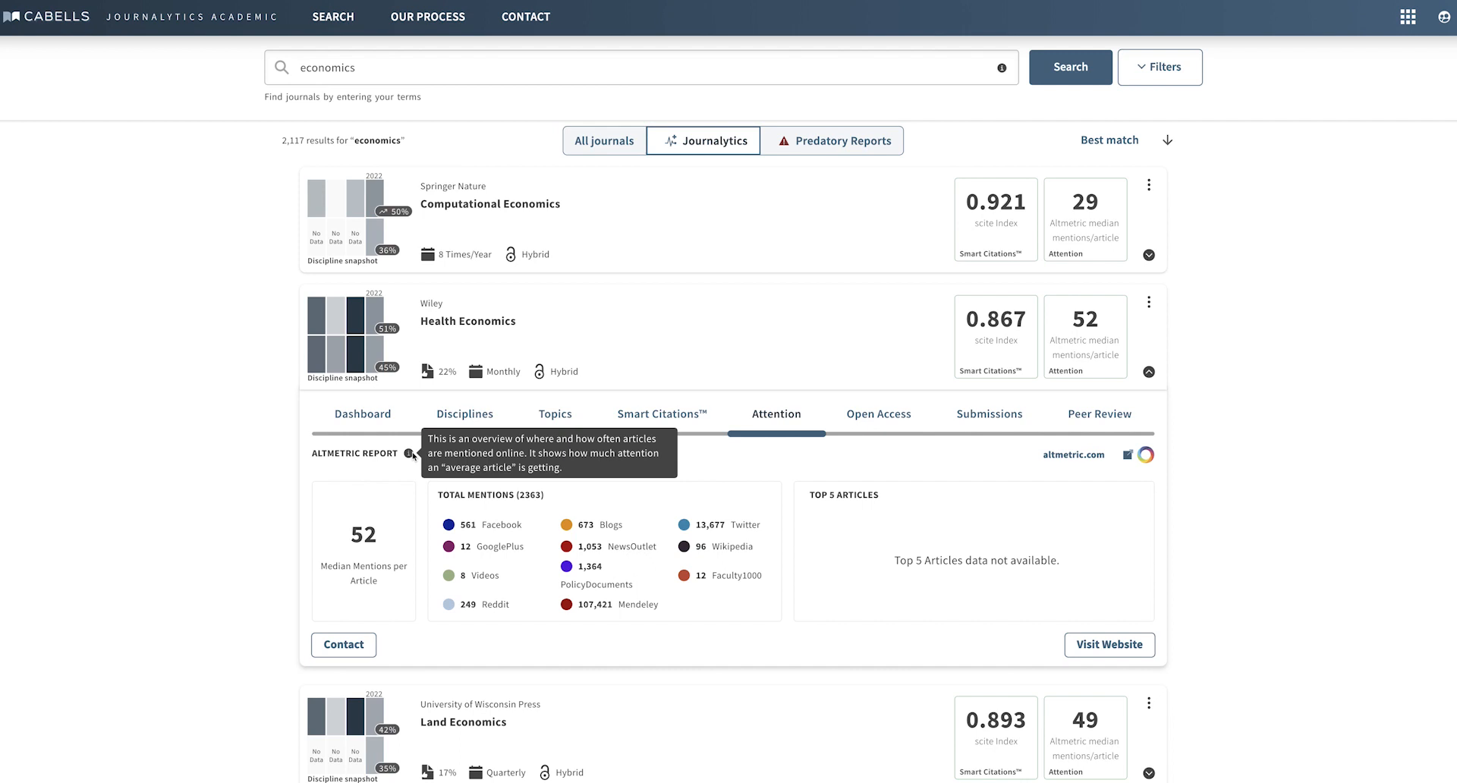
mouse_move(410, 456)
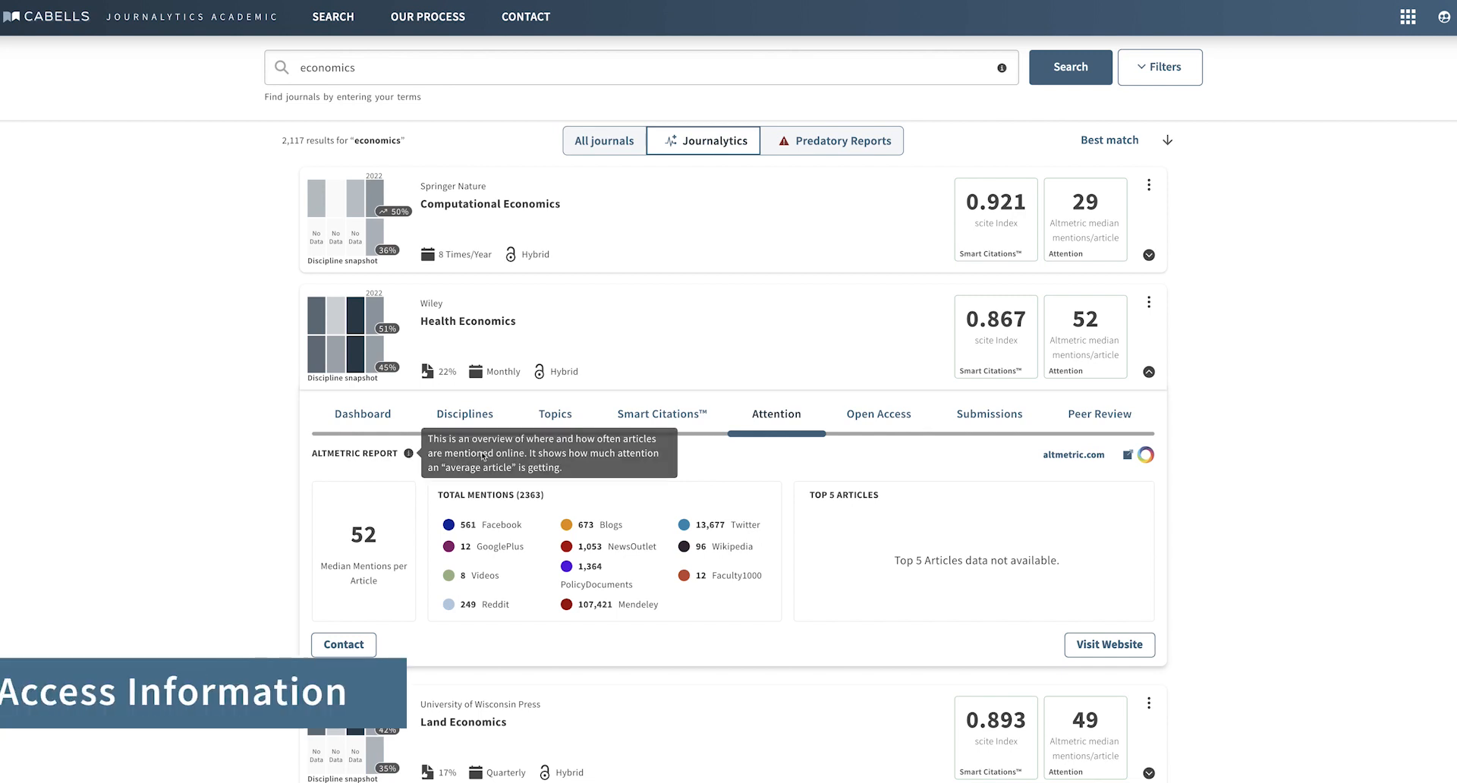
- After the 52-median-mention Altmetric report, move to Health Economics' Open Access details
left_click(877, 413)
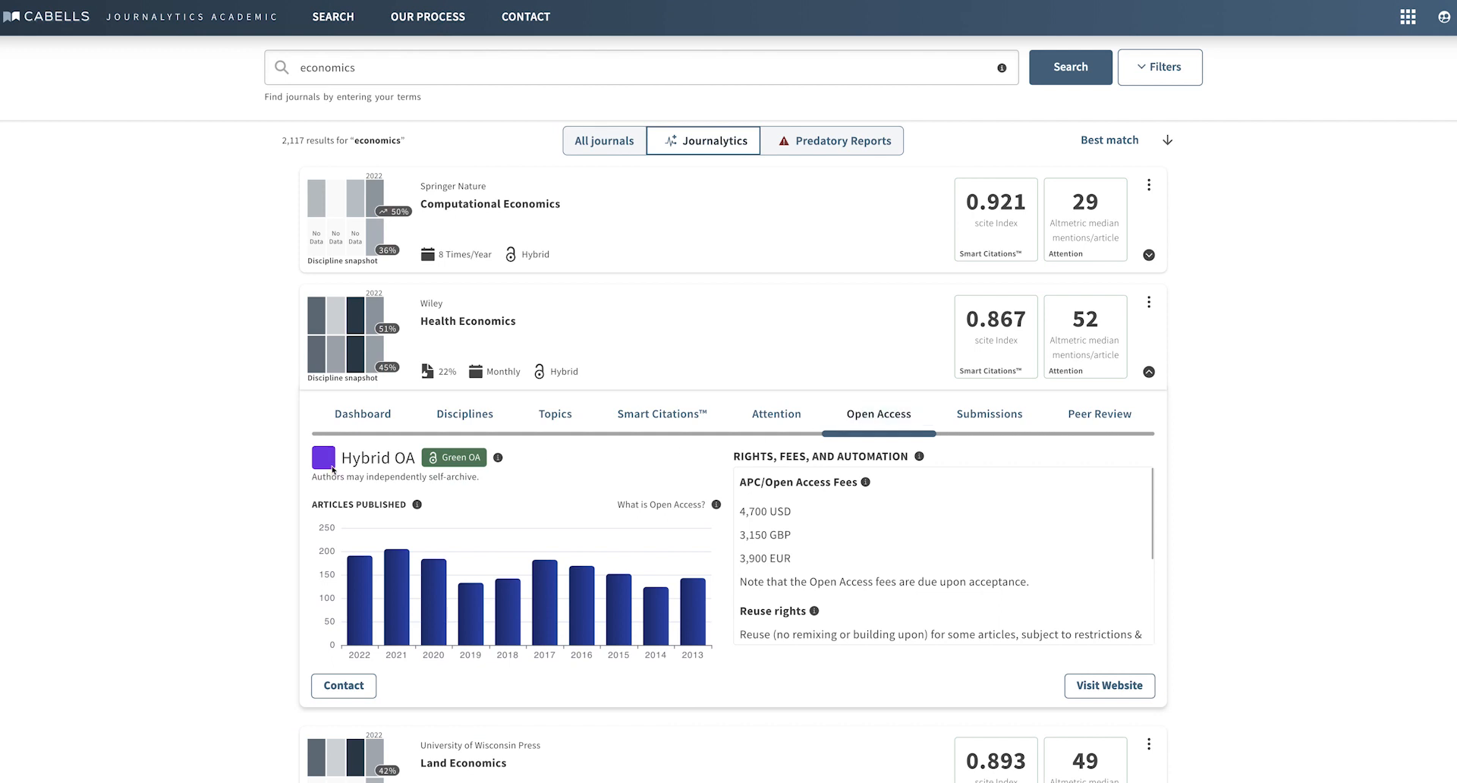
- Scroll the Rights, Fees, and Automation box showing hybrid OA and 4,700 USD APC
scroll("down", 3)
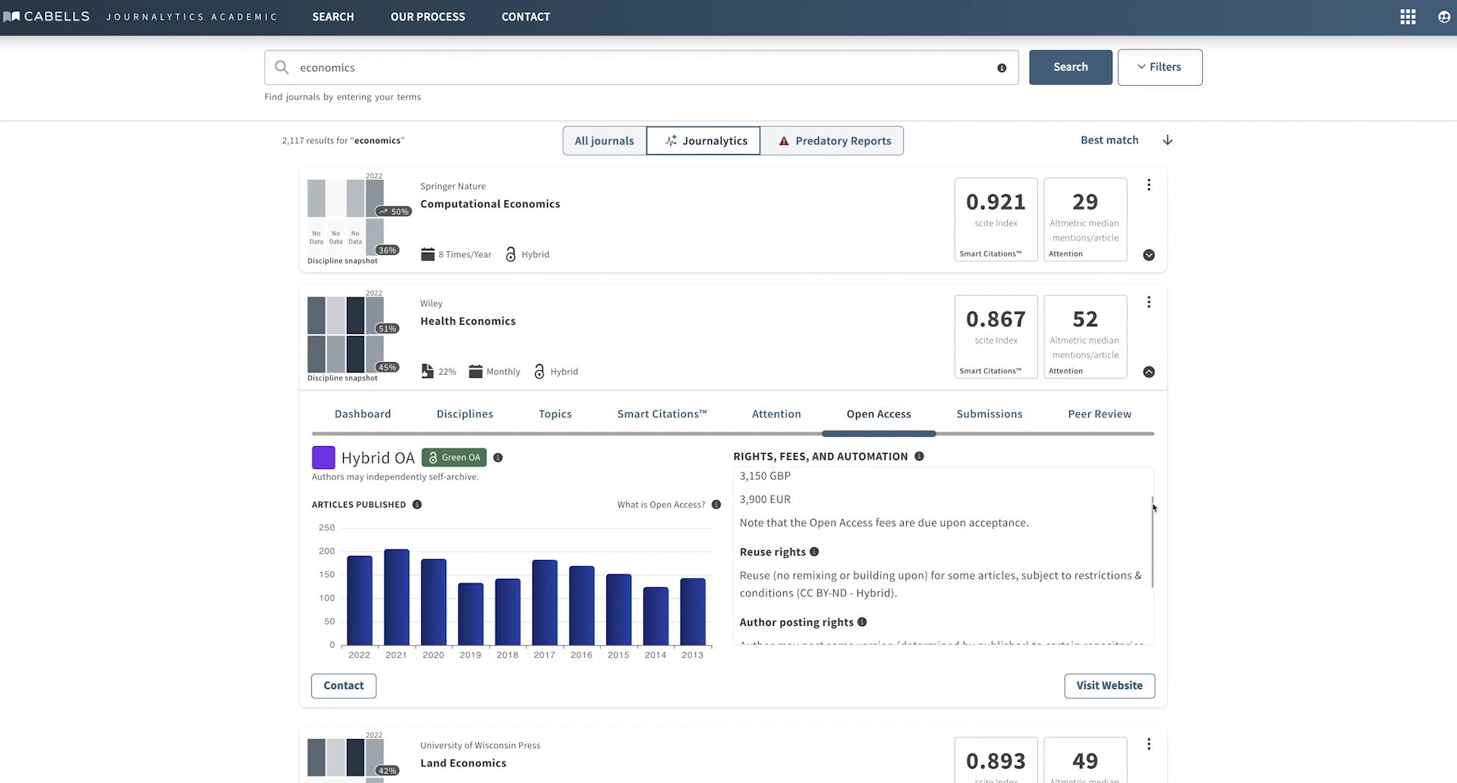
scroll("down", 3)
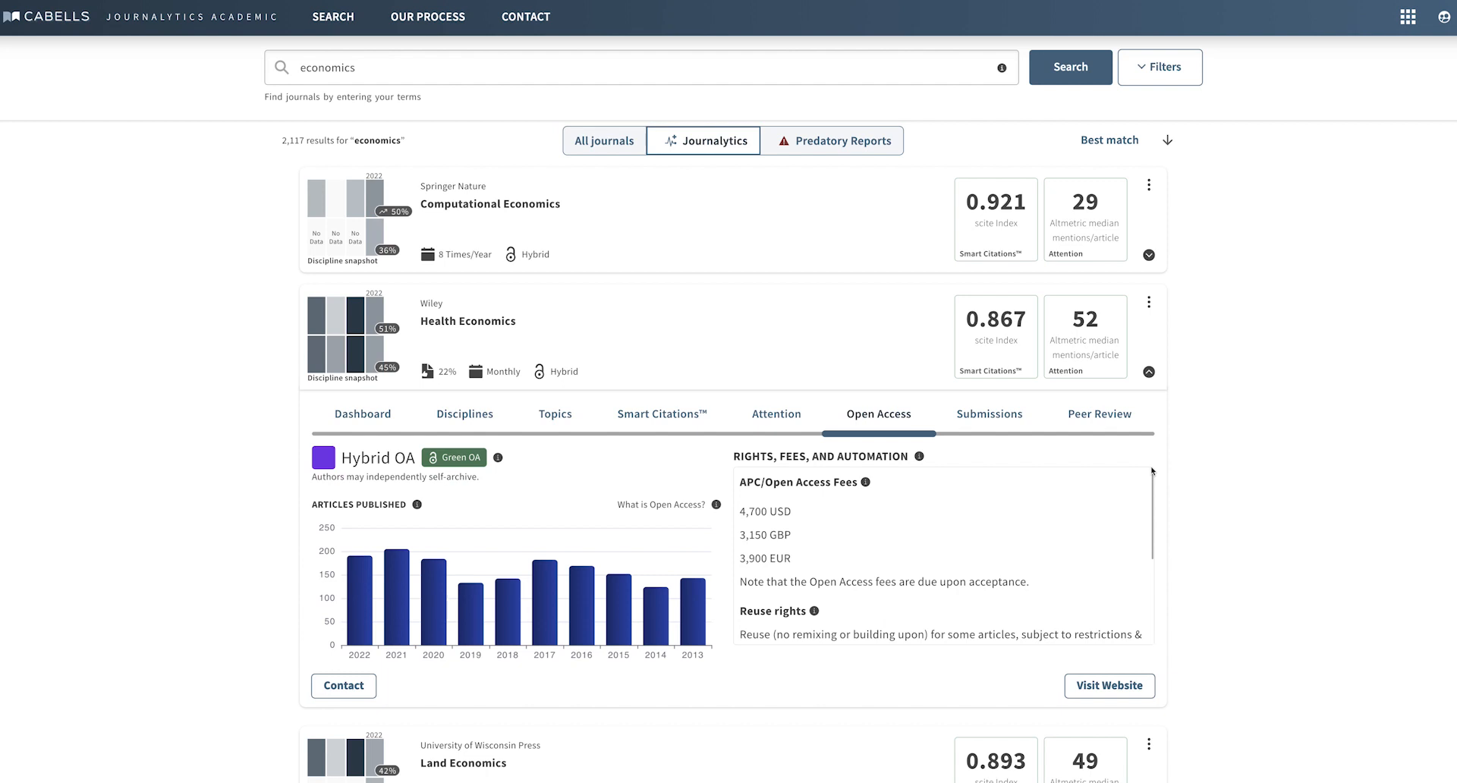
left_click(989, 413)
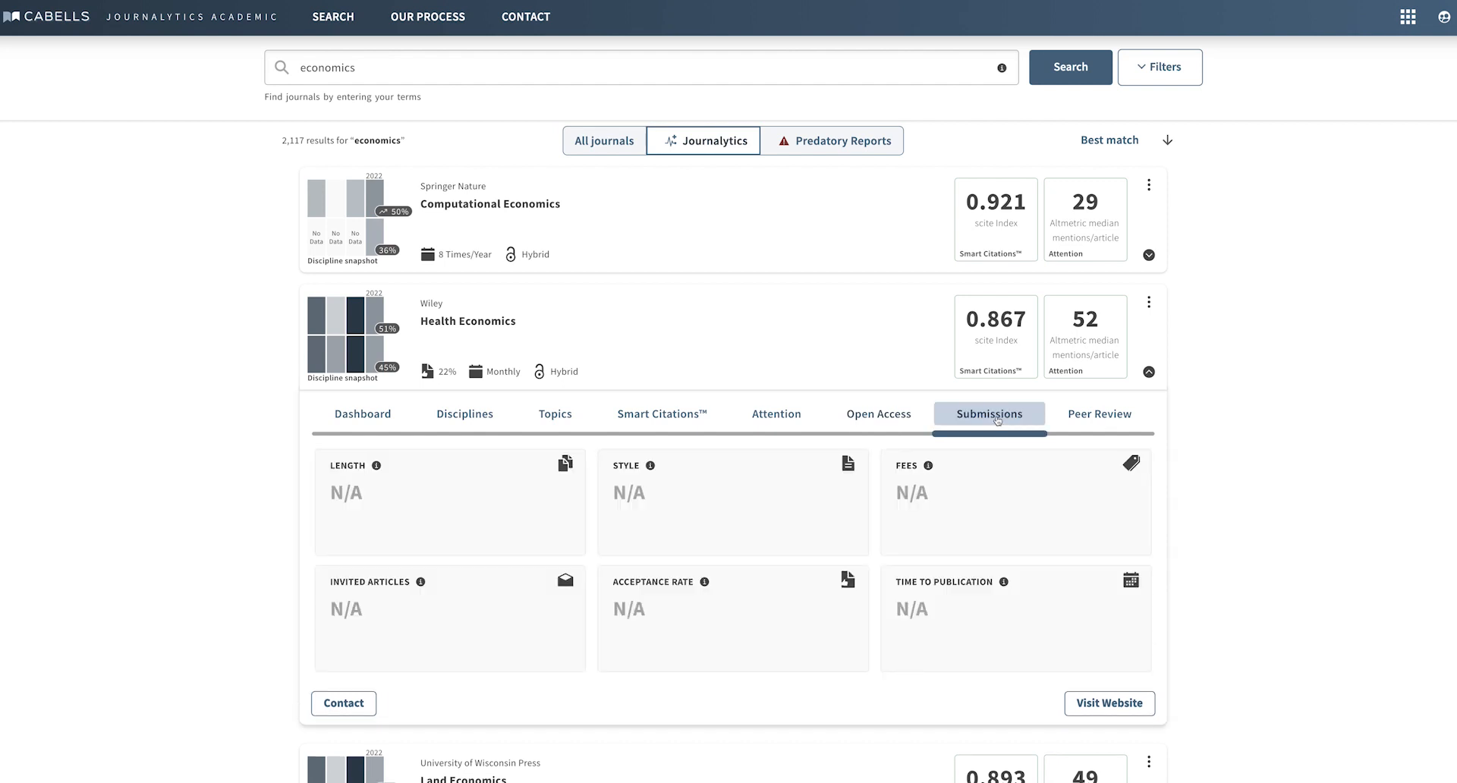
- Load the Submissions tab: 8000-word length, 22% acceptance, 6–9 months to publication
left_click(988, 414)
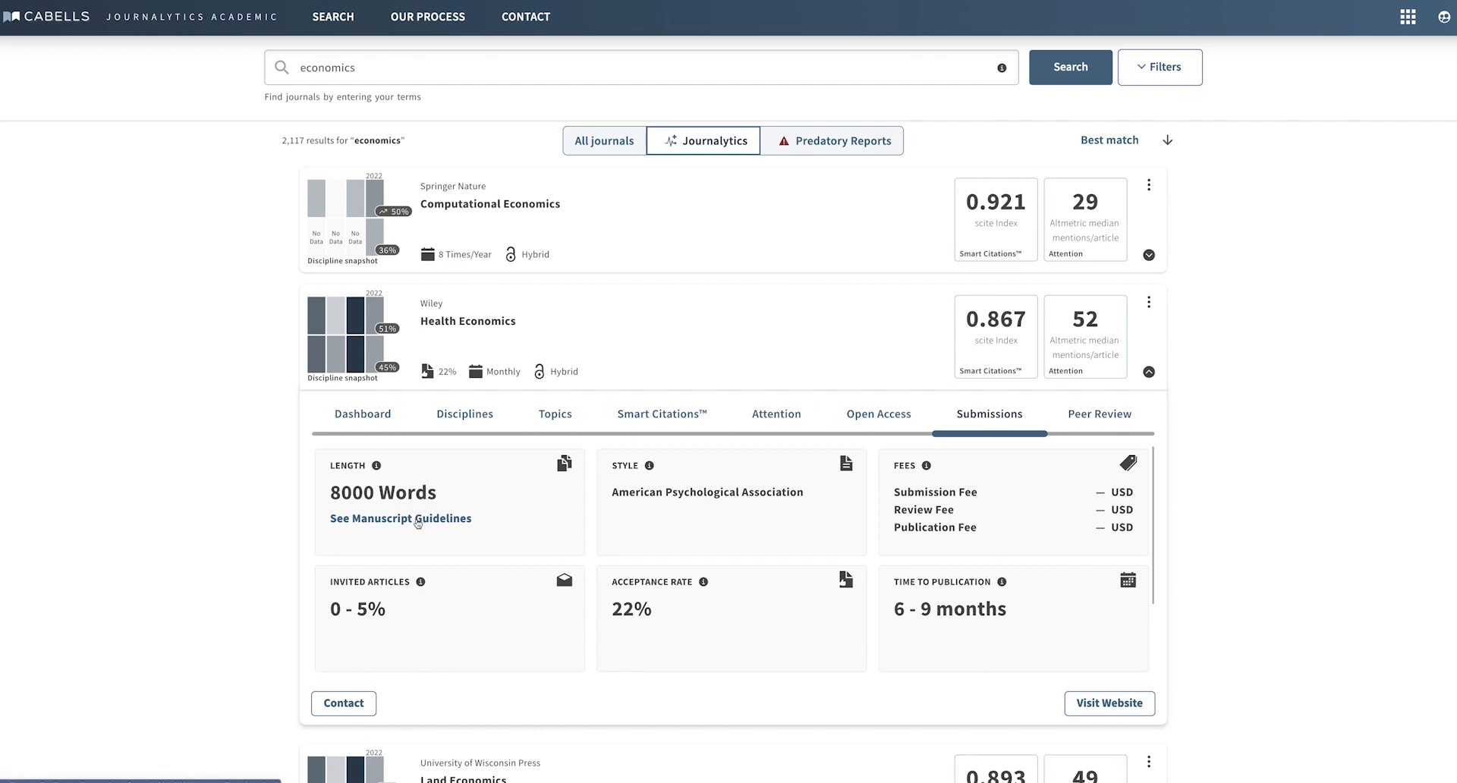
mouse_move(956, 490)
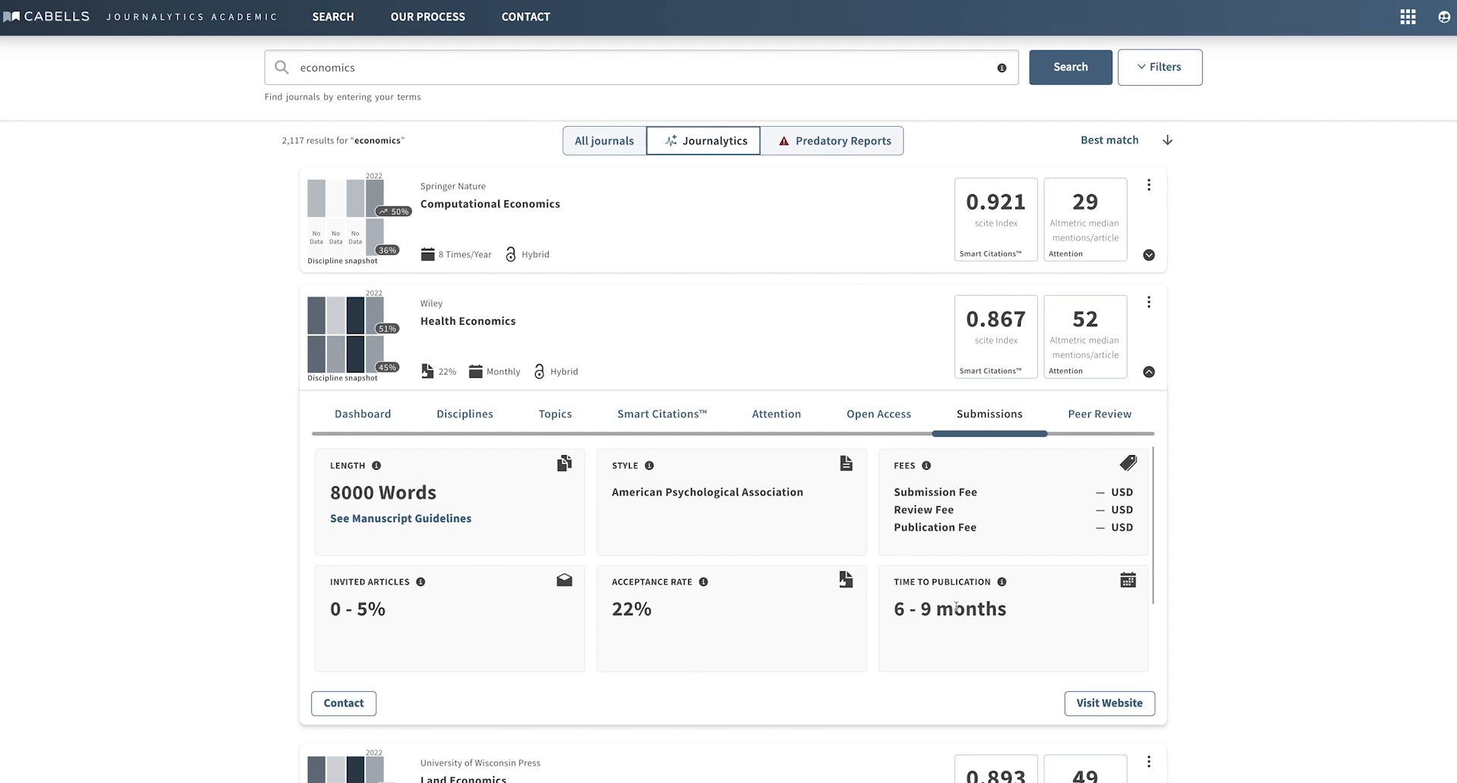
mouse_move(695, 581)
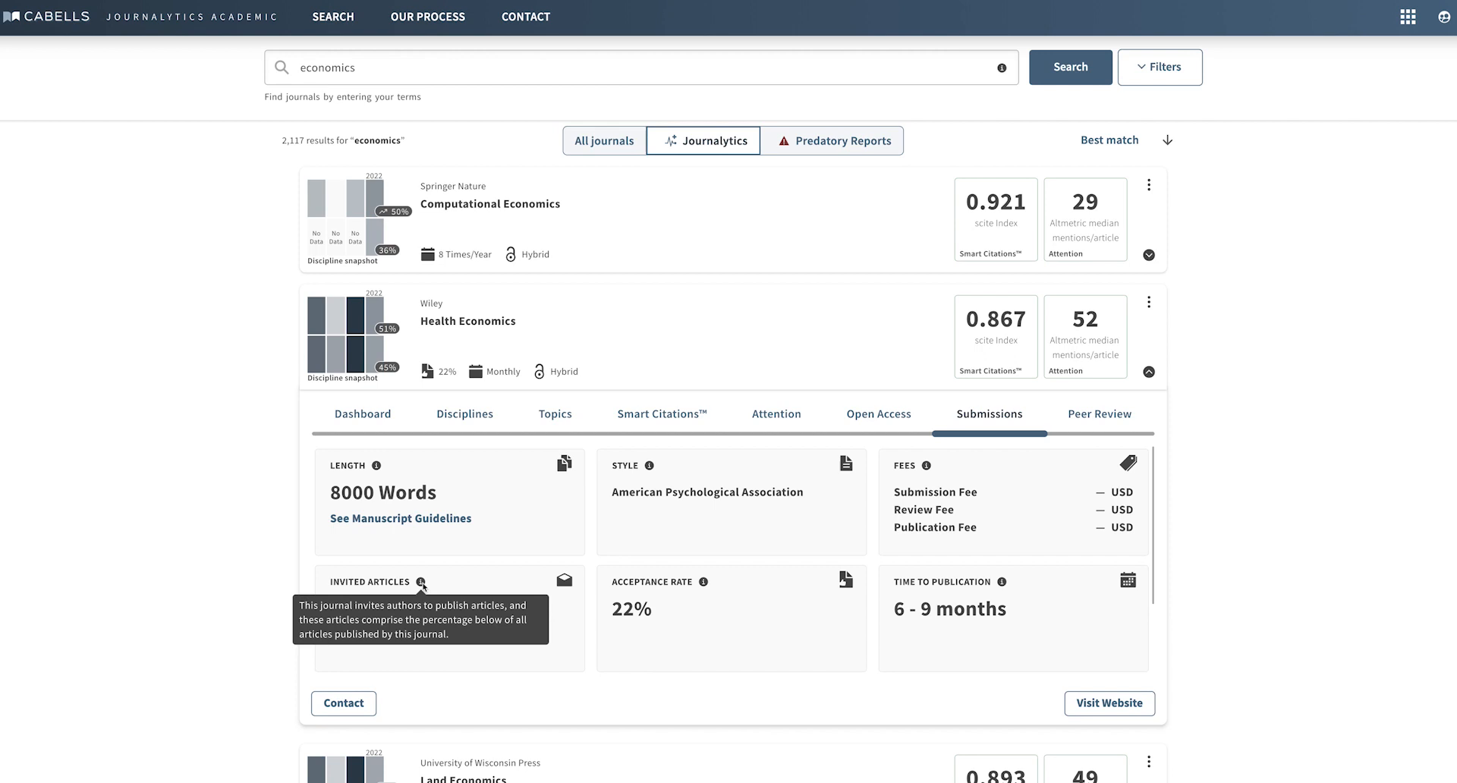
mouse_move(372, 464)
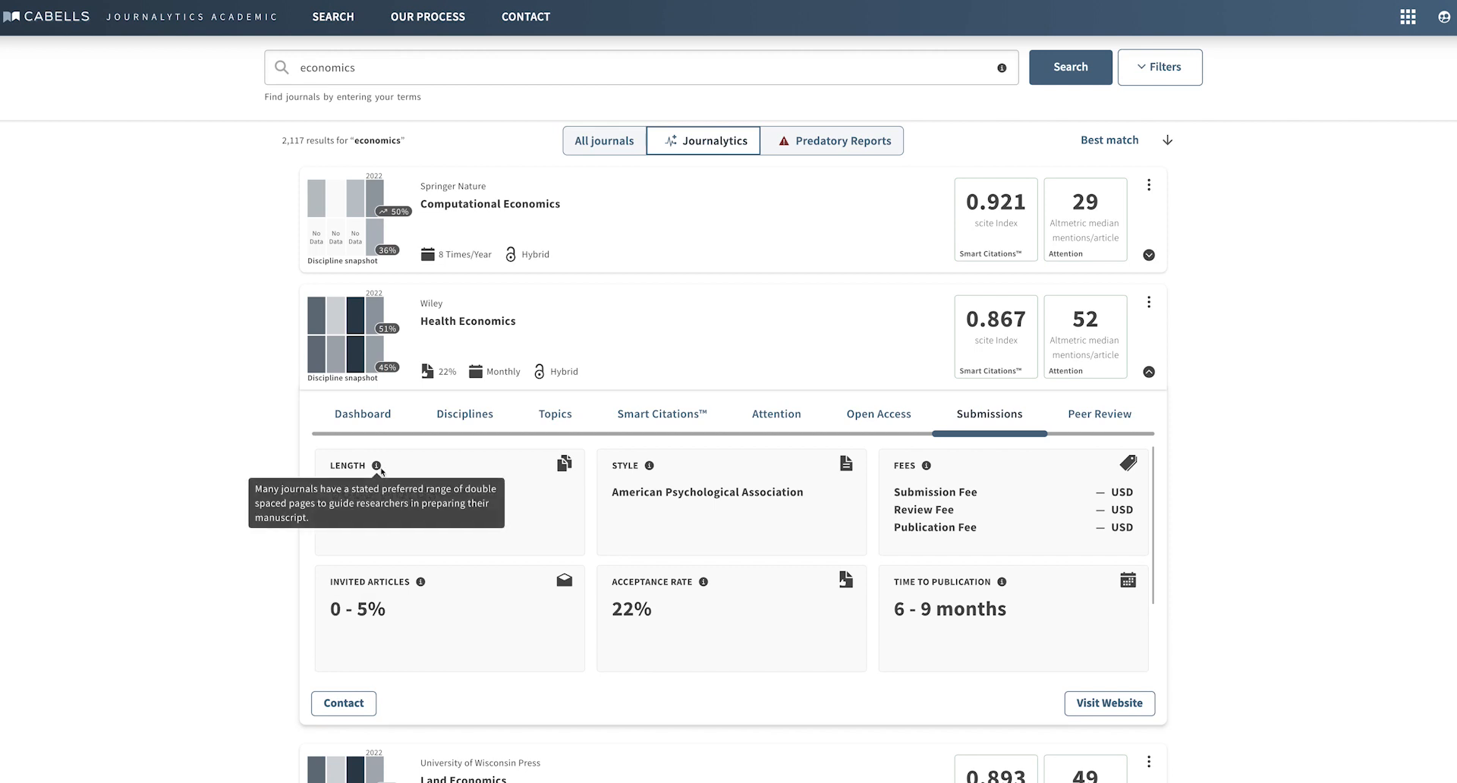
mouse_move(1098, 413)
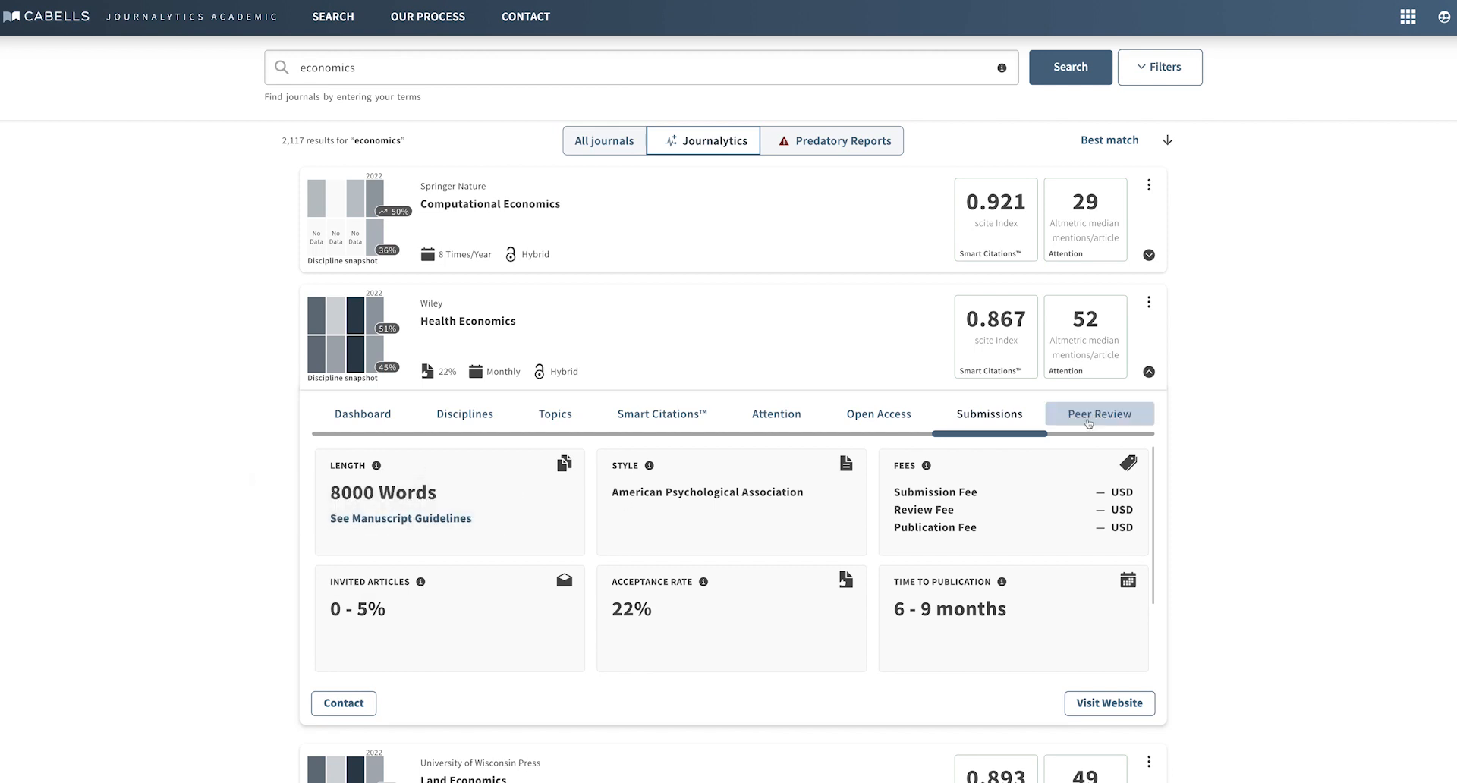
- Open the Peer Review tab for Health Economics
left_click(1098, 413)
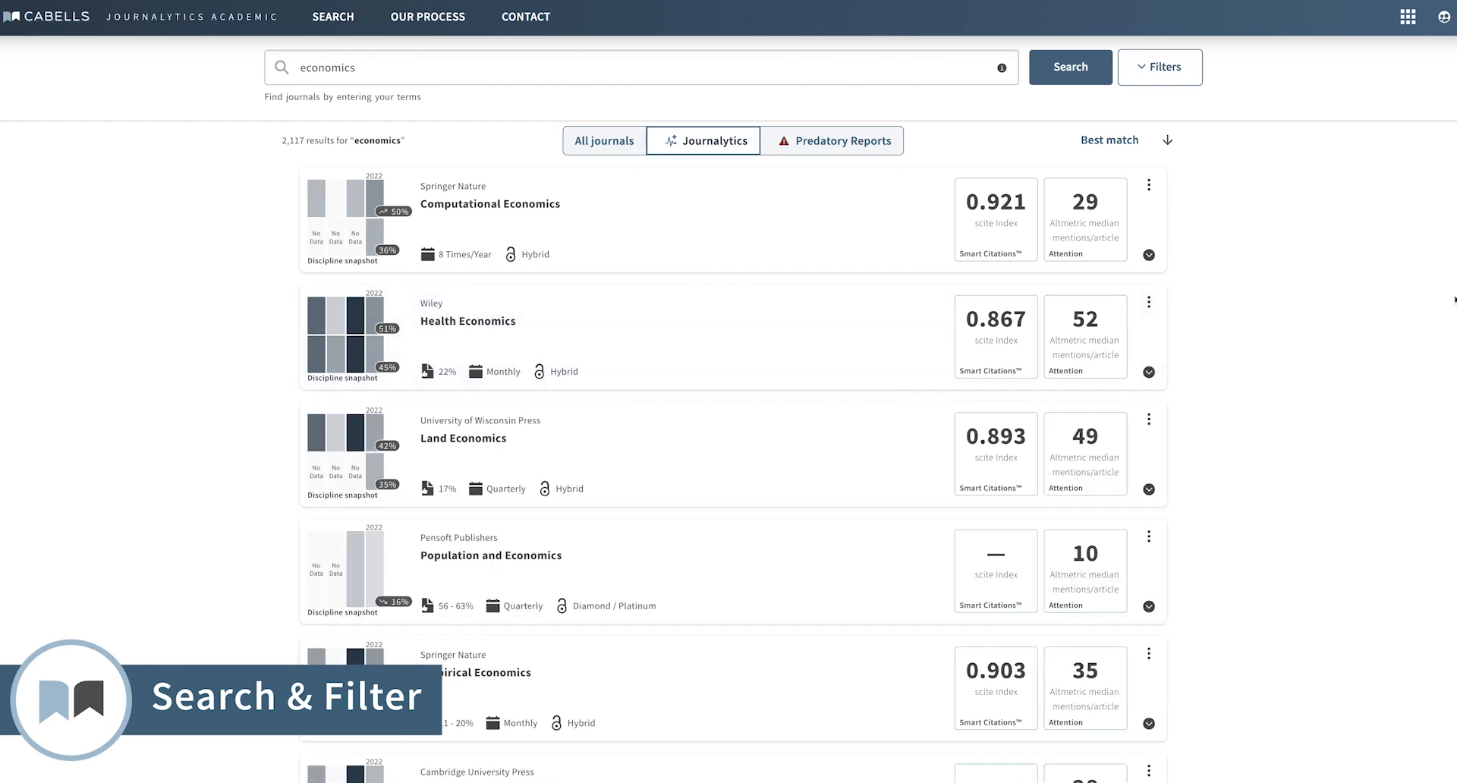
- Search journals for 'Population and Economics' and expand the top result's details
left_click(641, 67)
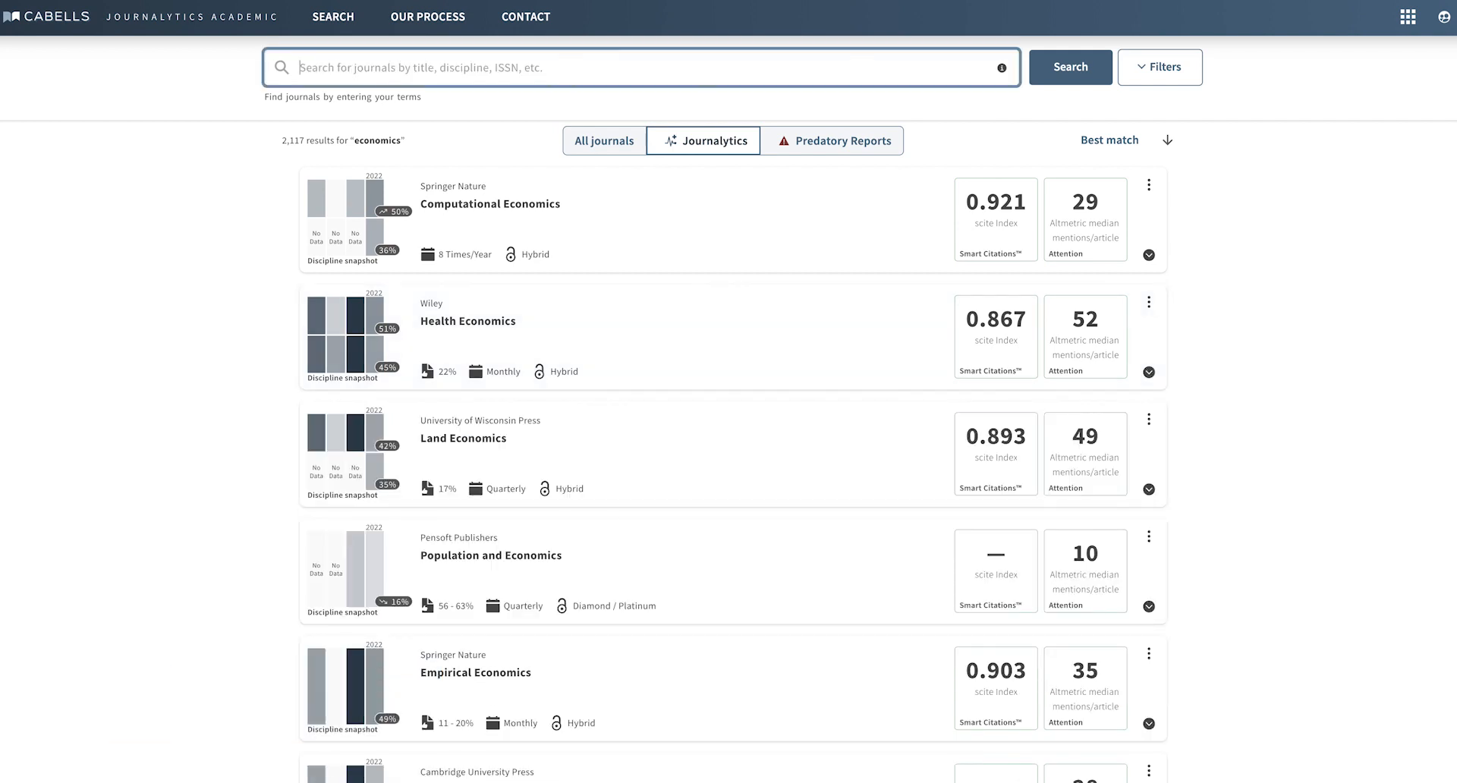
type("Population and Economics")
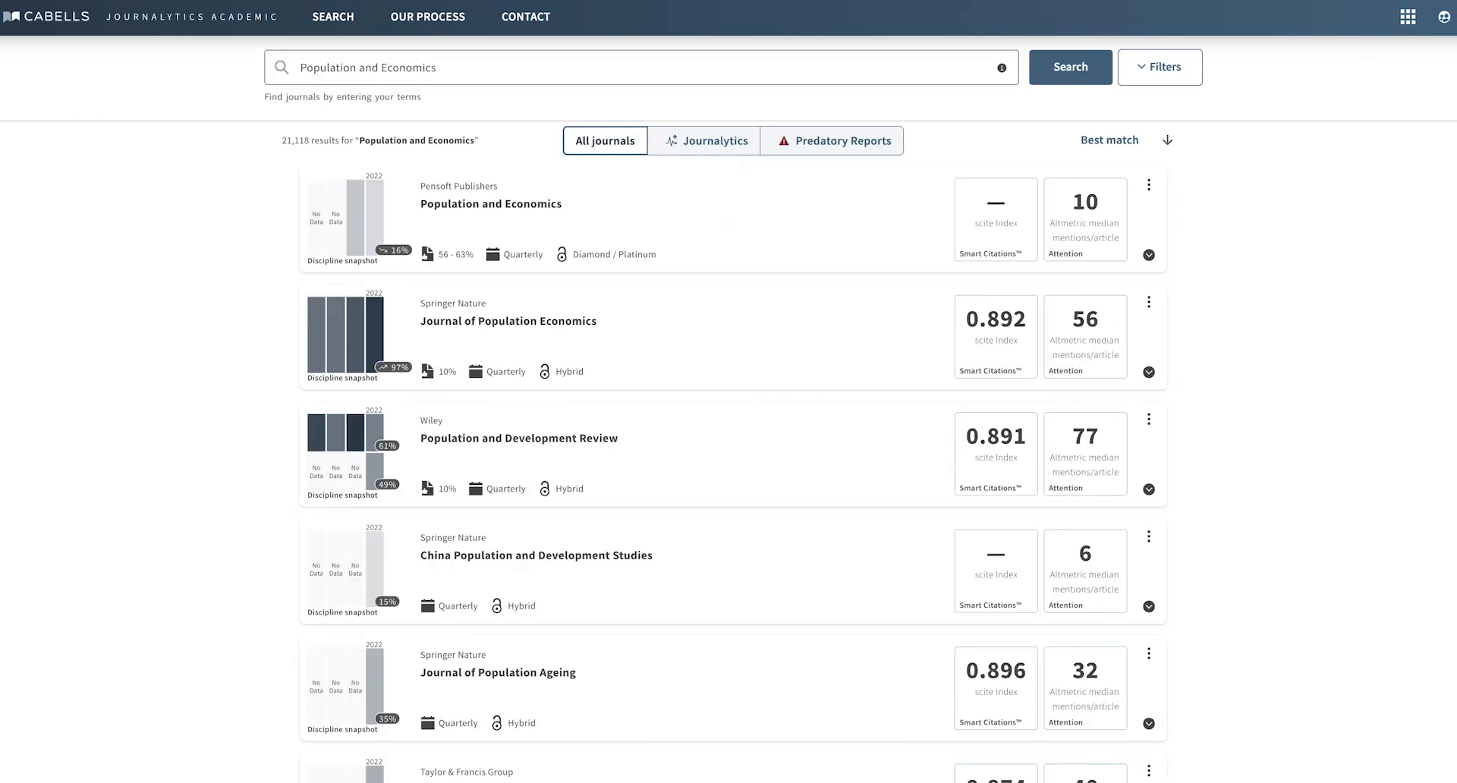
mouse_move(711, 217)
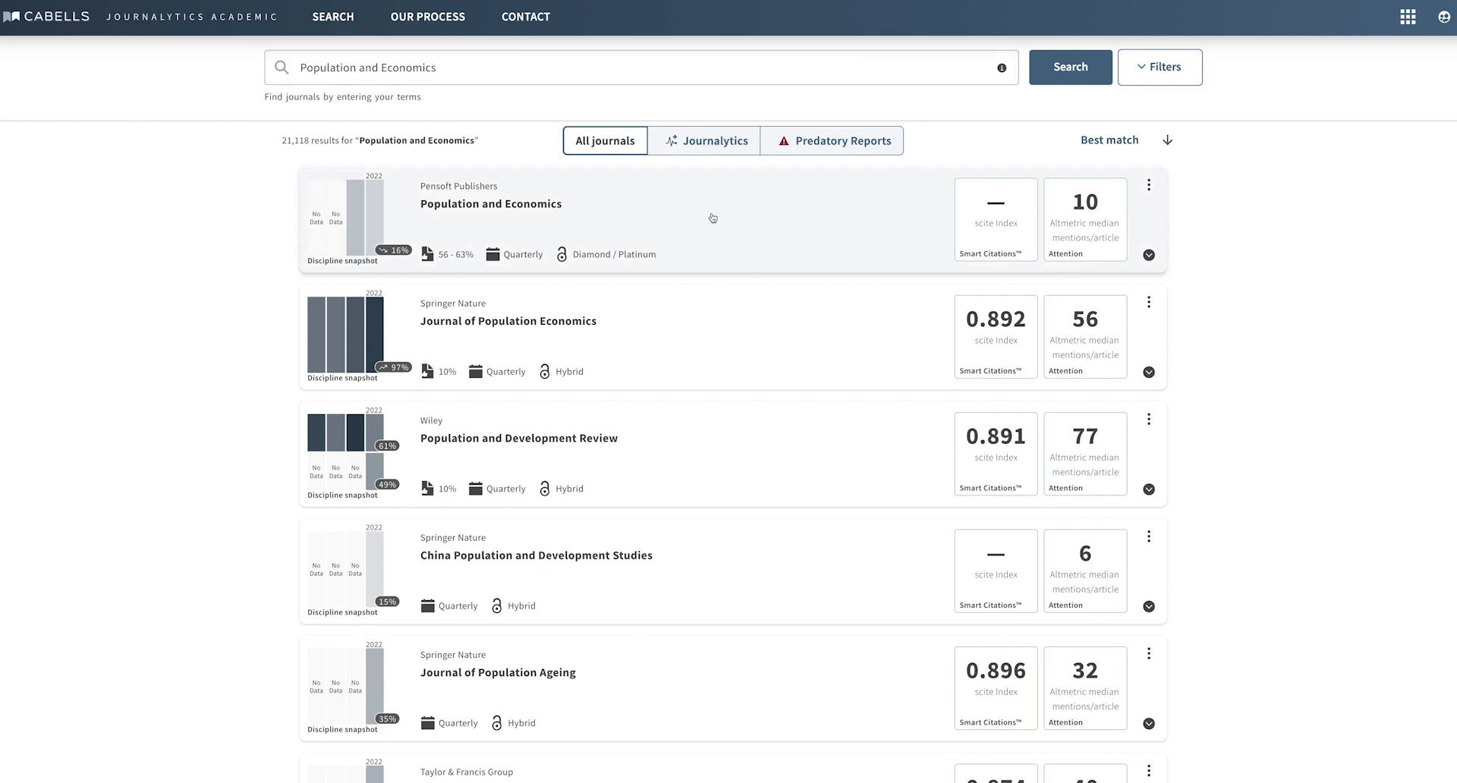
left_click(1147, 251)
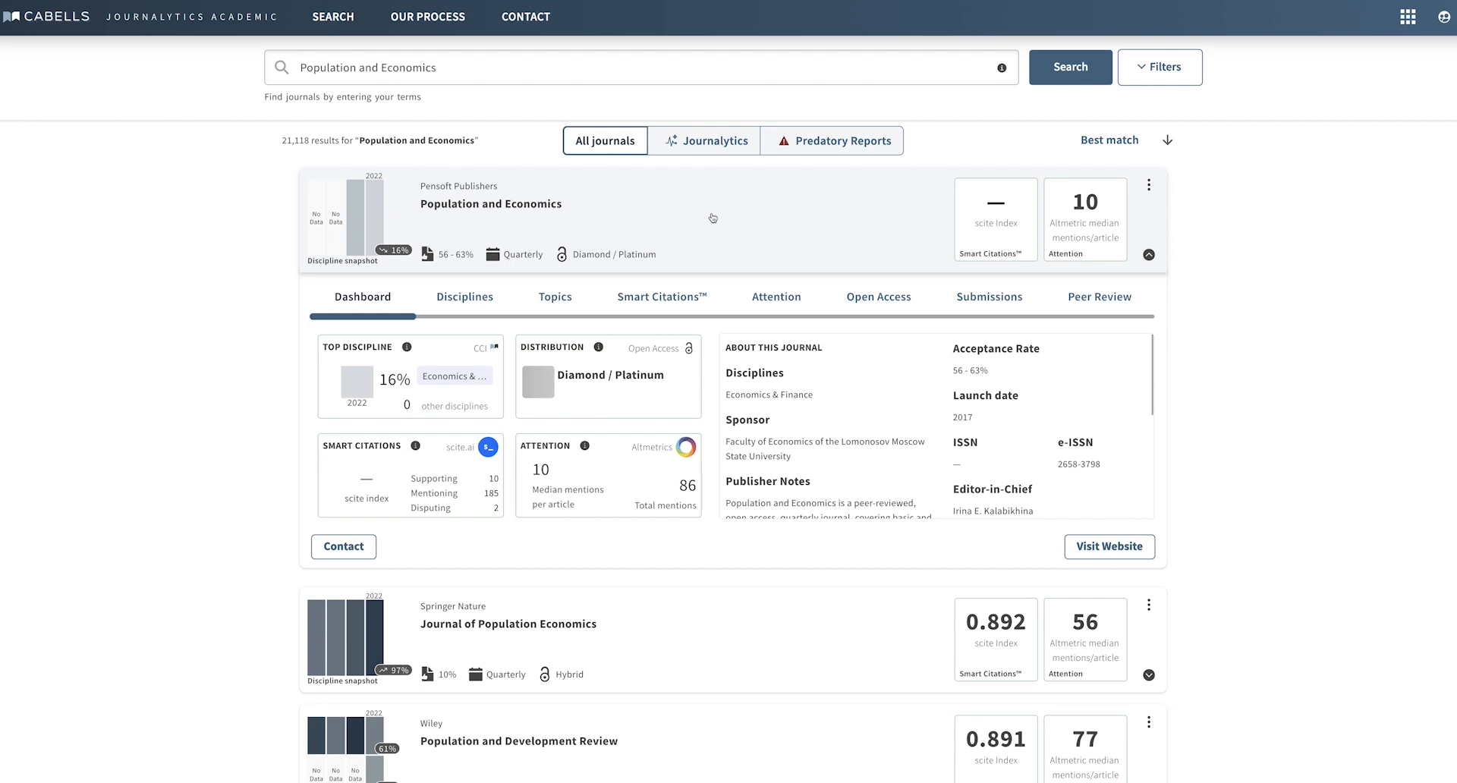
left_click(1147, 253)
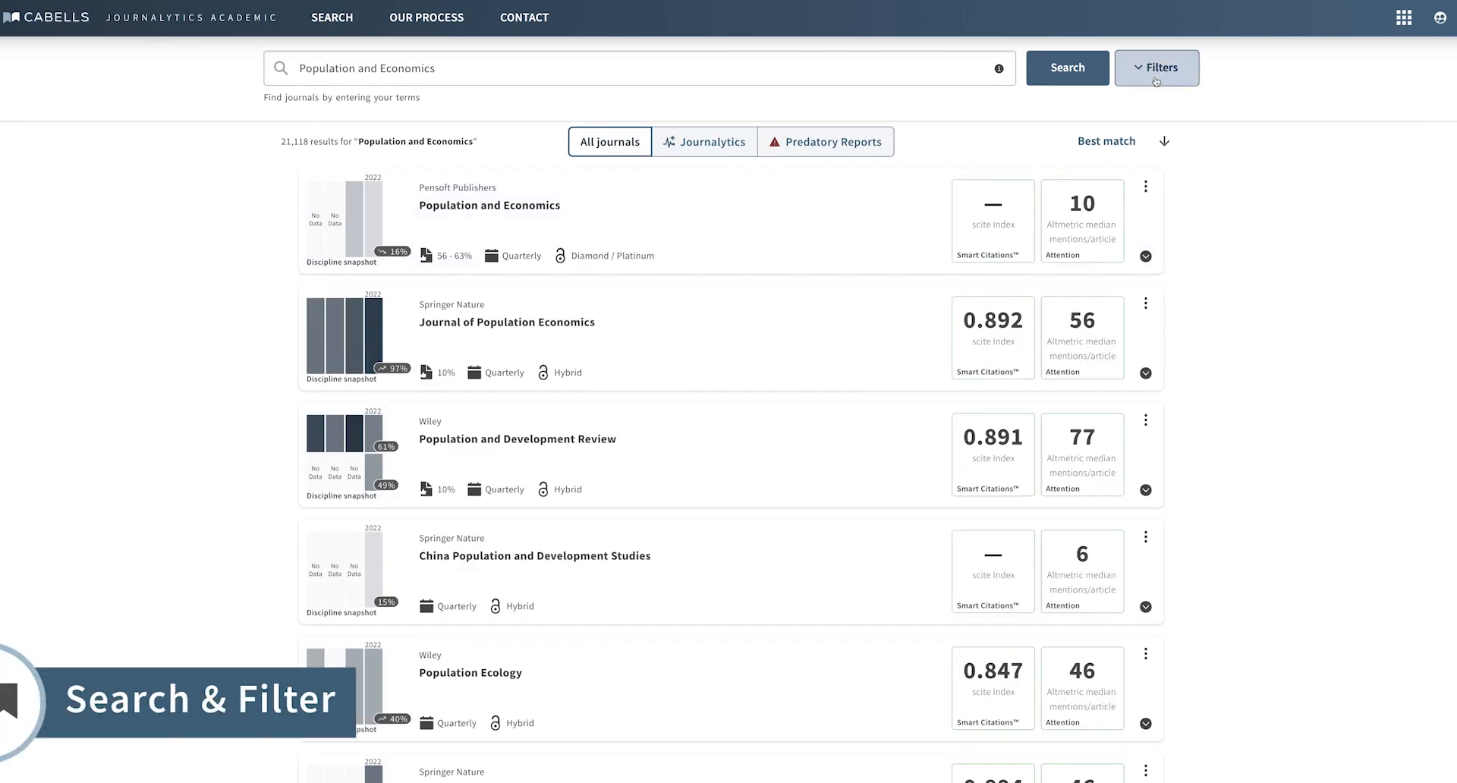
left_click(1156, 67)
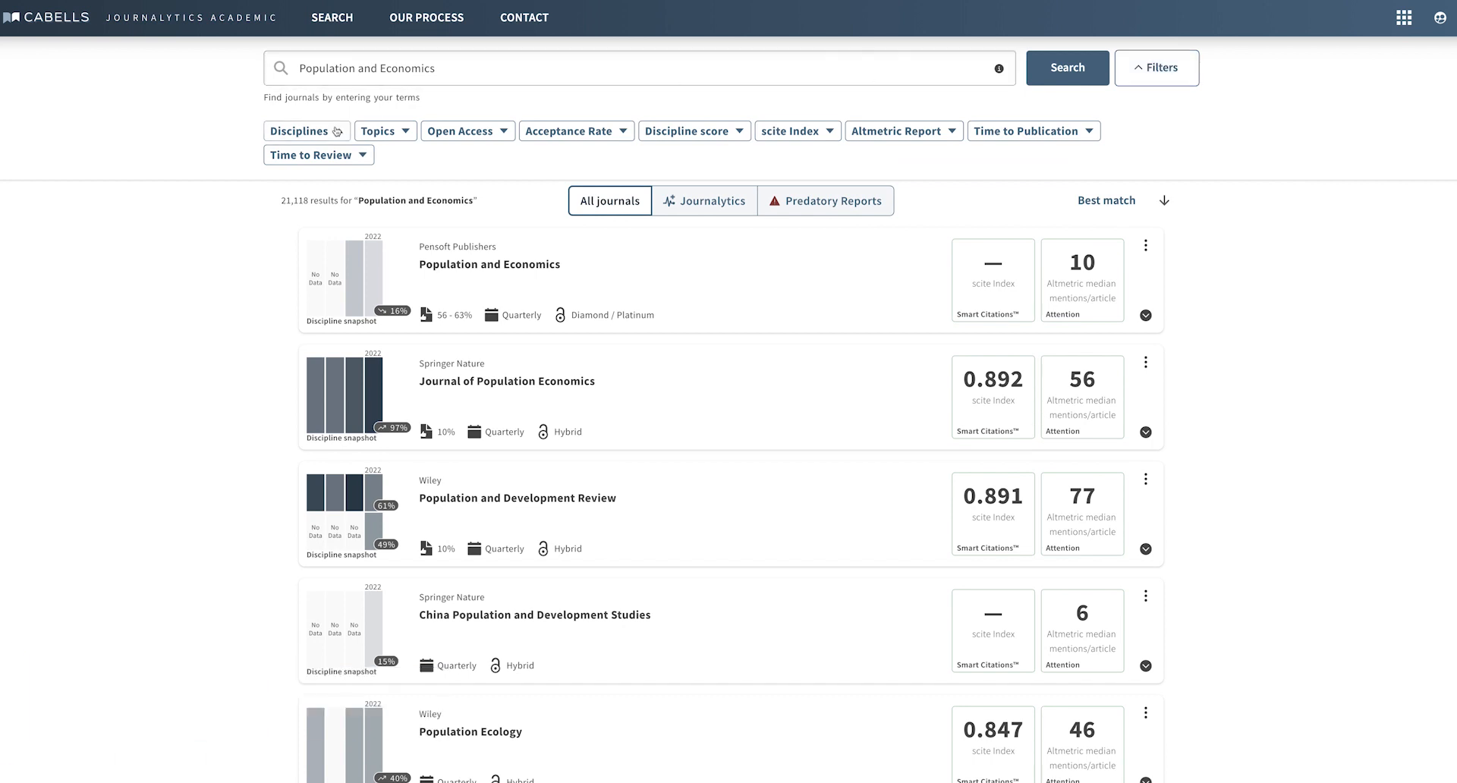
left_click(302, 130)
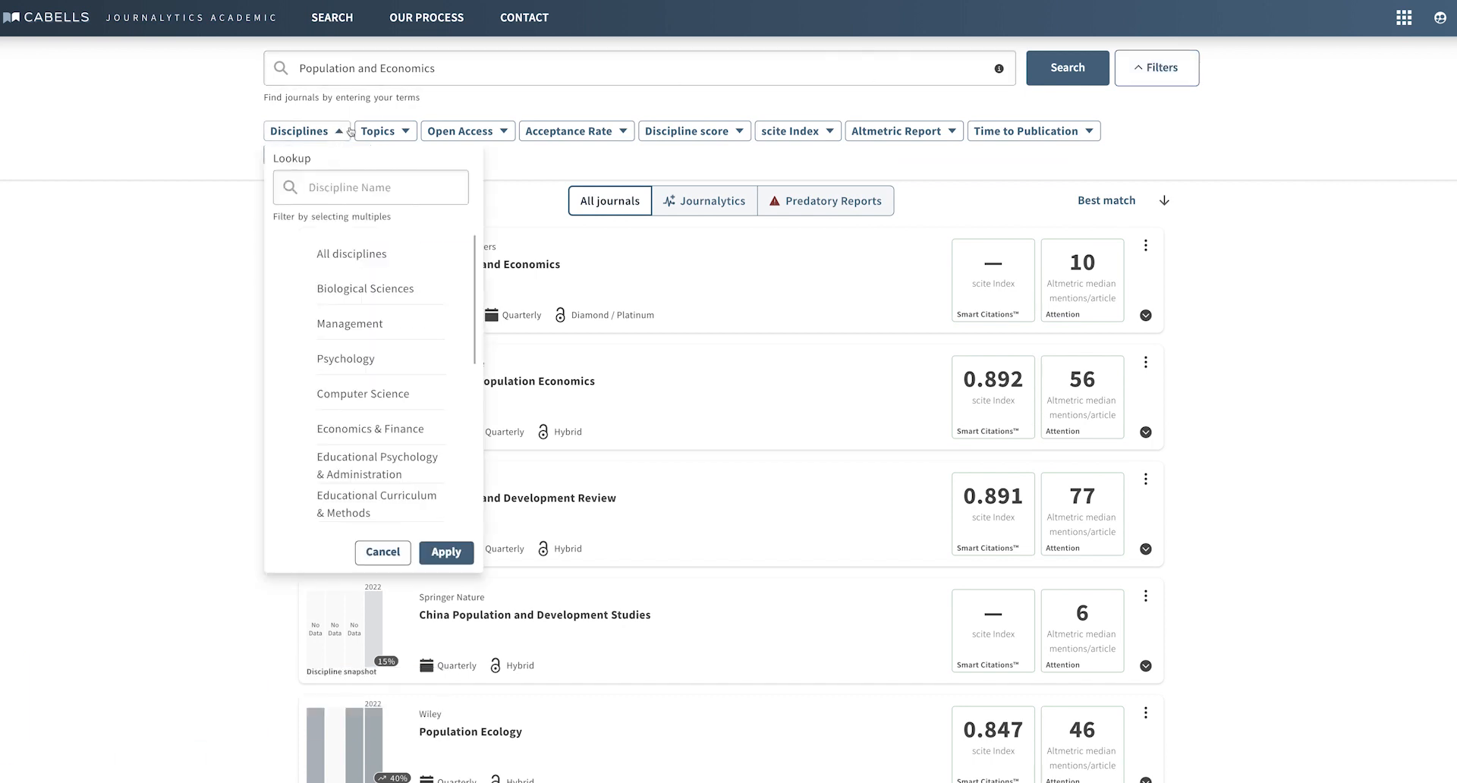
left_click(378, 129)
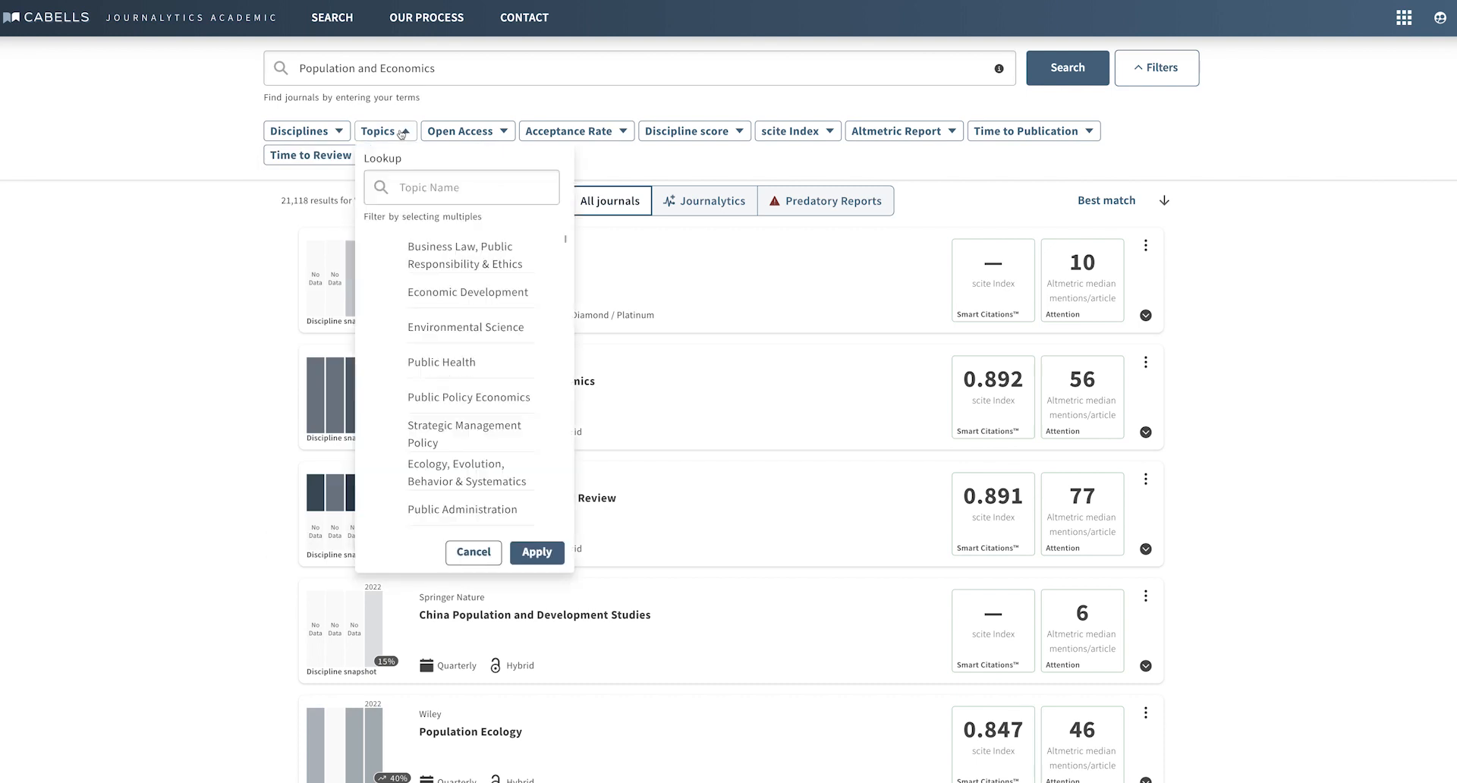
mouse_move(450, 134)
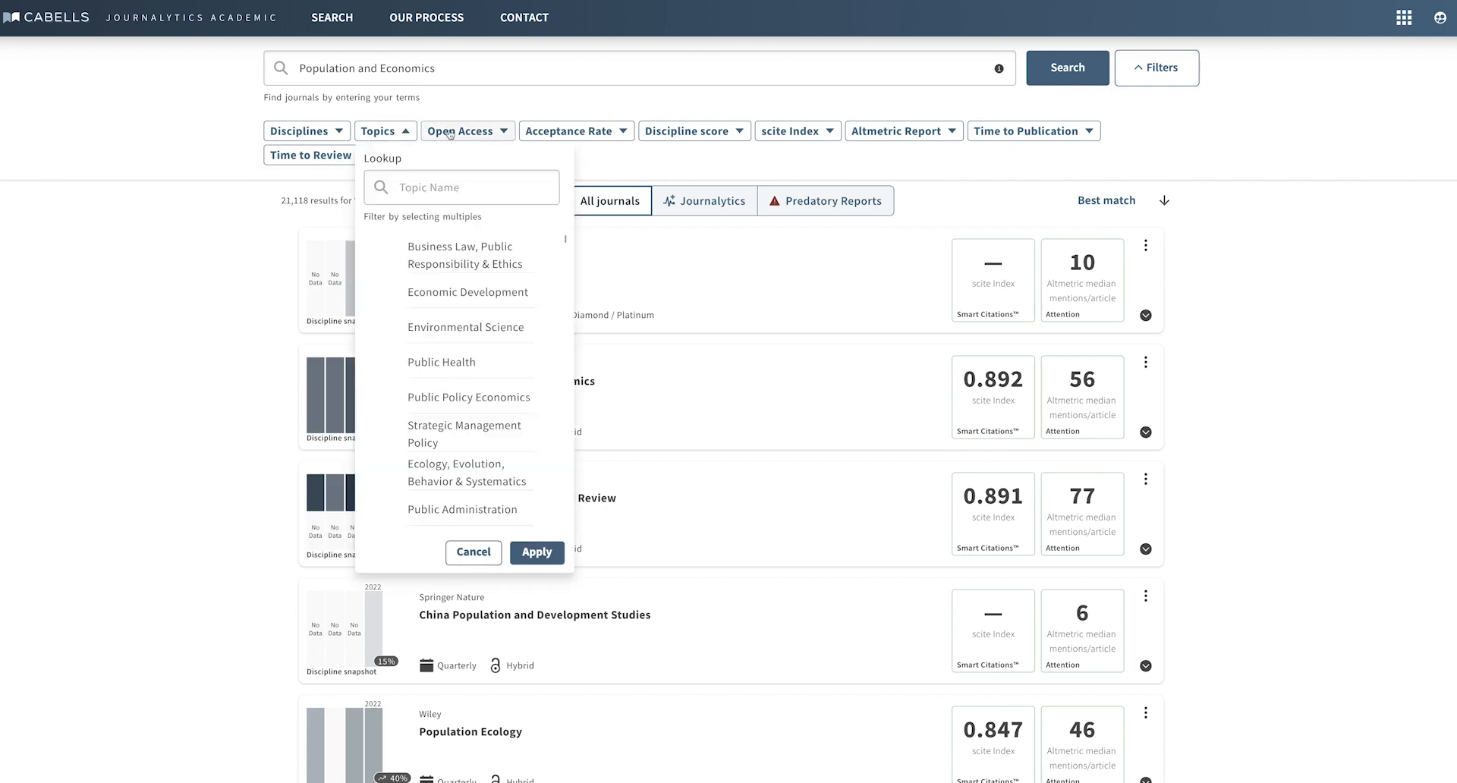
left_click(468, 130)
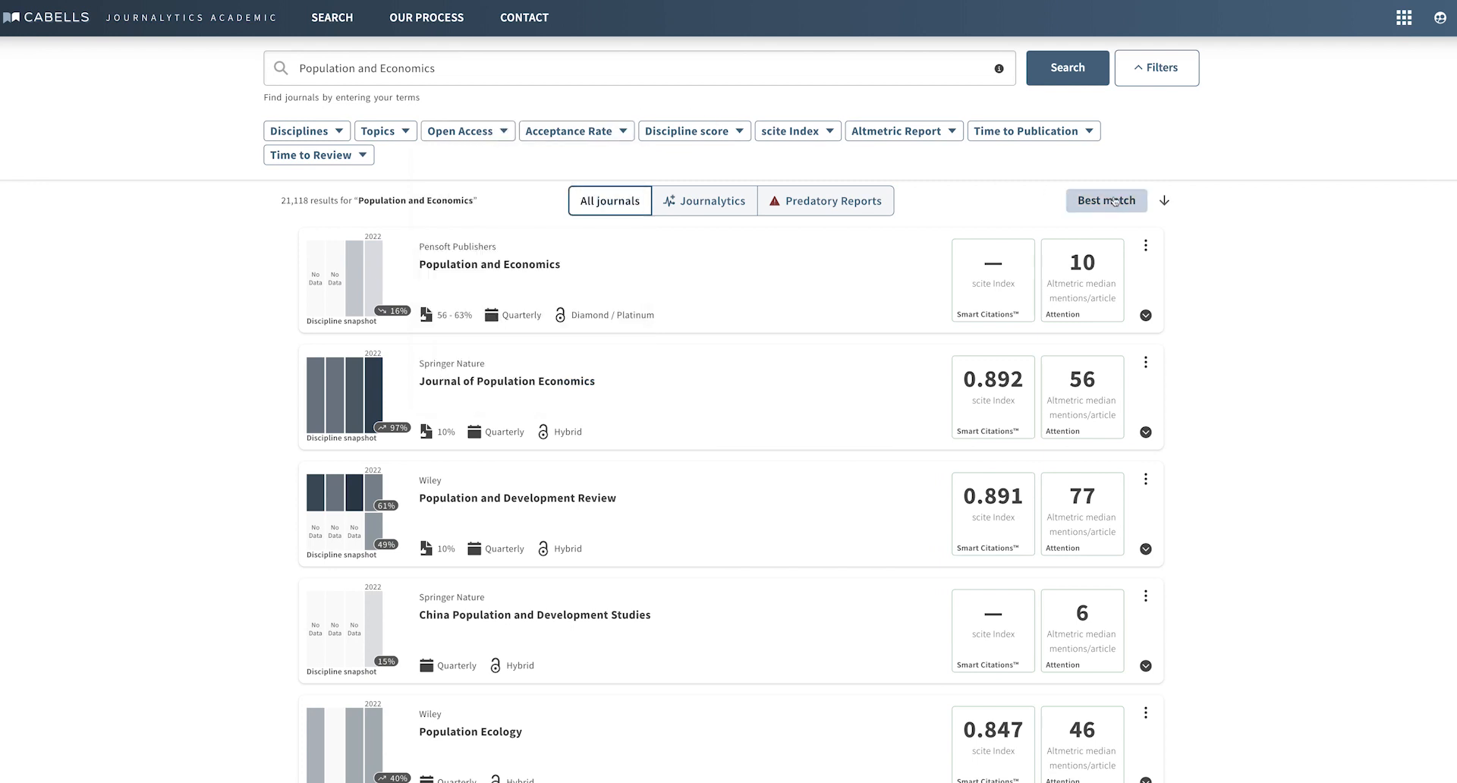
left_click(1105, 201)
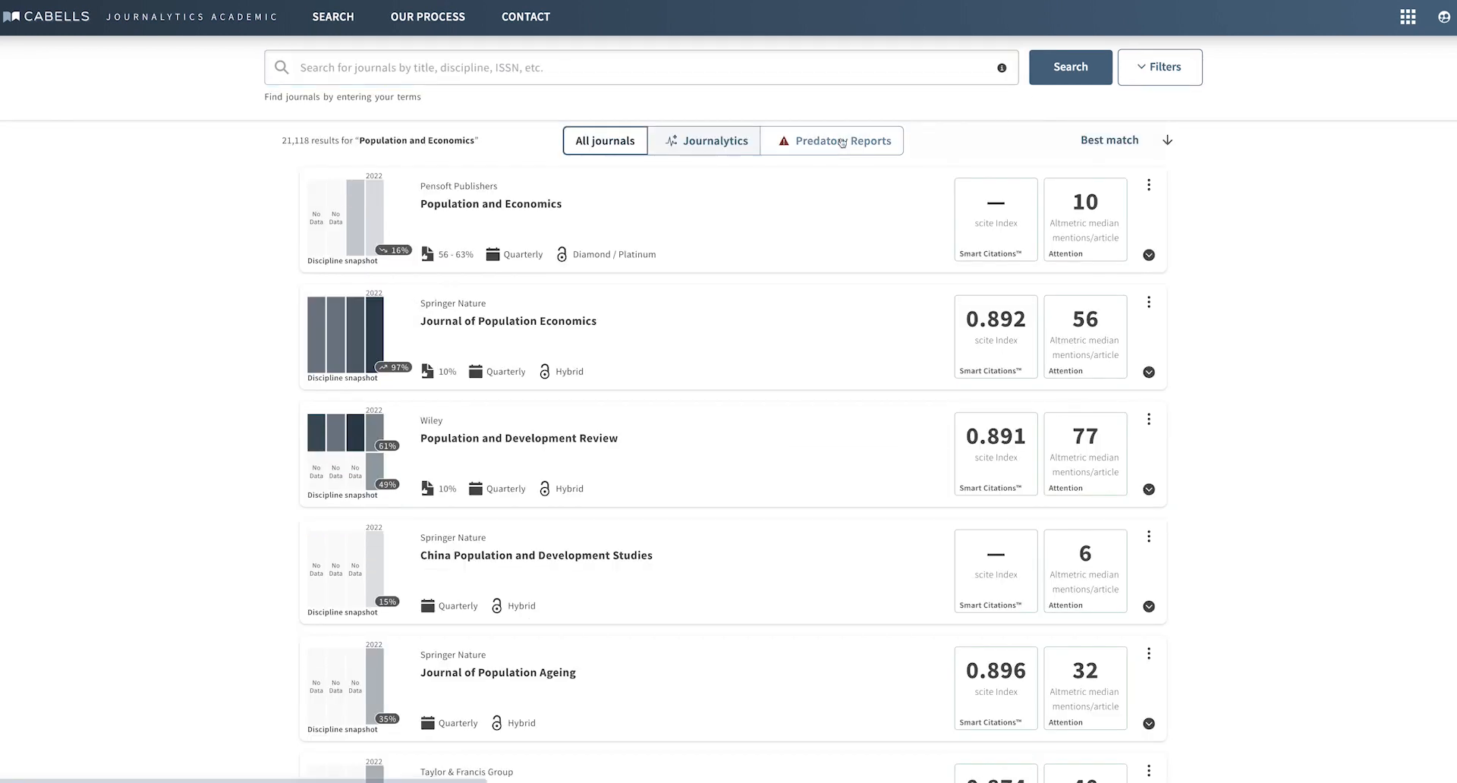
- Toggle Predatory Reports to show 8,218 journals and expand the Economics report
left_click(832, 141)
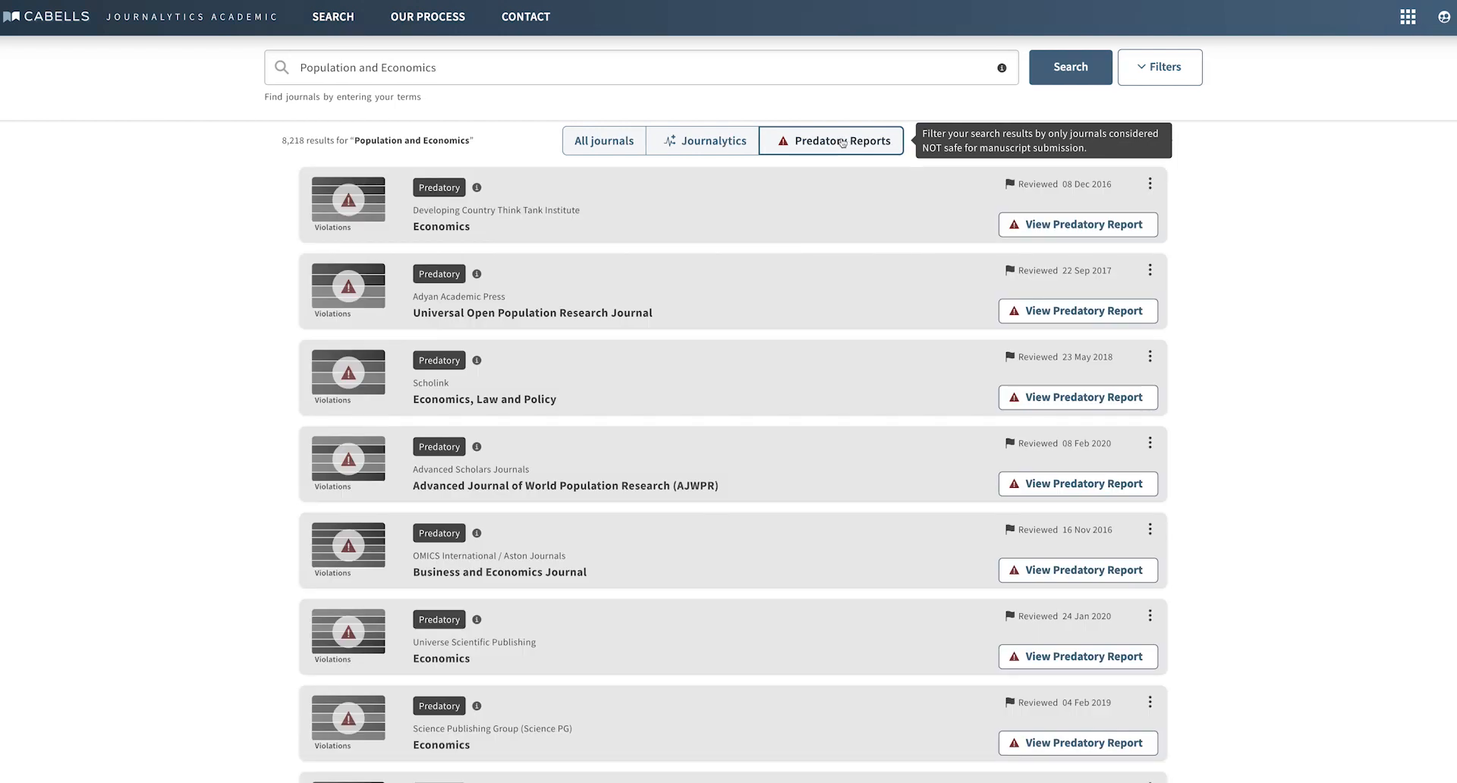
left_click(831, 140)
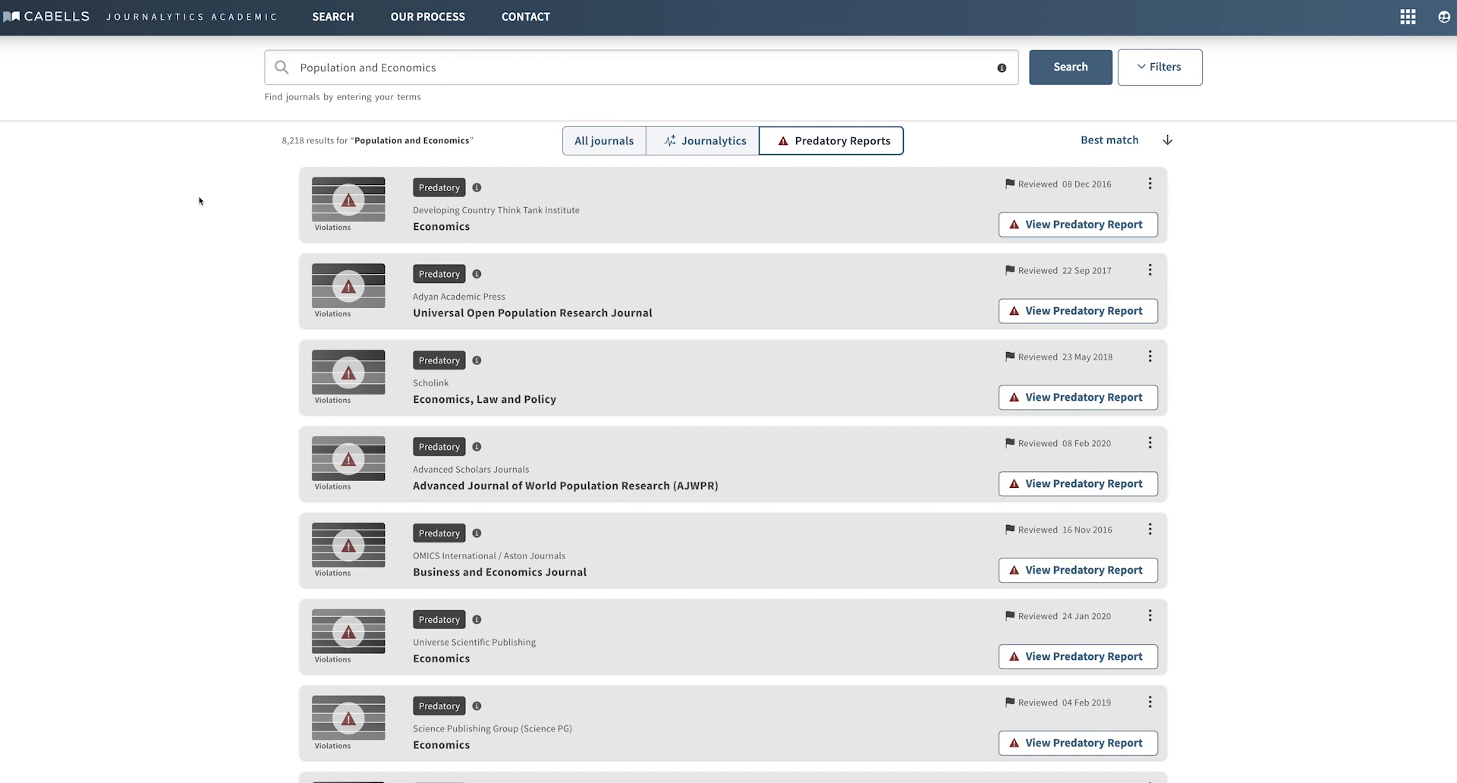
mouse_move(414, 187)
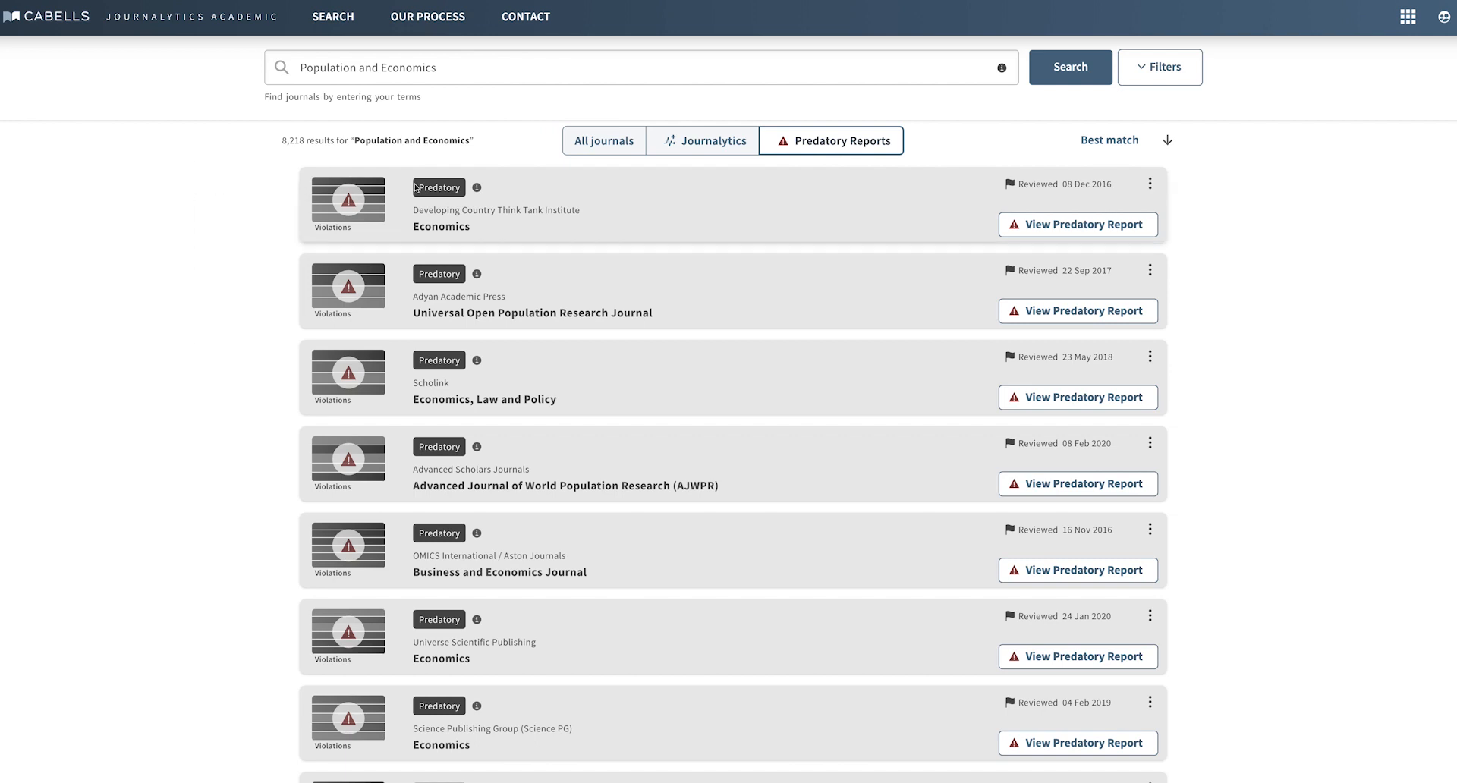
mouse_move(456, 229)
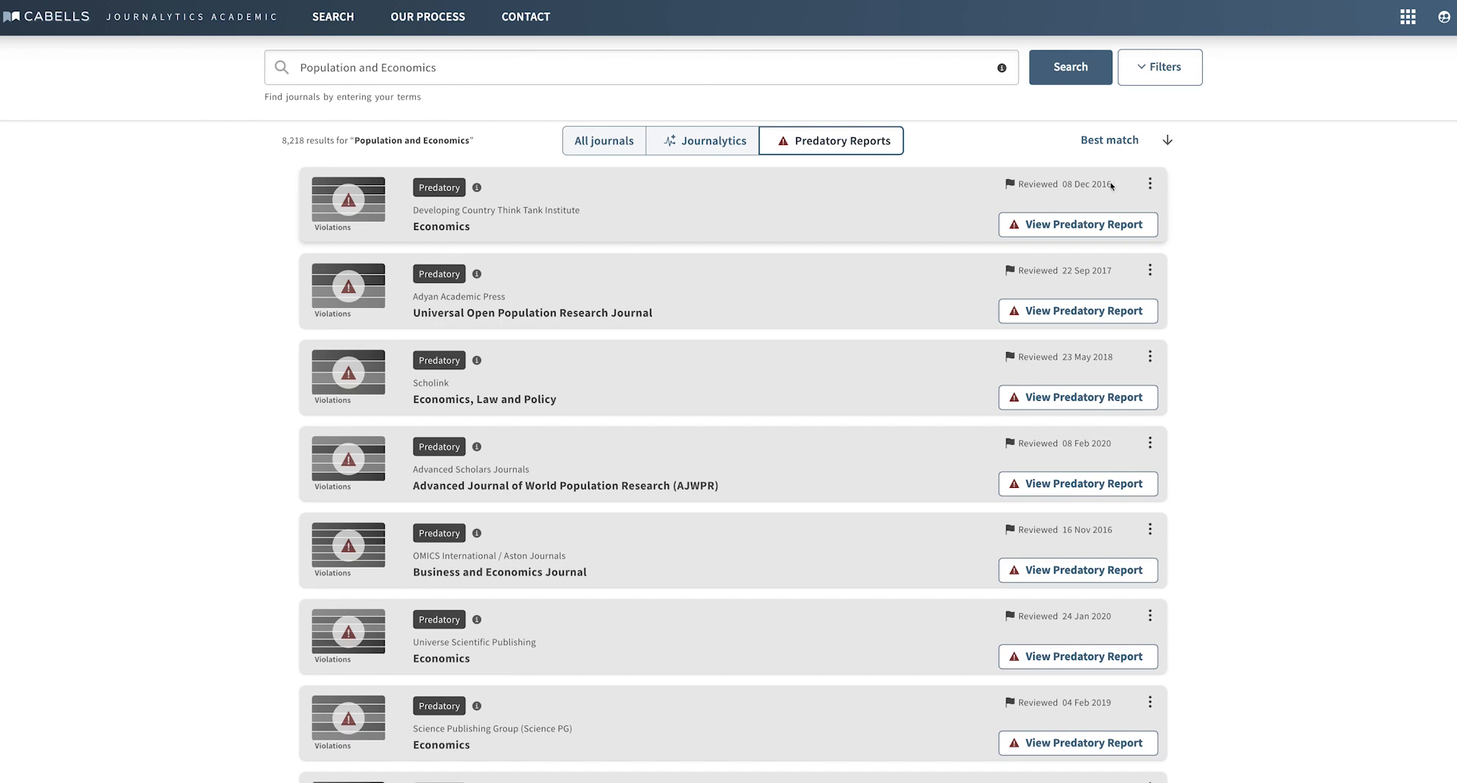
mouse_move(347, 203)
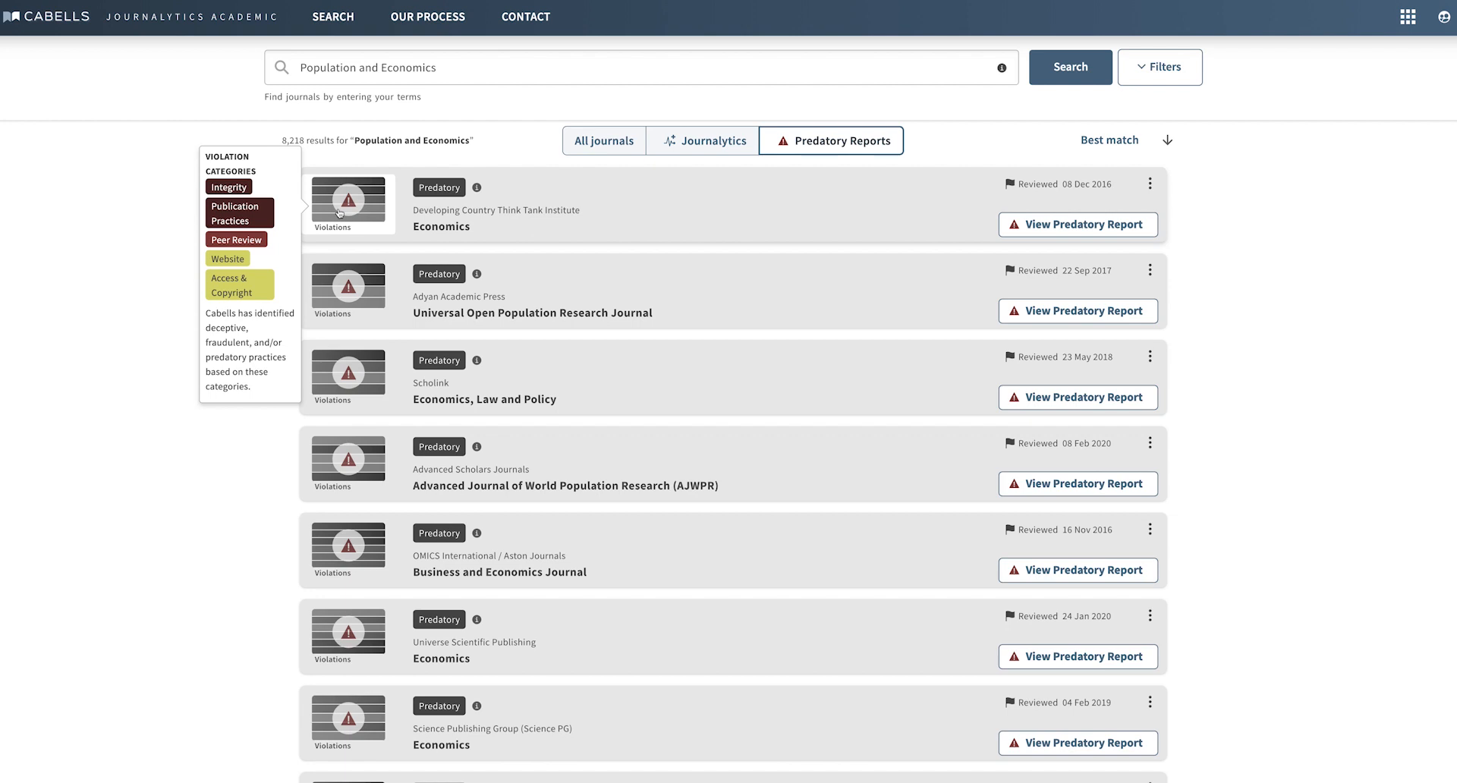
left_click(347, 203)
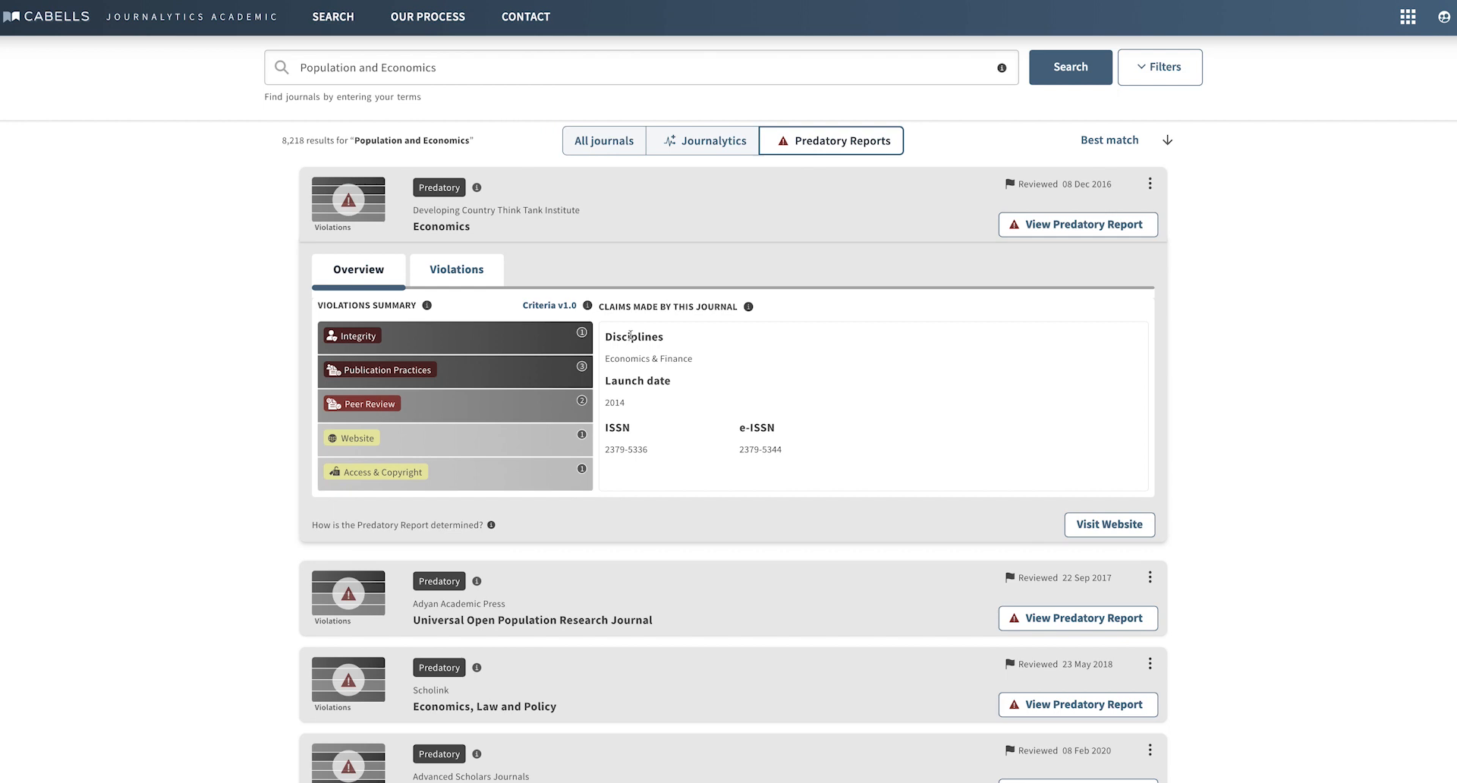
mouse_move(733, 464)
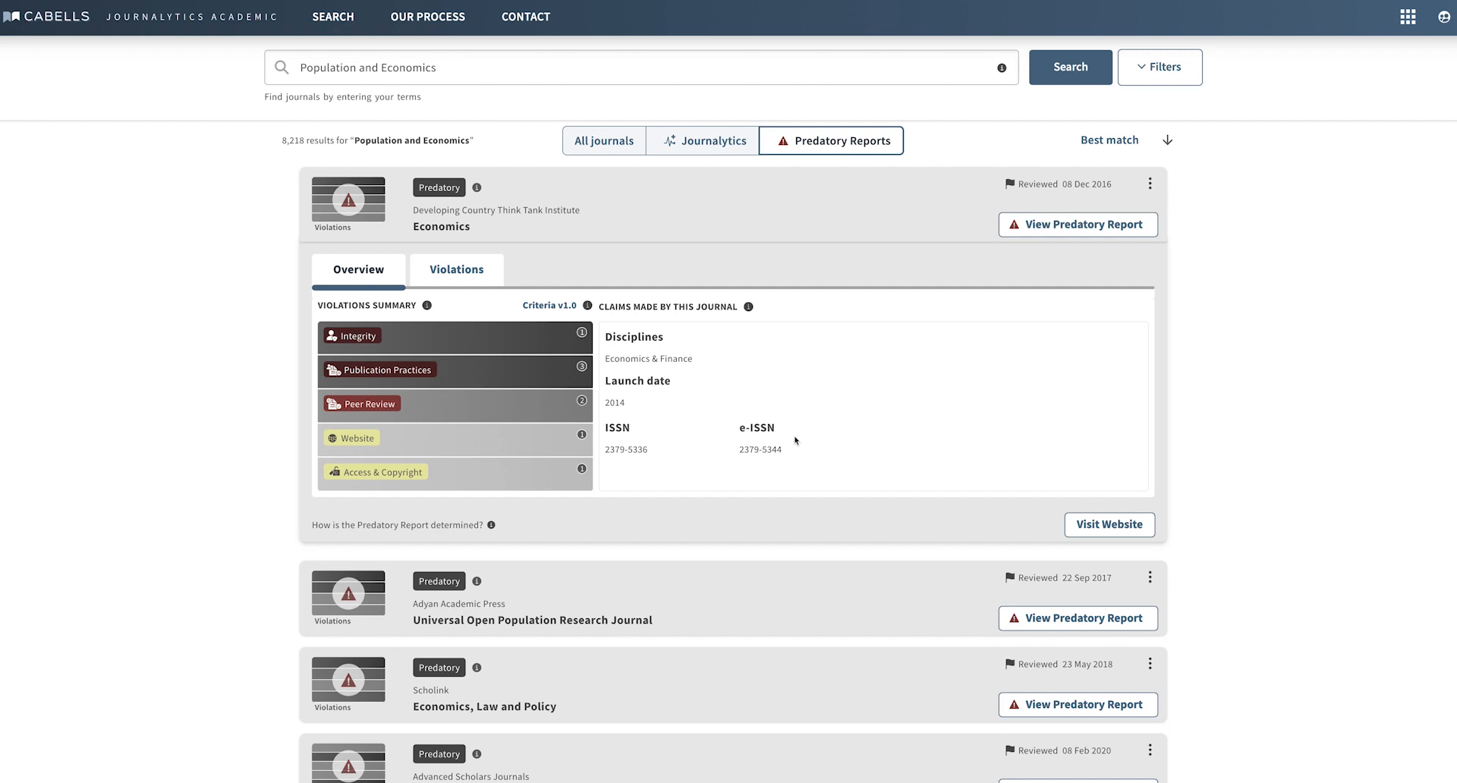
mouse_move(792, 444)
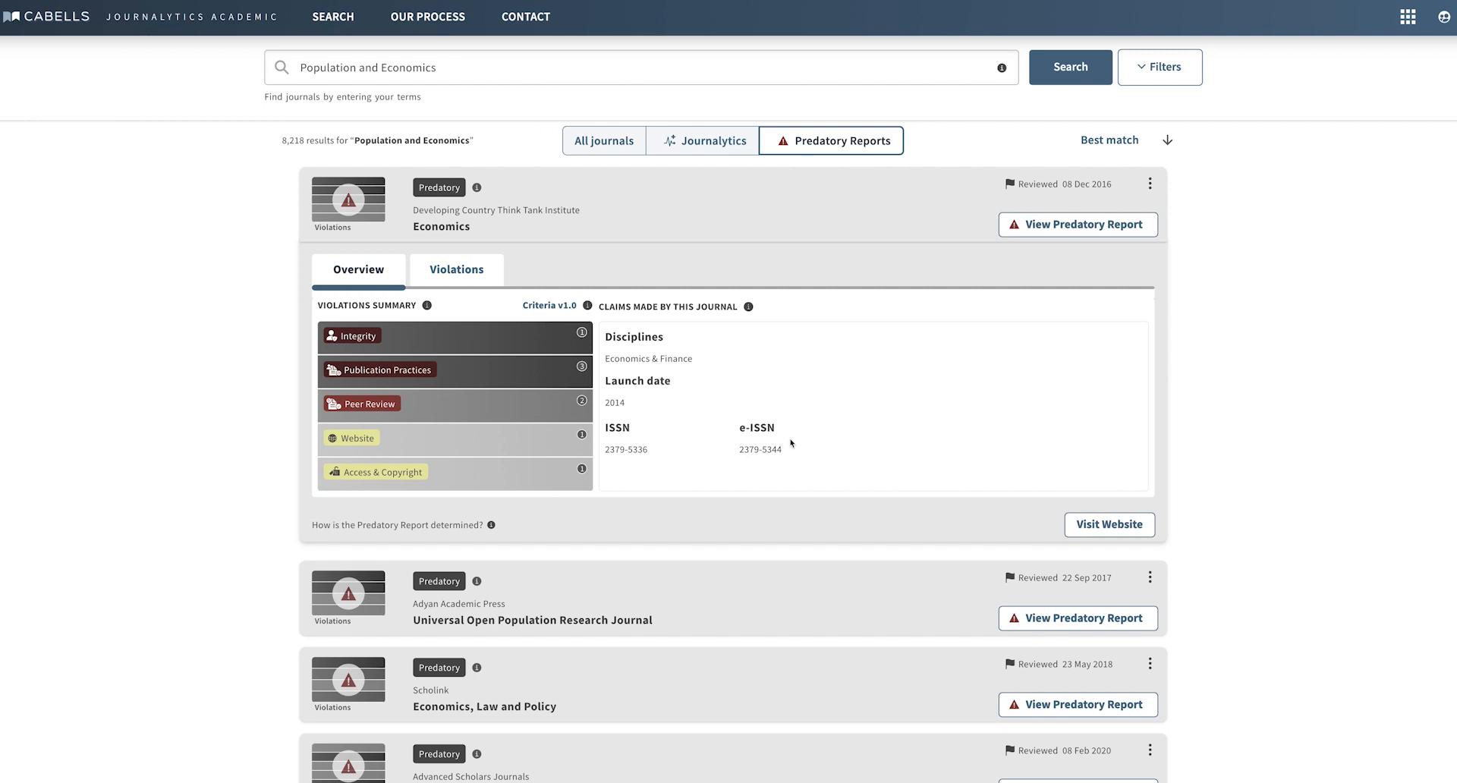
mouse_move(789, 445)
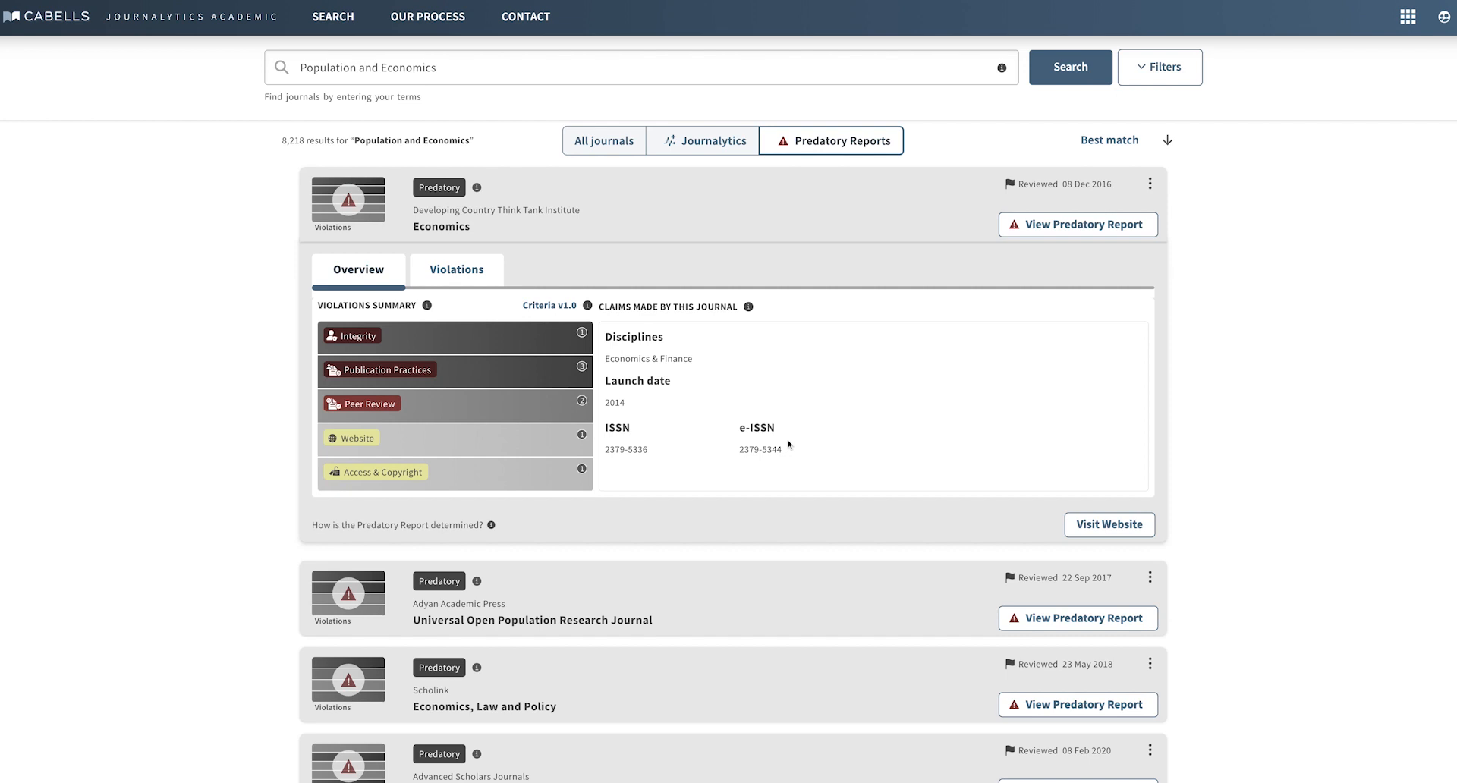
mouse_move(792, 448)
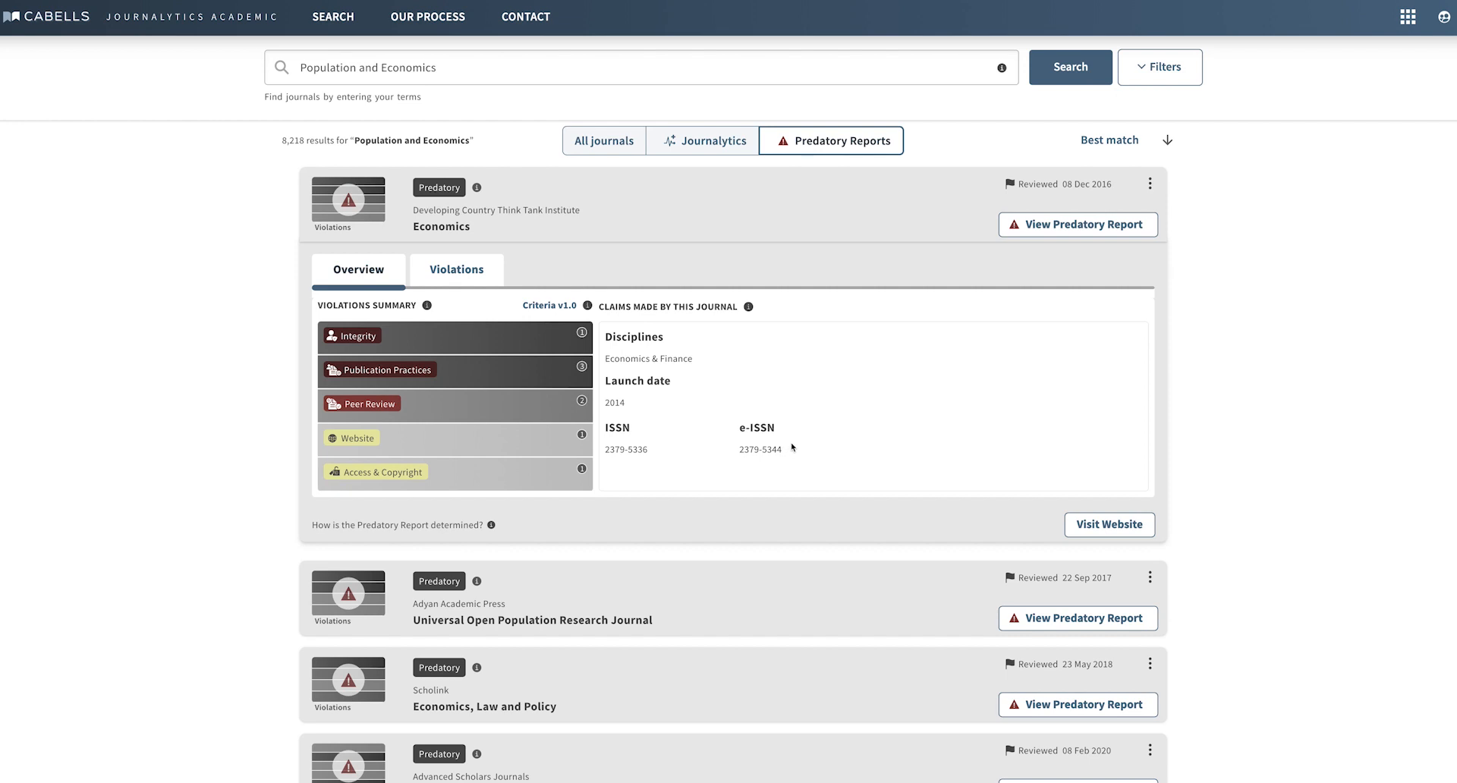
mouse_move(794, 448)
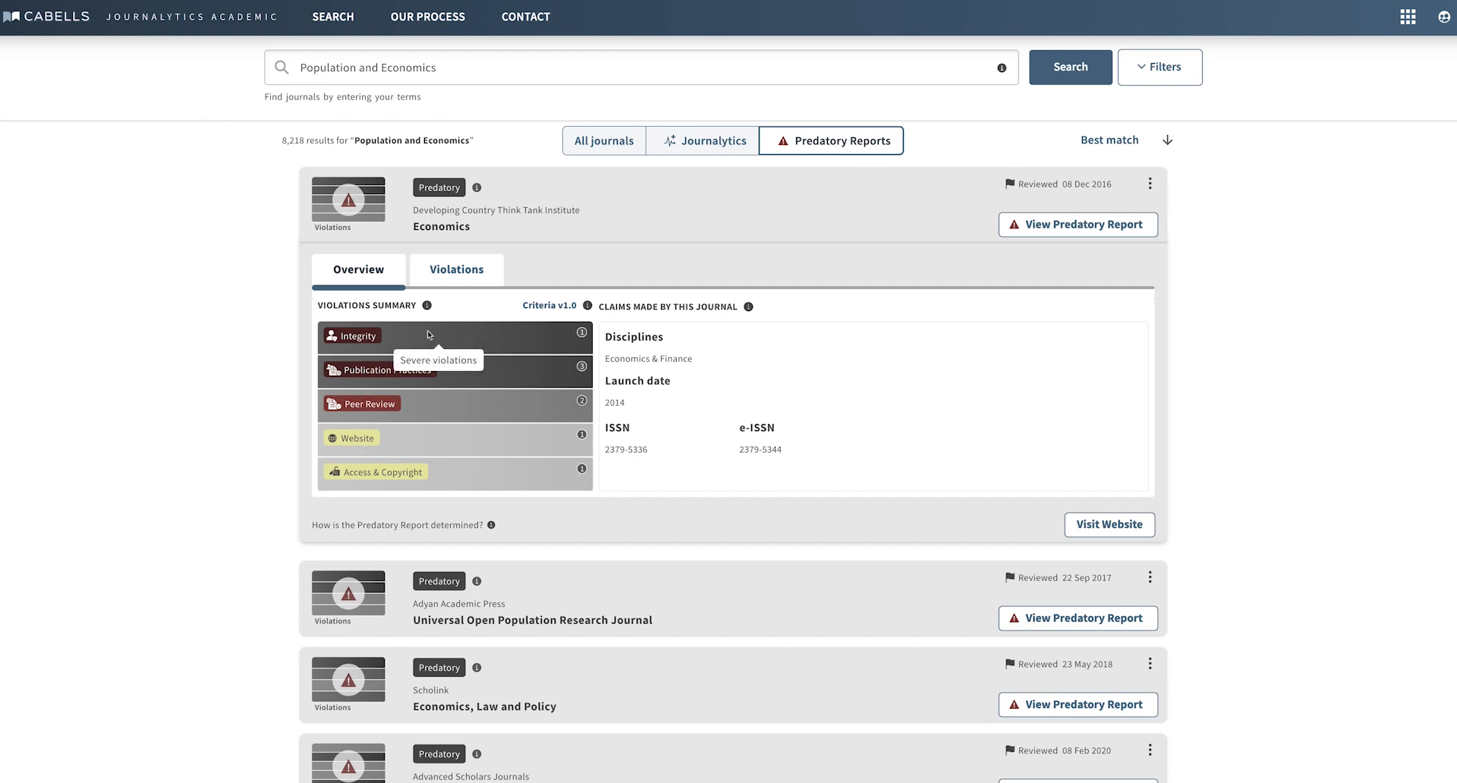
mouse_move(403, 389)
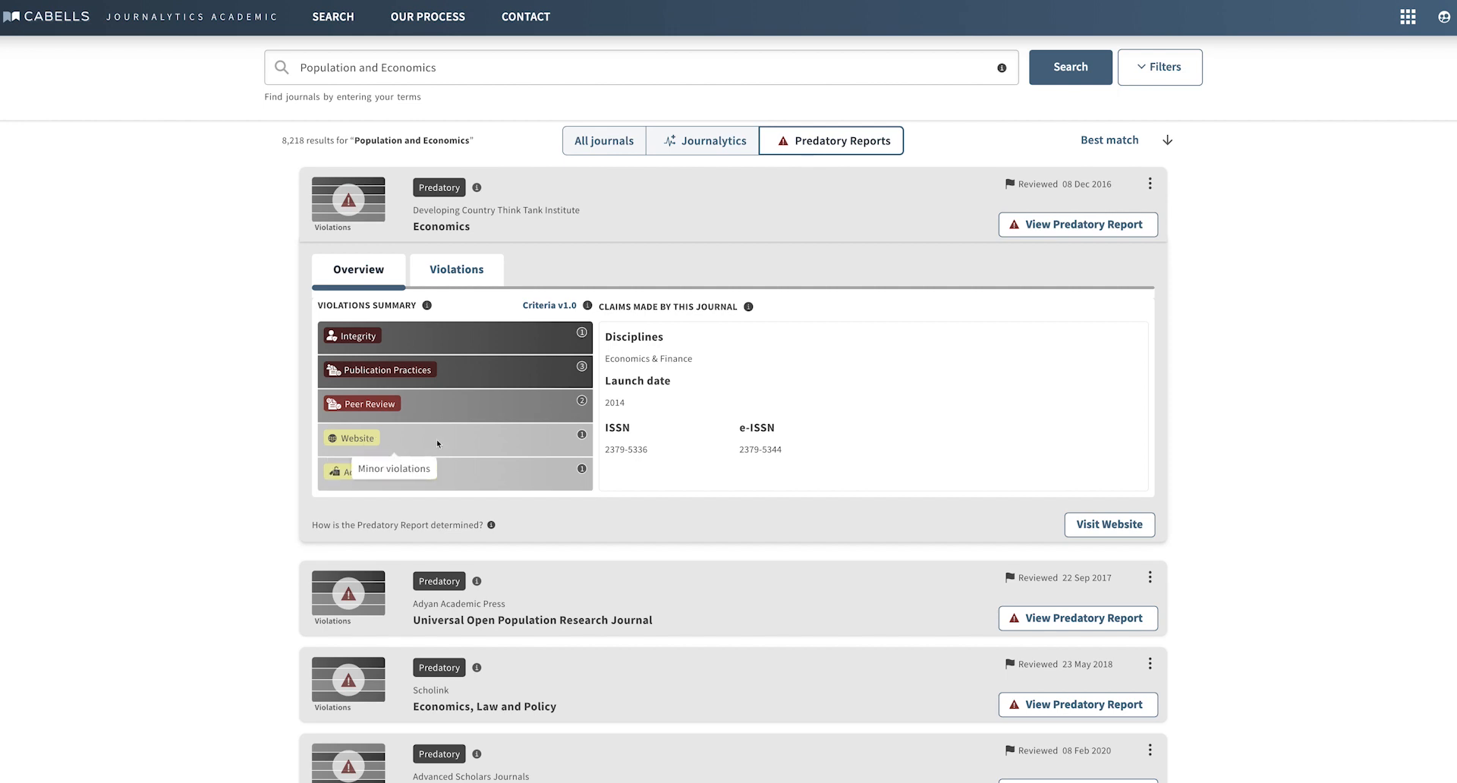
mouse_move(582, 369)
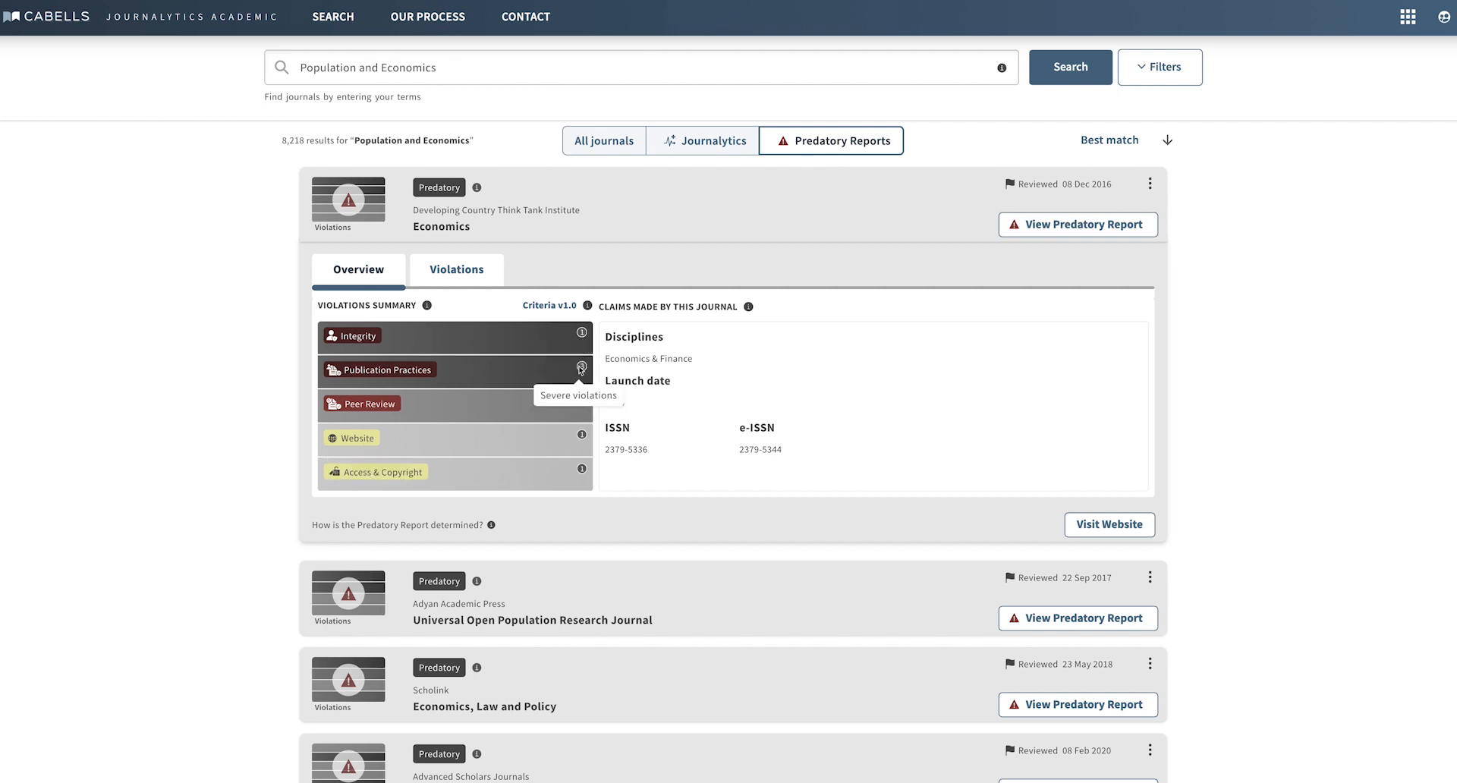
mouse_move(581, 470)
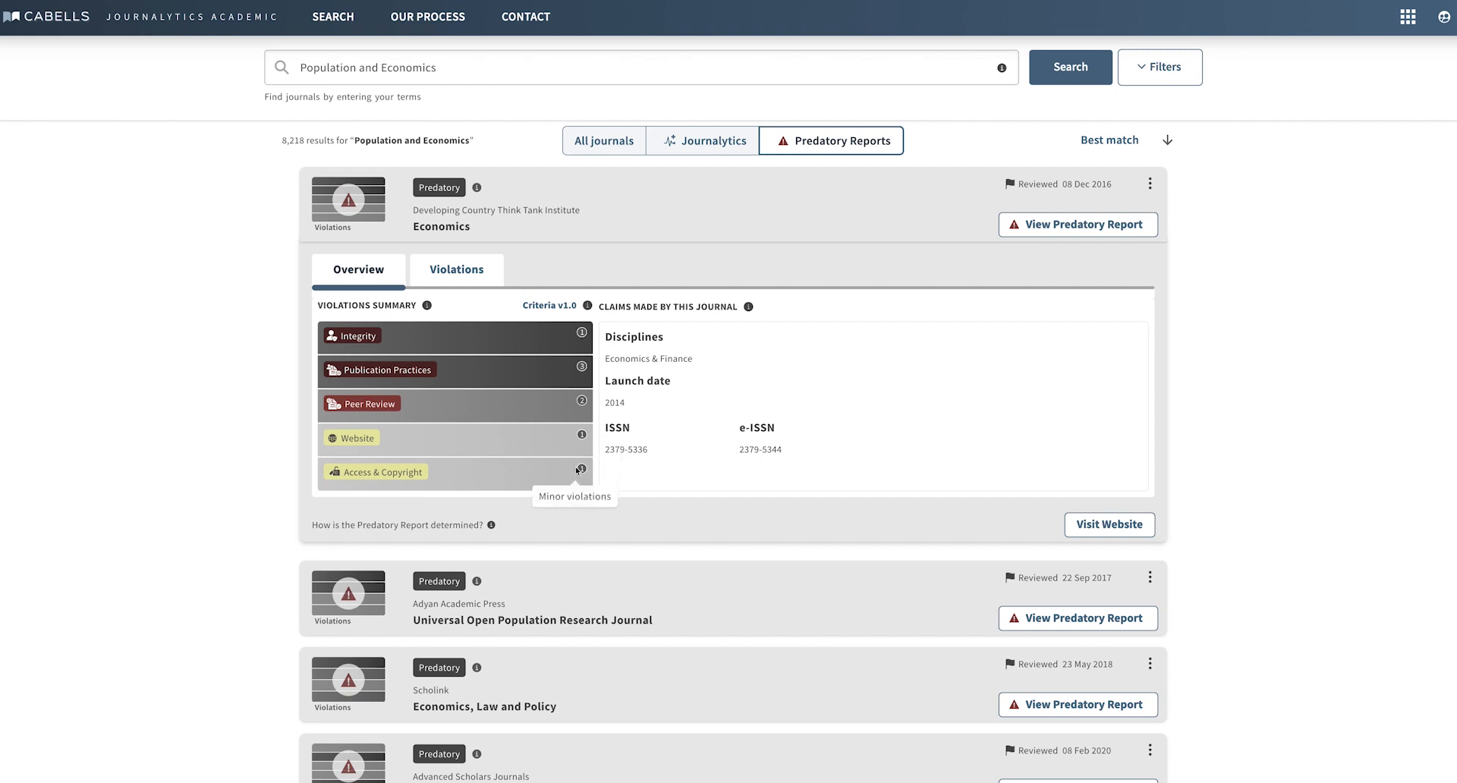
mouse_move(719, 481)
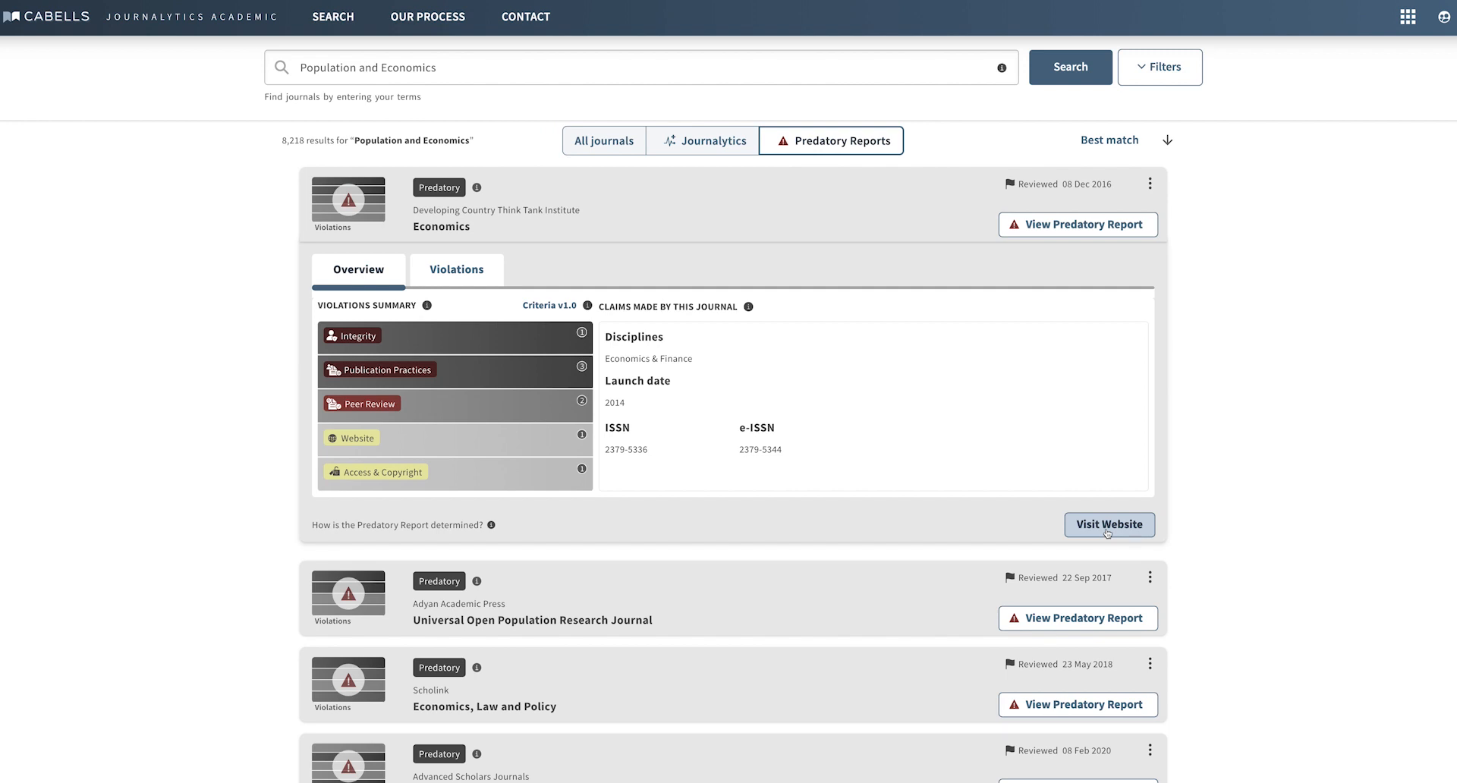
mouse_move(1111, 535)
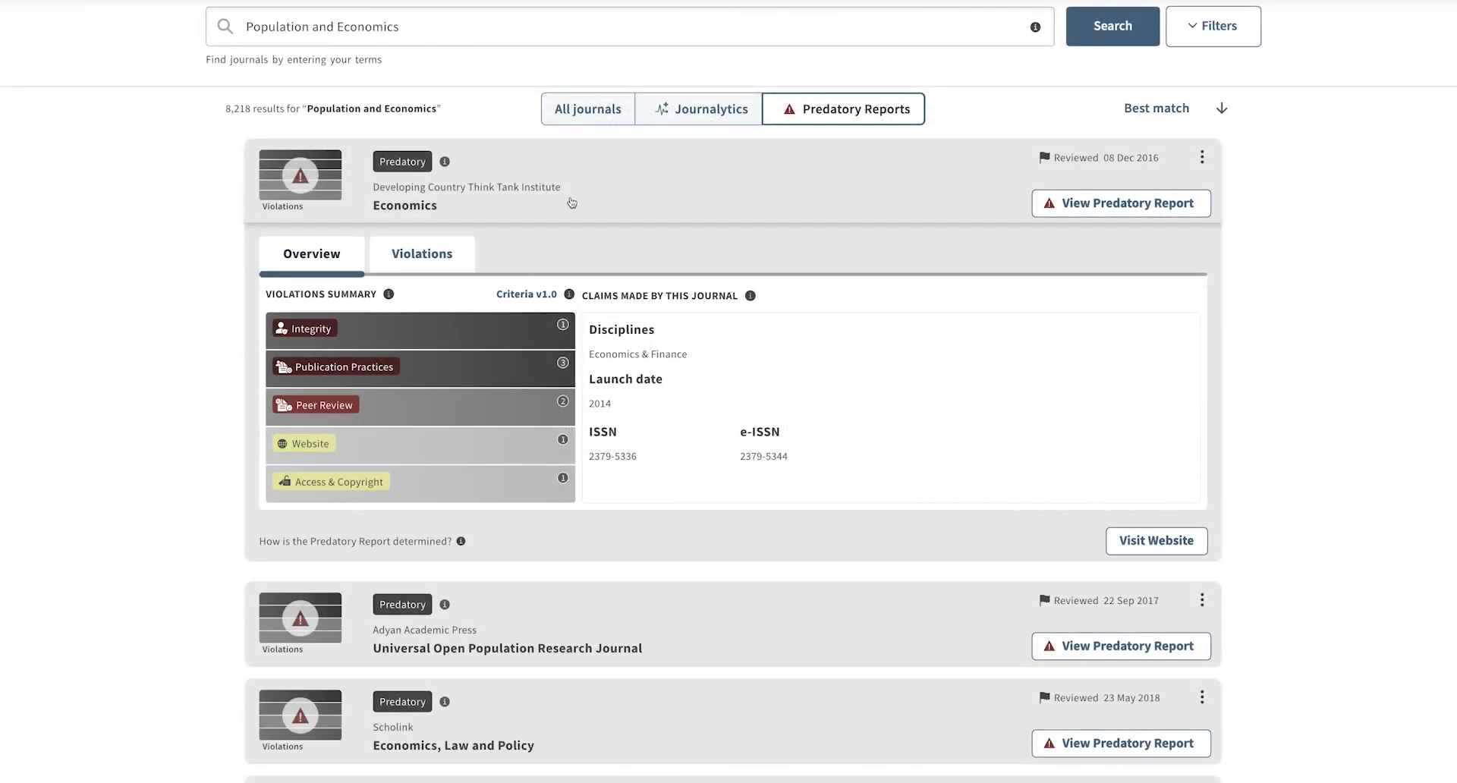
- Open Economics' Violations, group them by severity (2 severe, 4 moderate), then back to categories
left_click(421, 253)
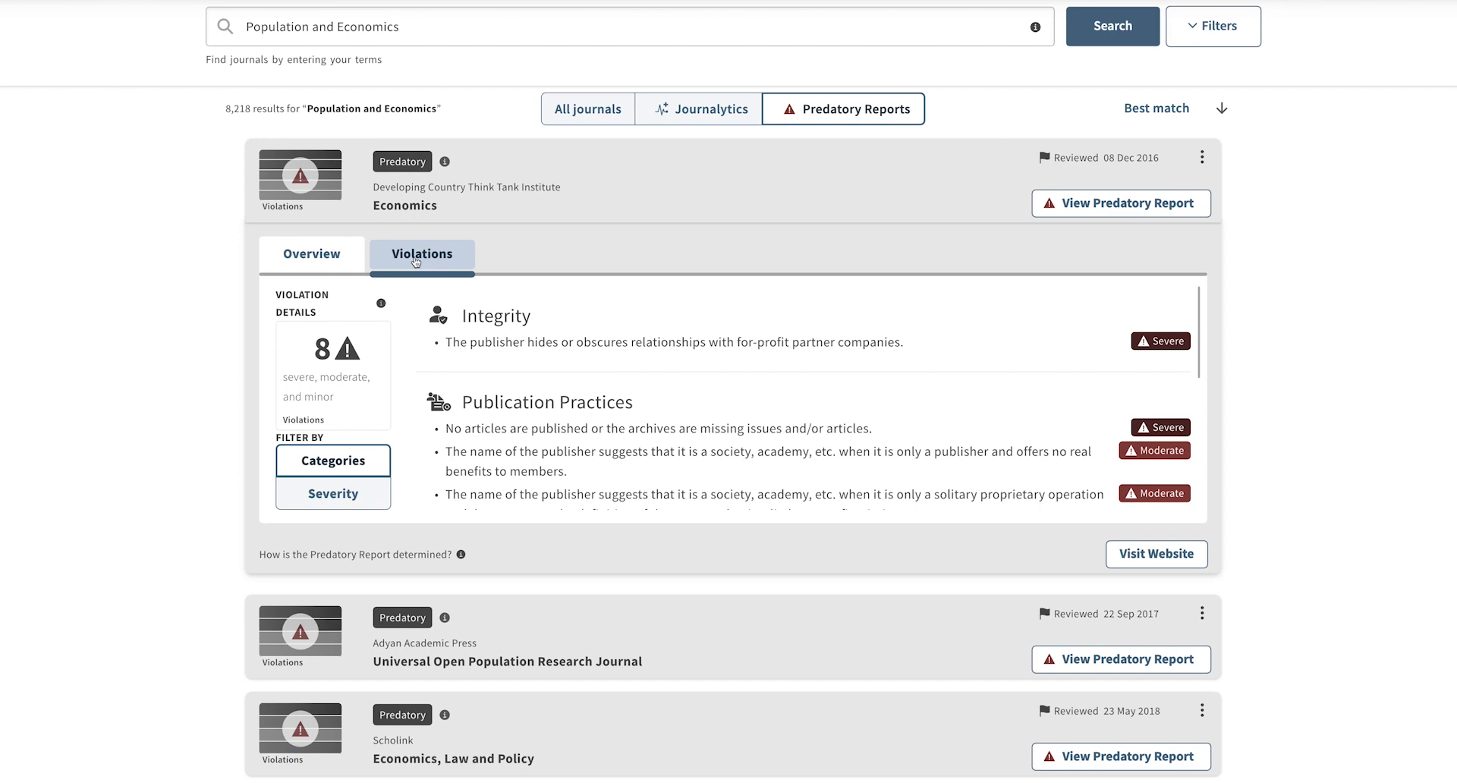
left_click(332, 493)
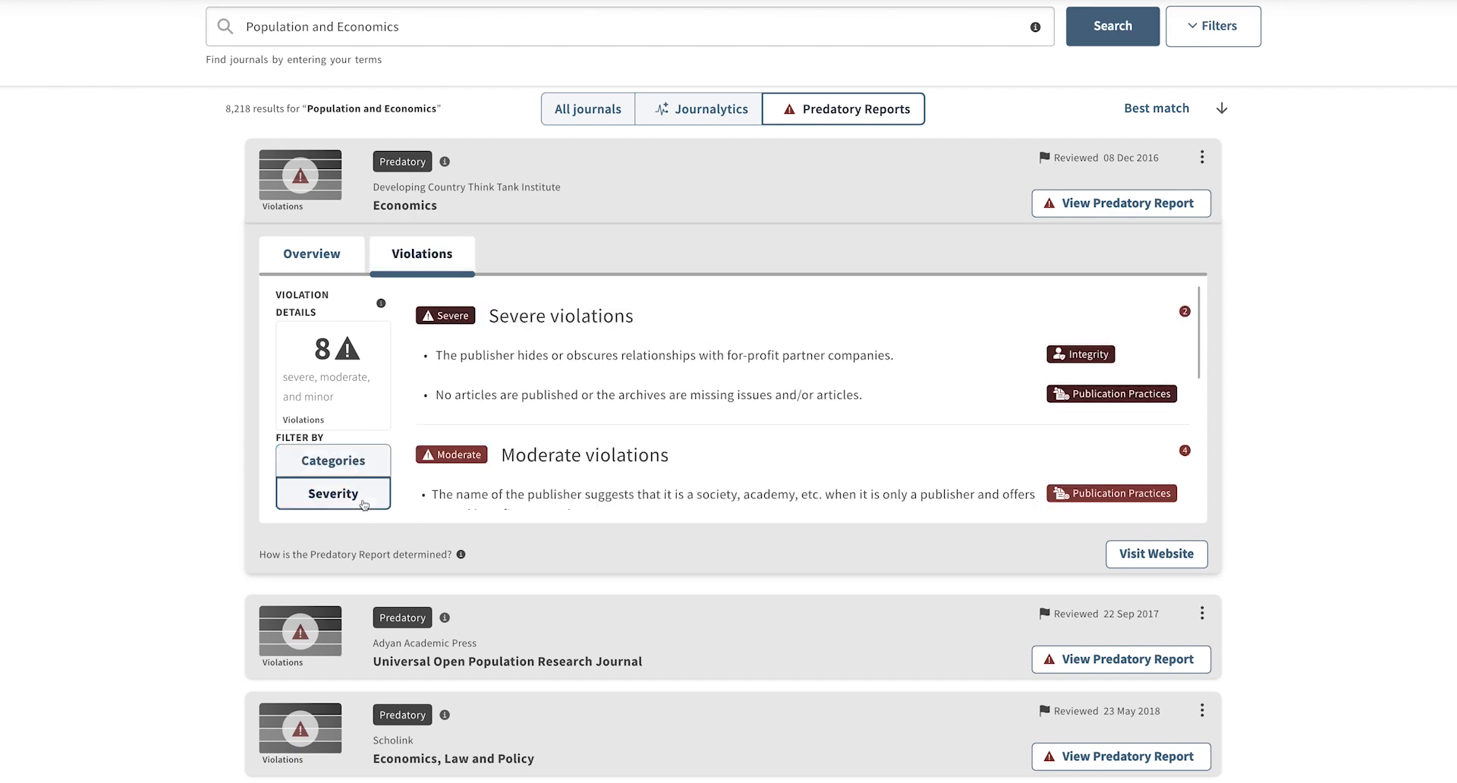
left_click(332, 460)
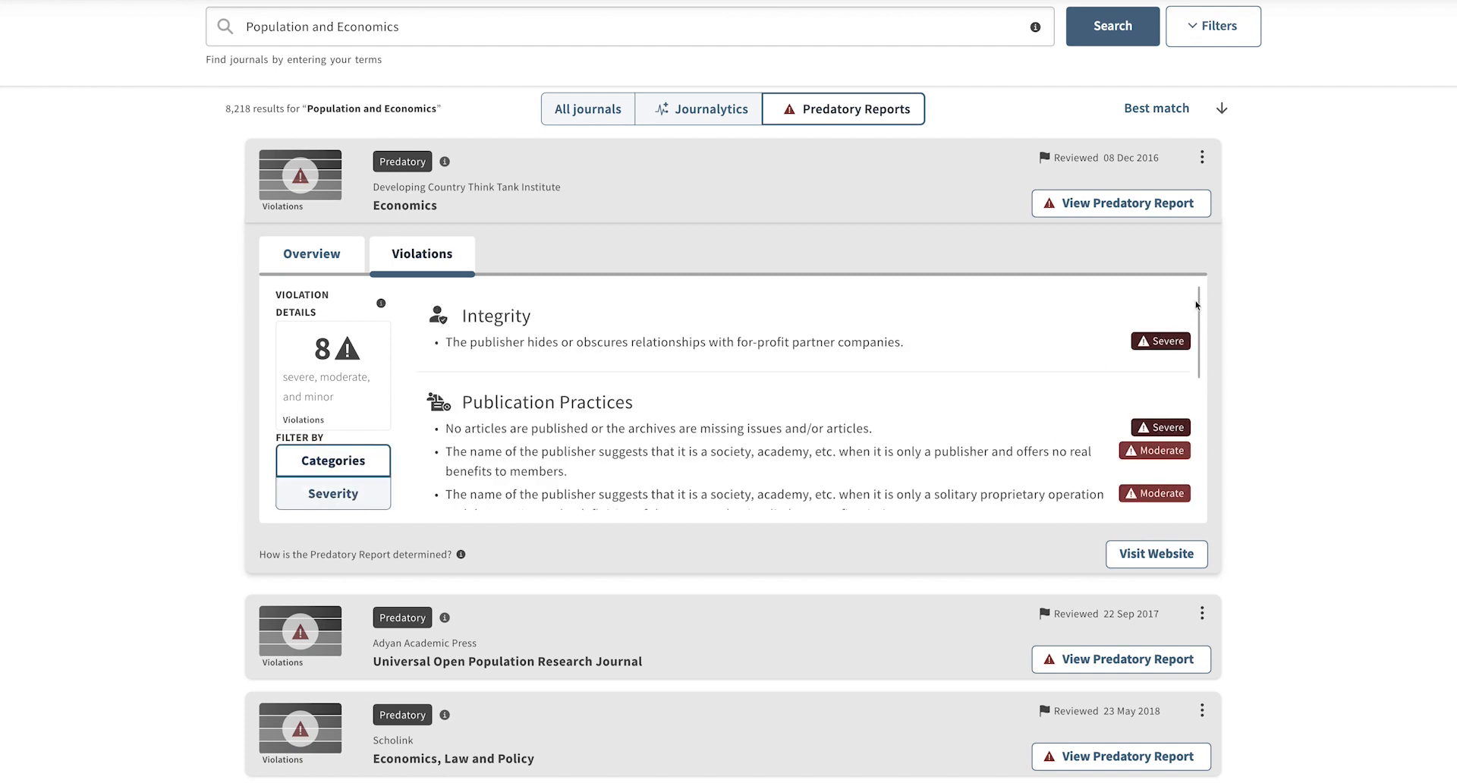